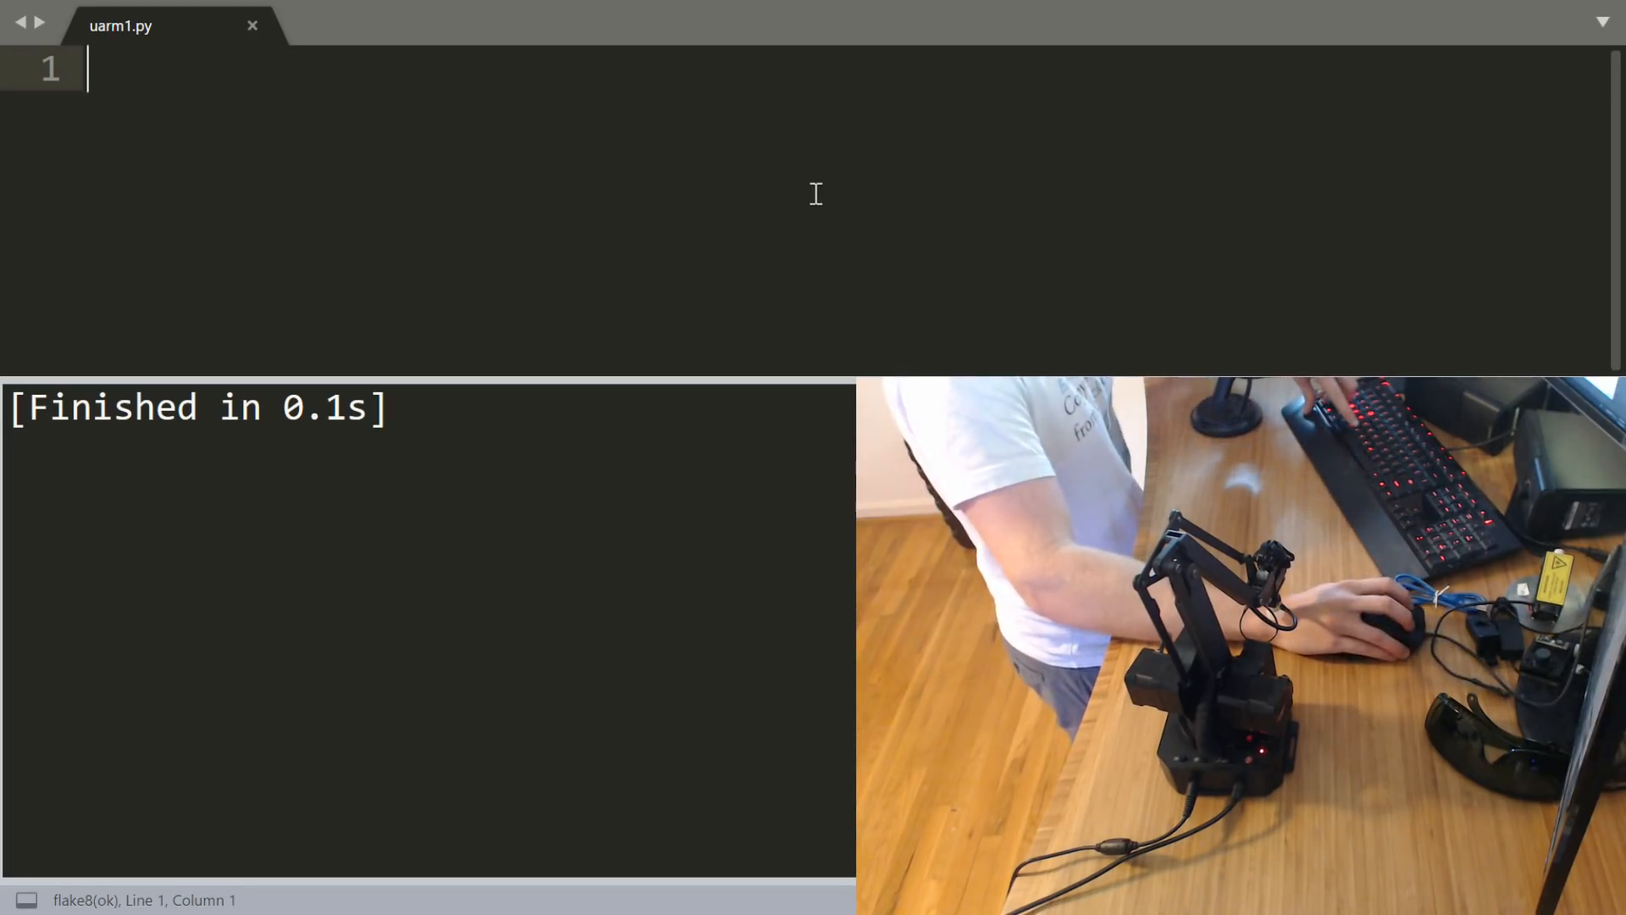
Note the pyuf GitHub URL and the 'python setup.py install' command.
text(https://github.com/uArm-Developer/pyuf)
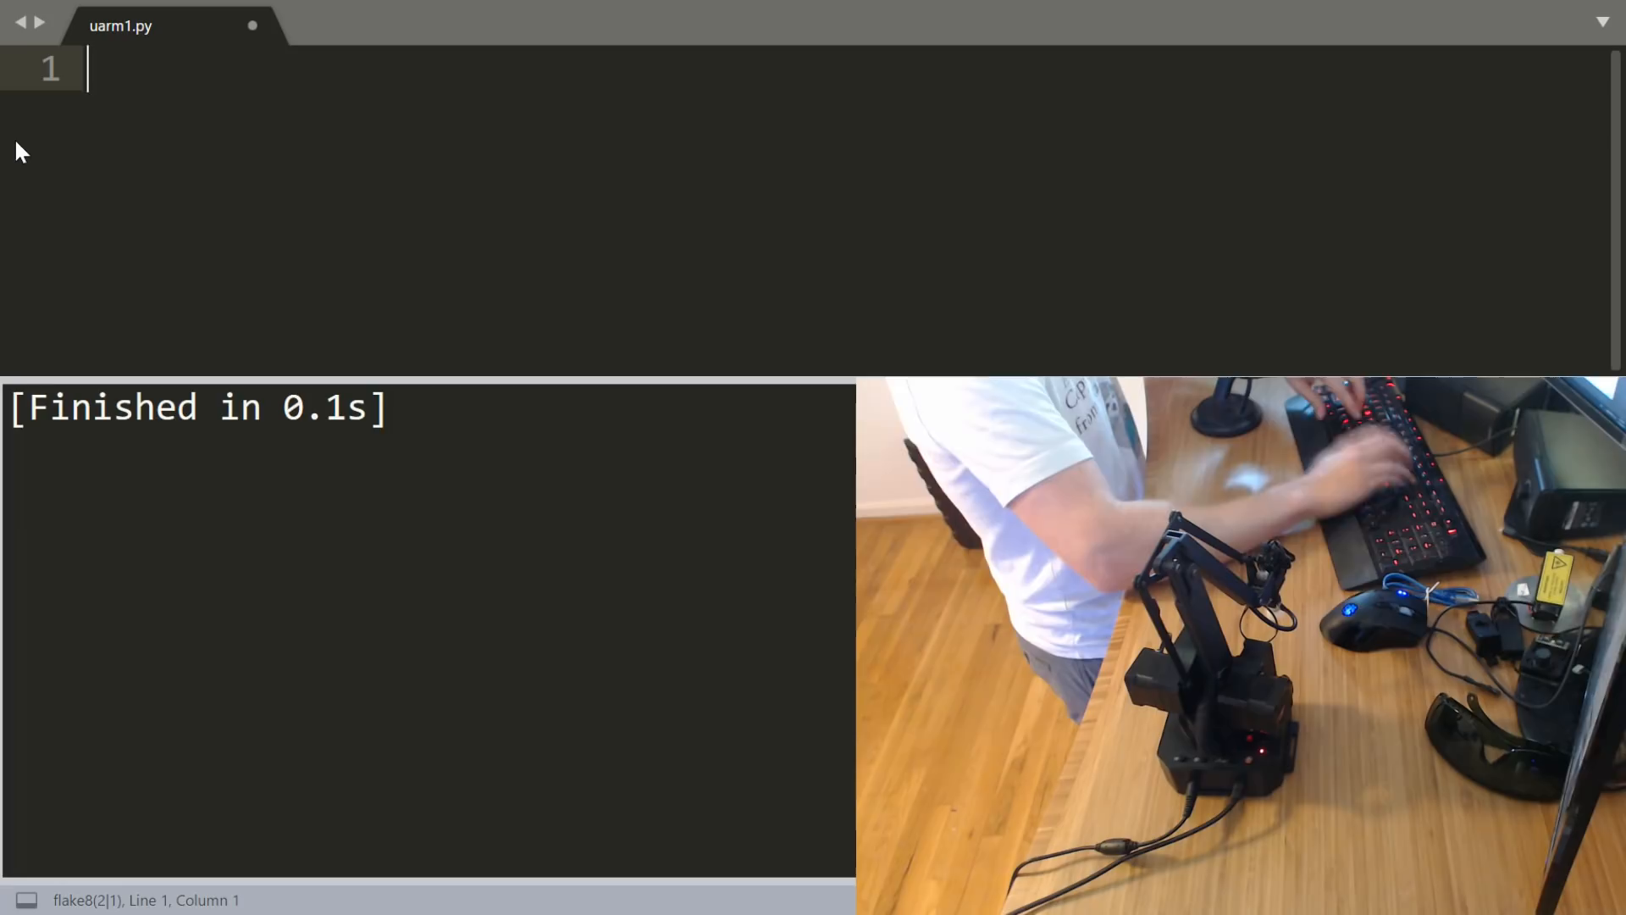
text($python setup)
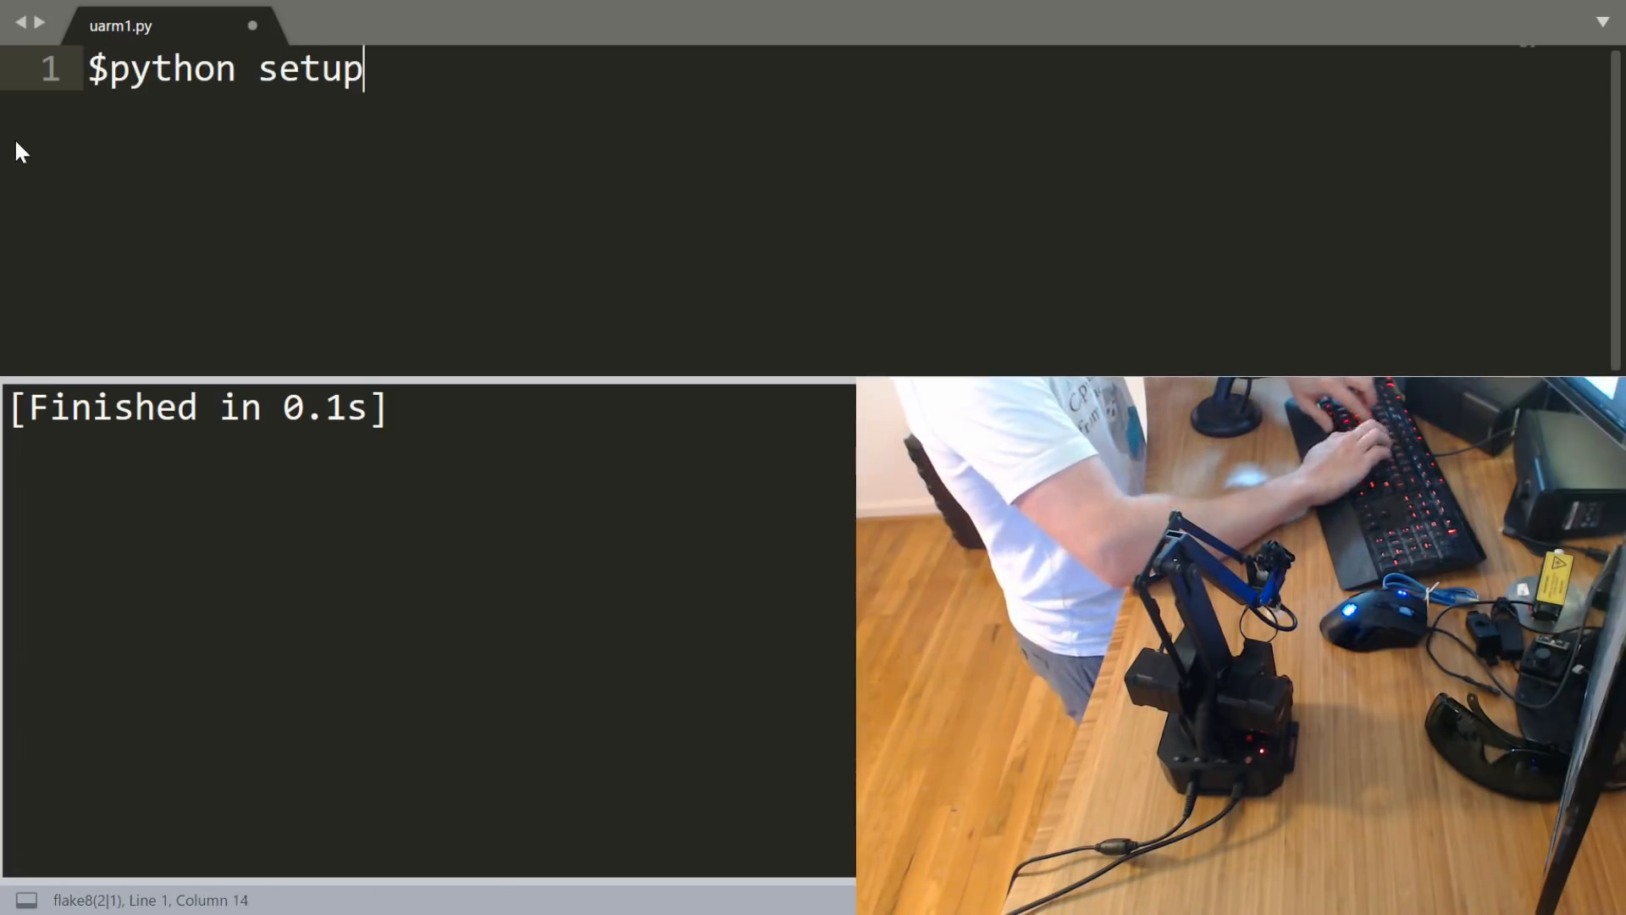
text(.py install)
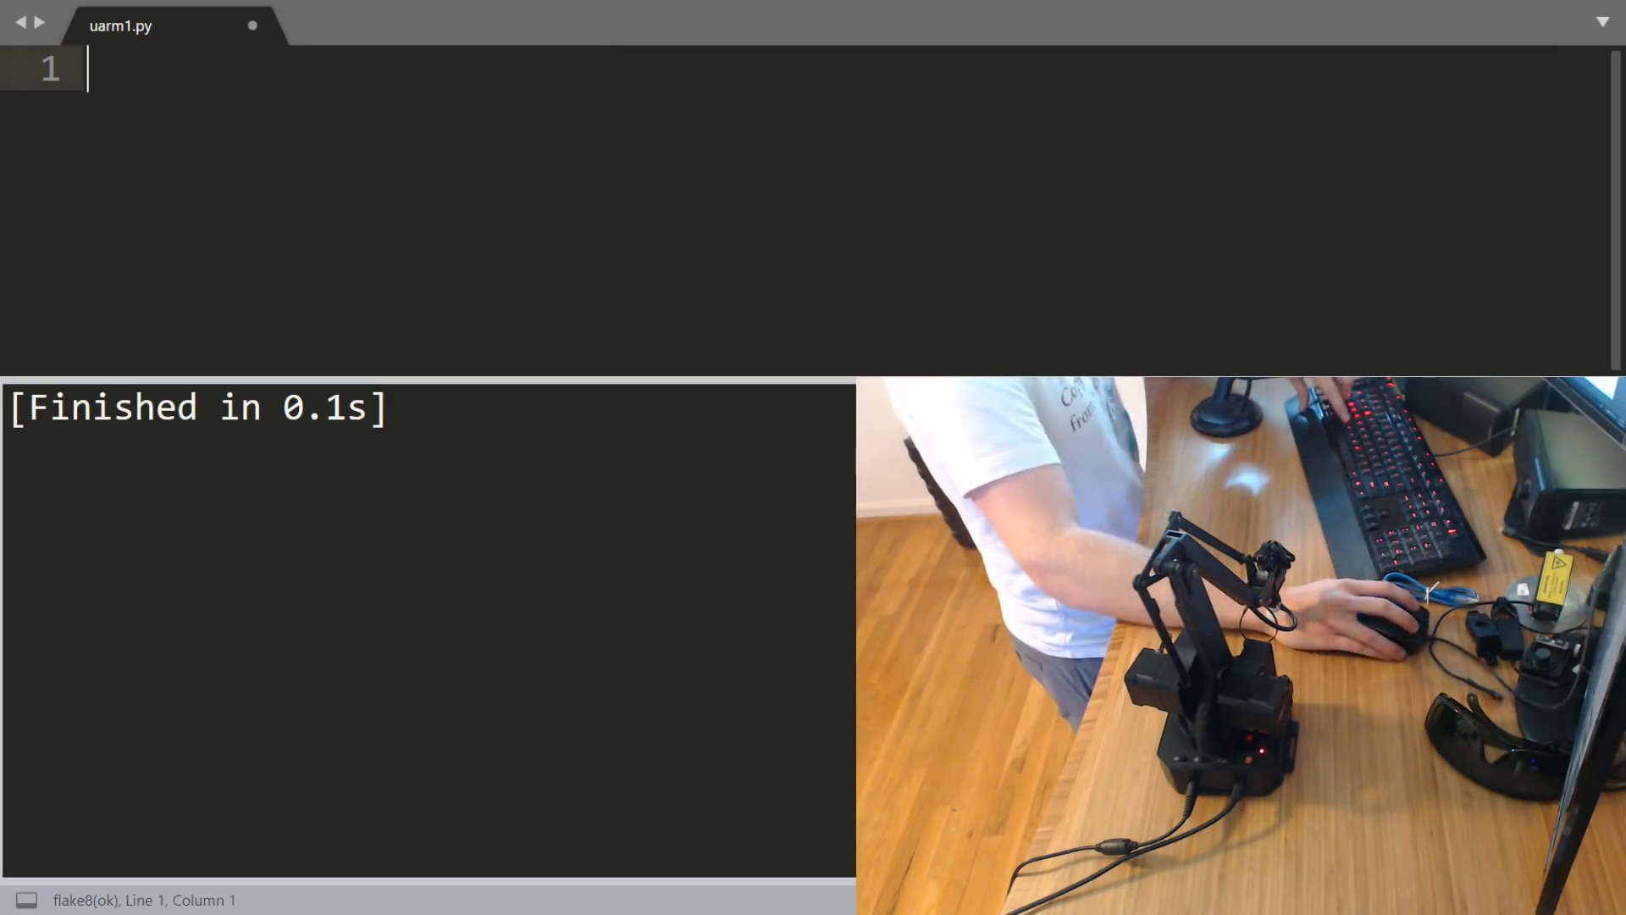
Write 'import time' and 'from uf.wrapper.swift_api import SwiftAPI' at the top of uarm1.py.
text(import time)
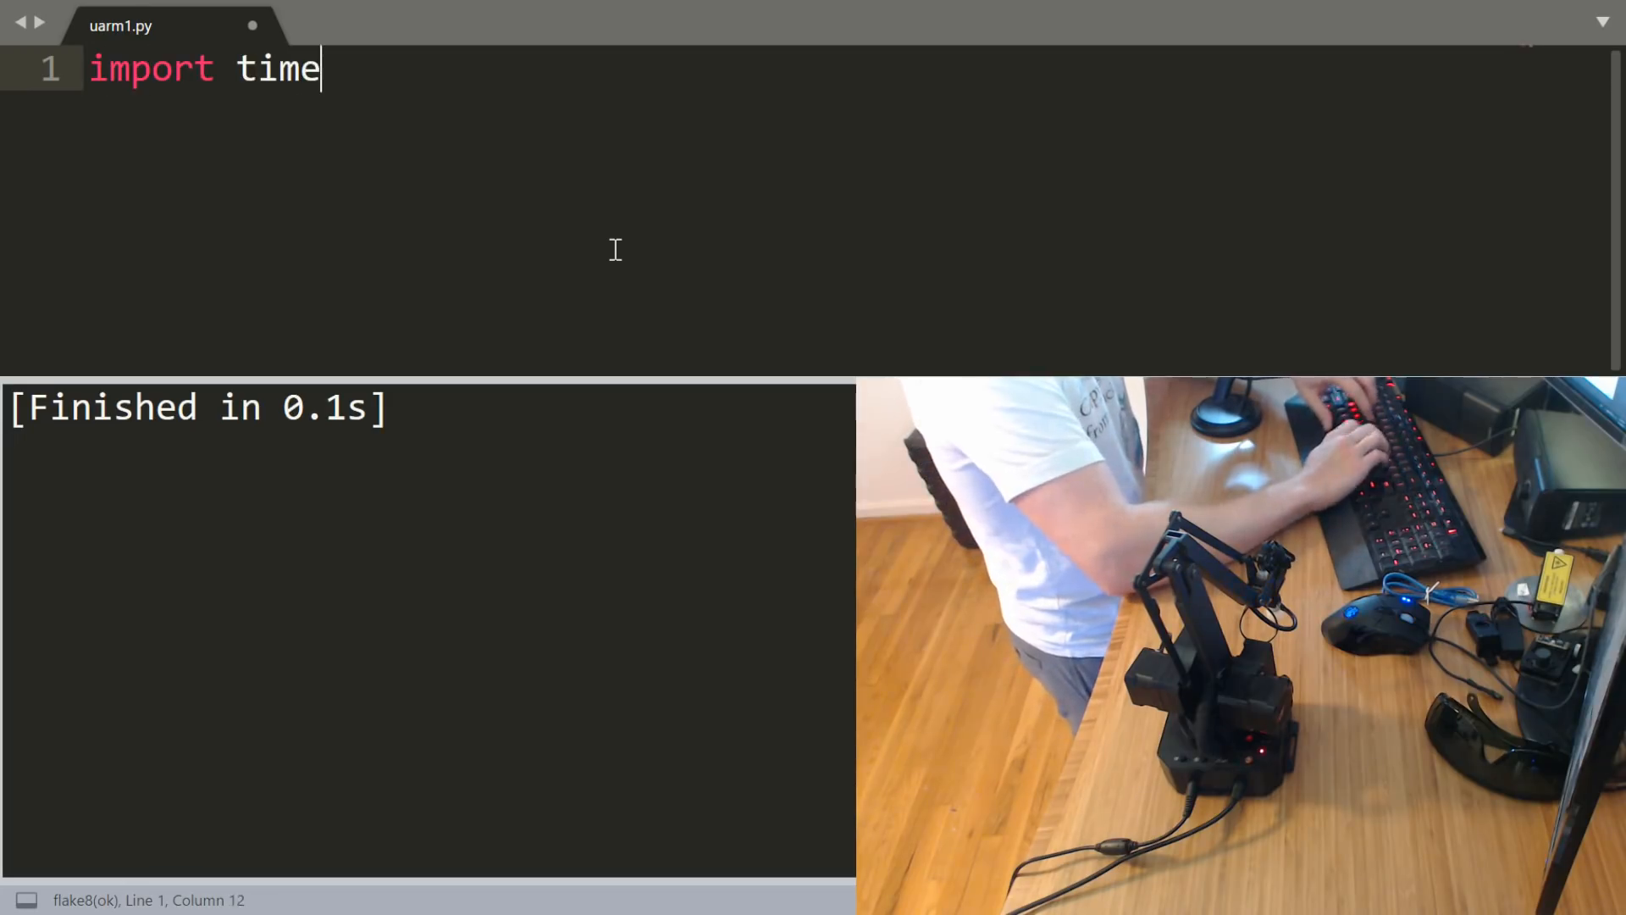
text(from uf.)
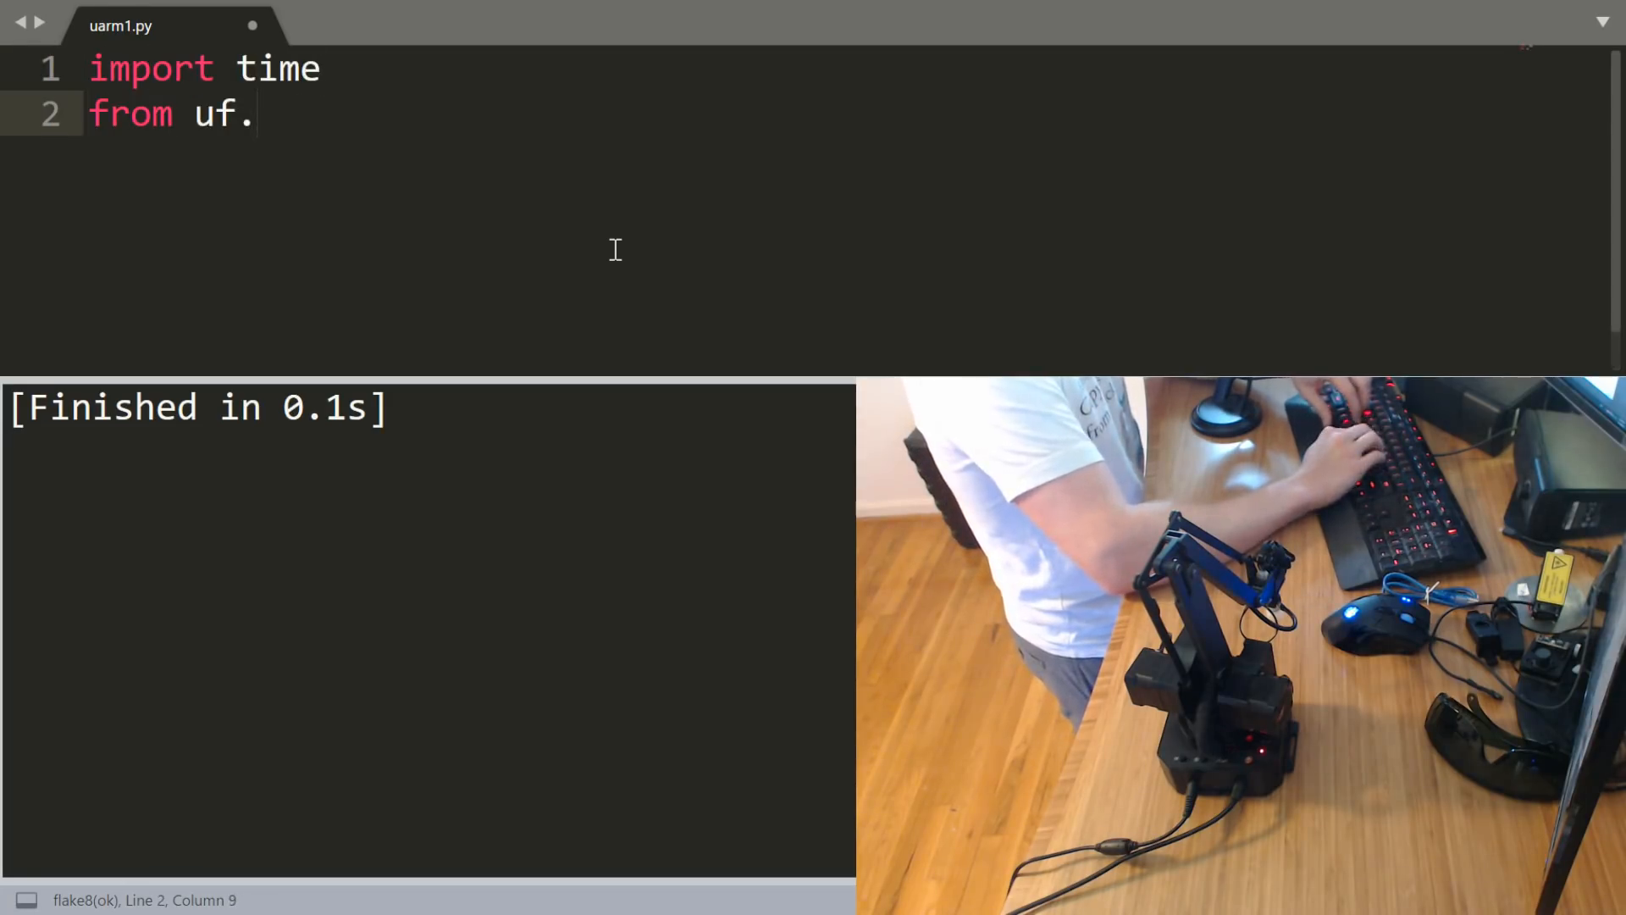
text(wrap)
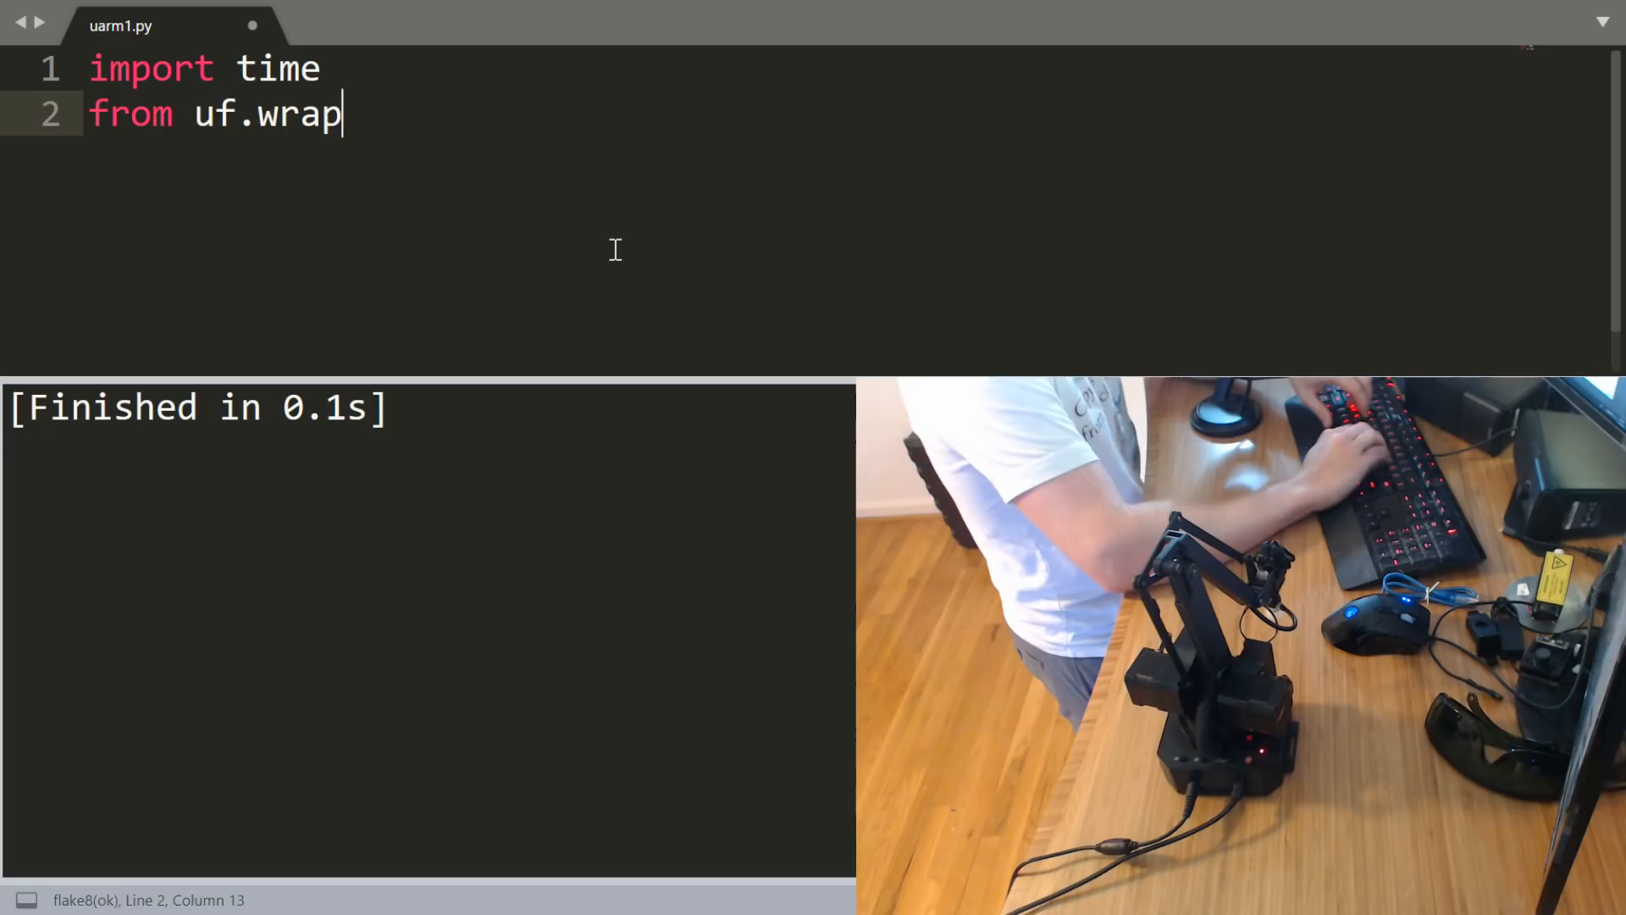
text(per.sw)
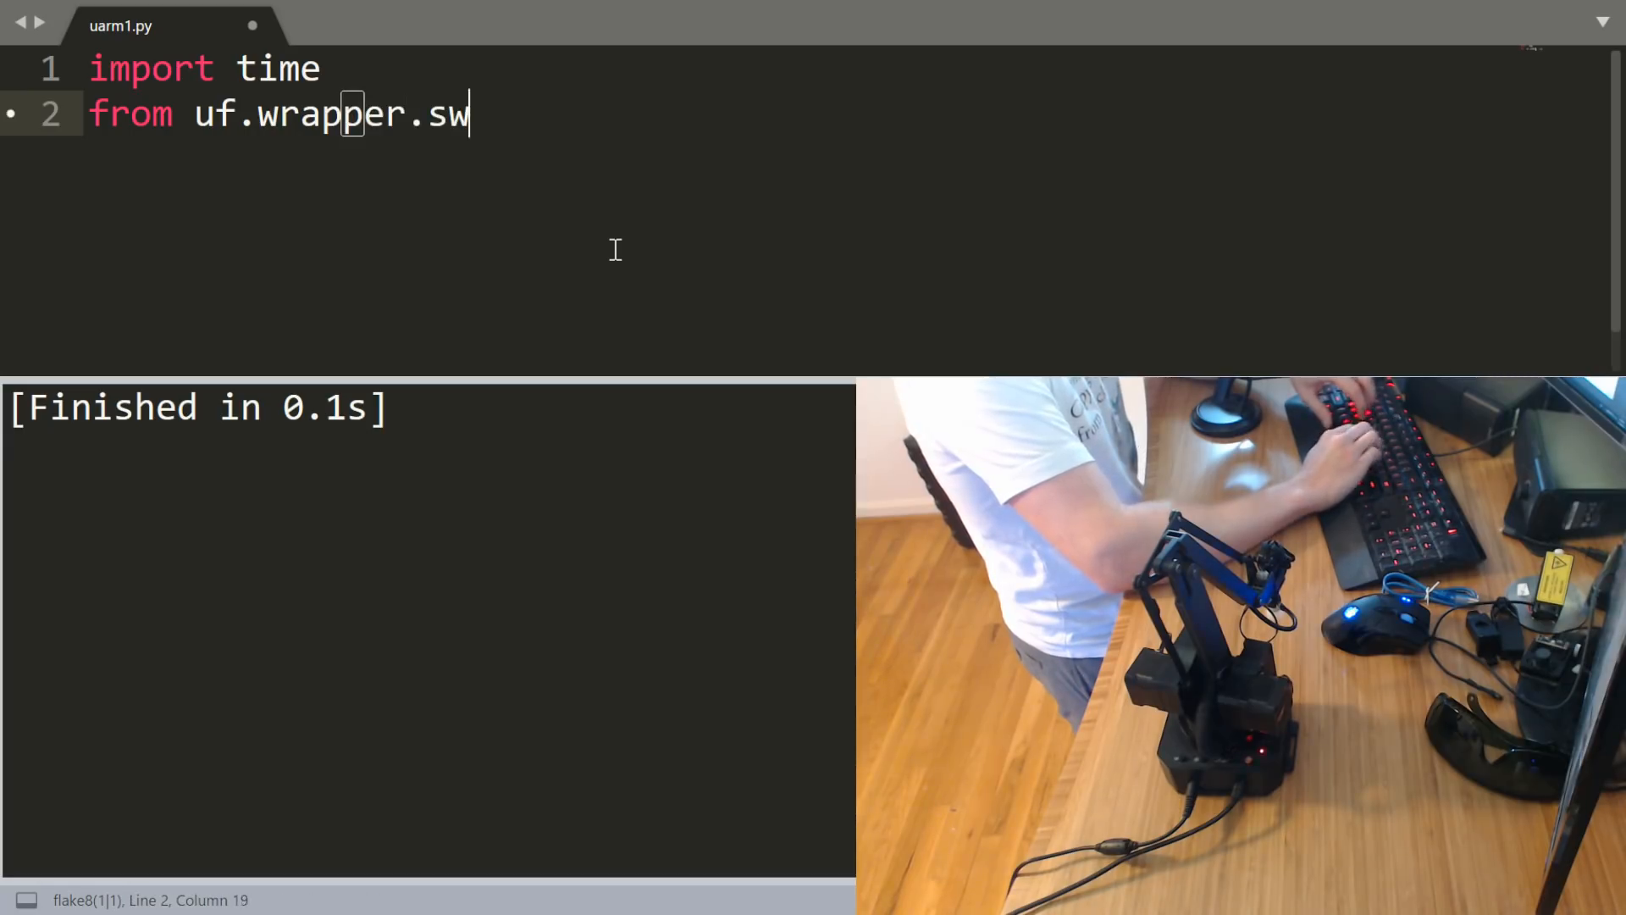
text(ift_api import Swift)
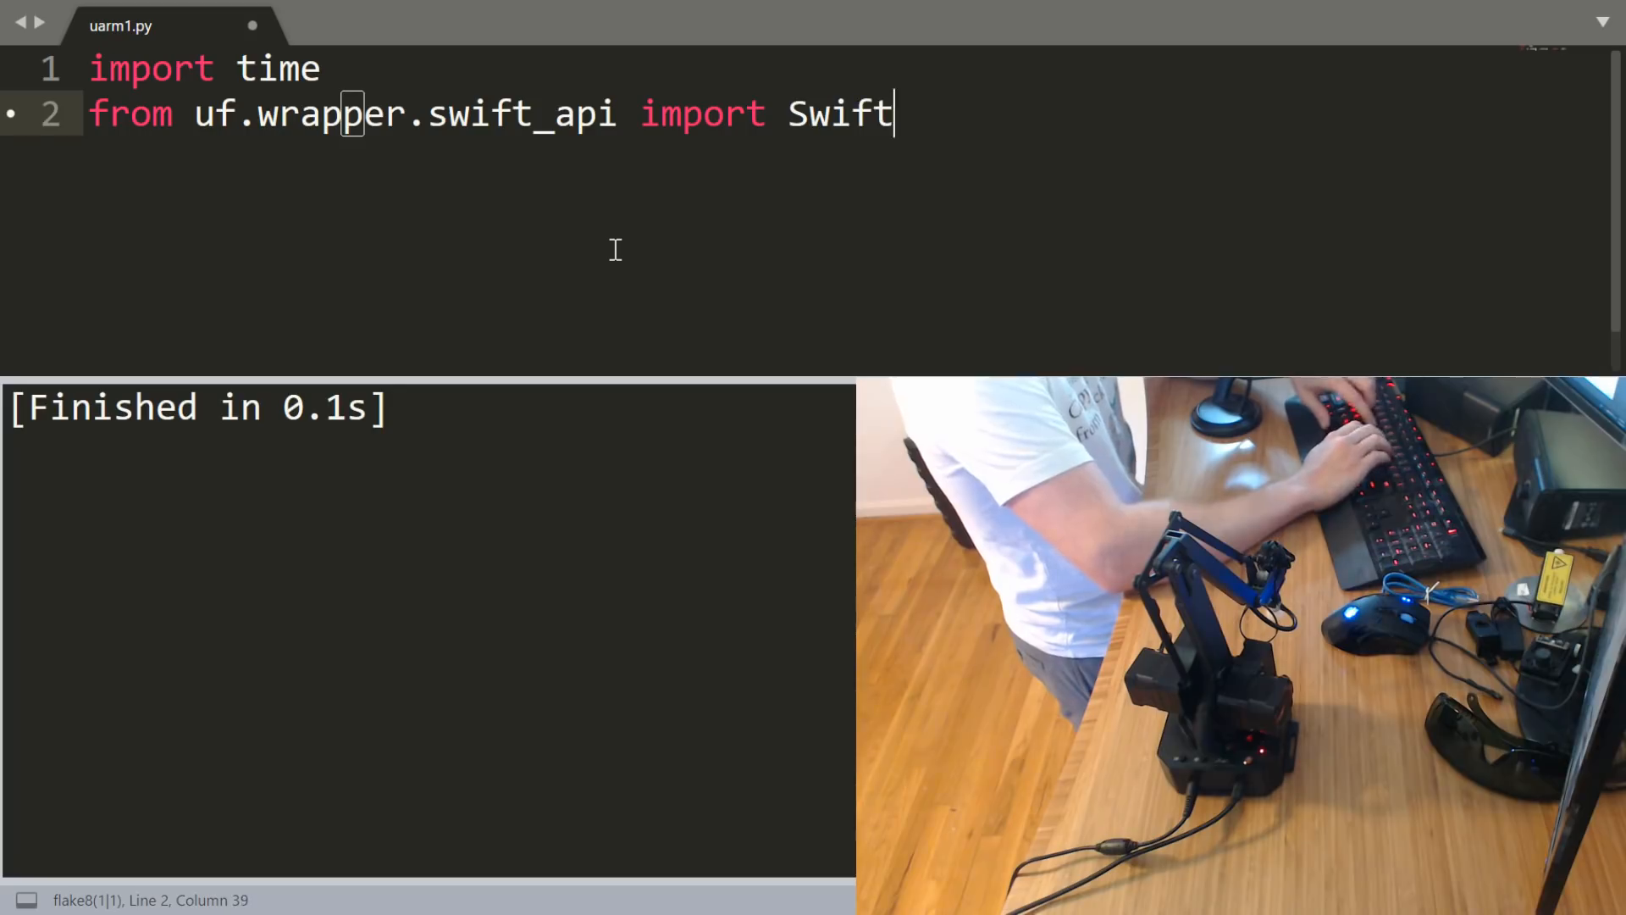
text(API)
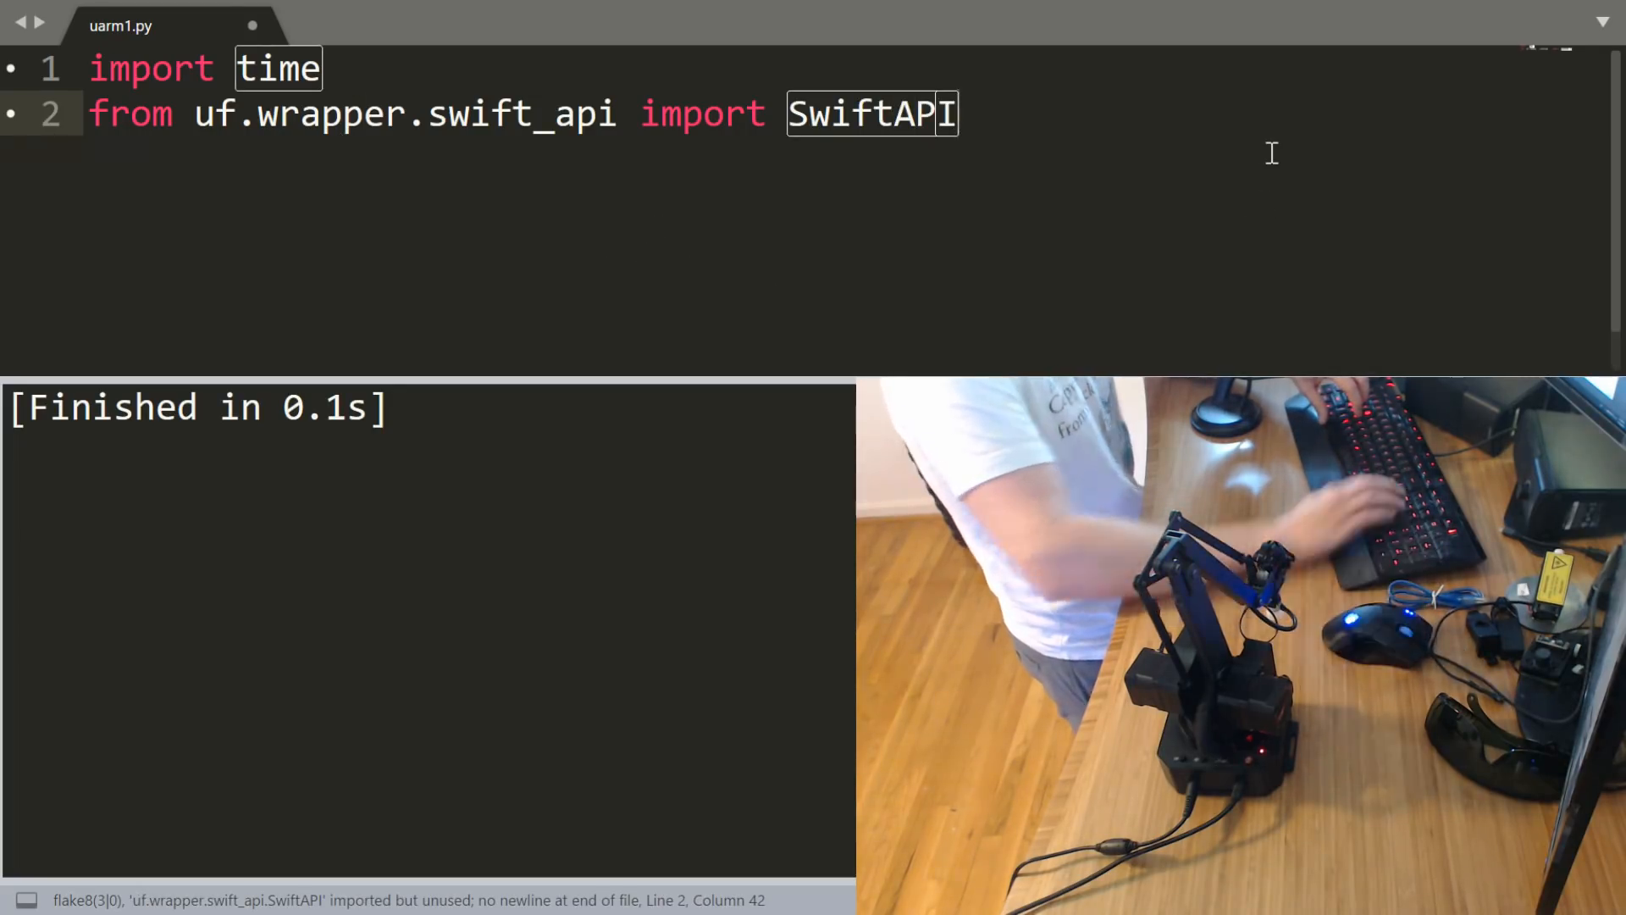
text(swift_api)
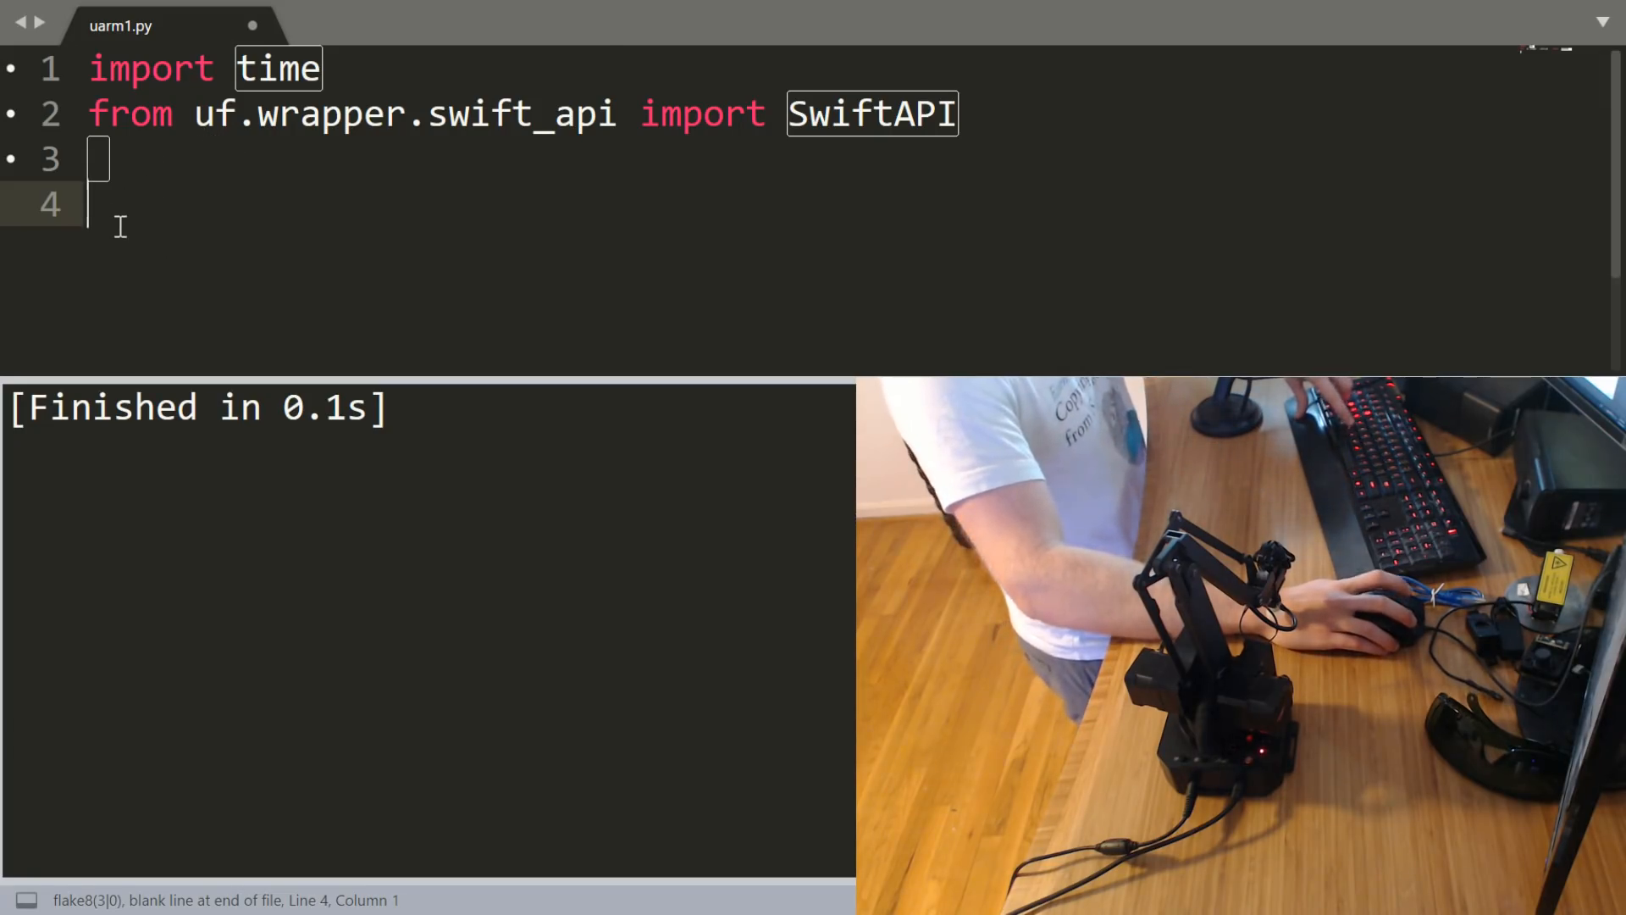
Add the COM4 PermissionError comment and a commented-out print(str(e)) in the except block.
text(# could not open port 'COM4': PermissionError(13, 'Access is denied.)
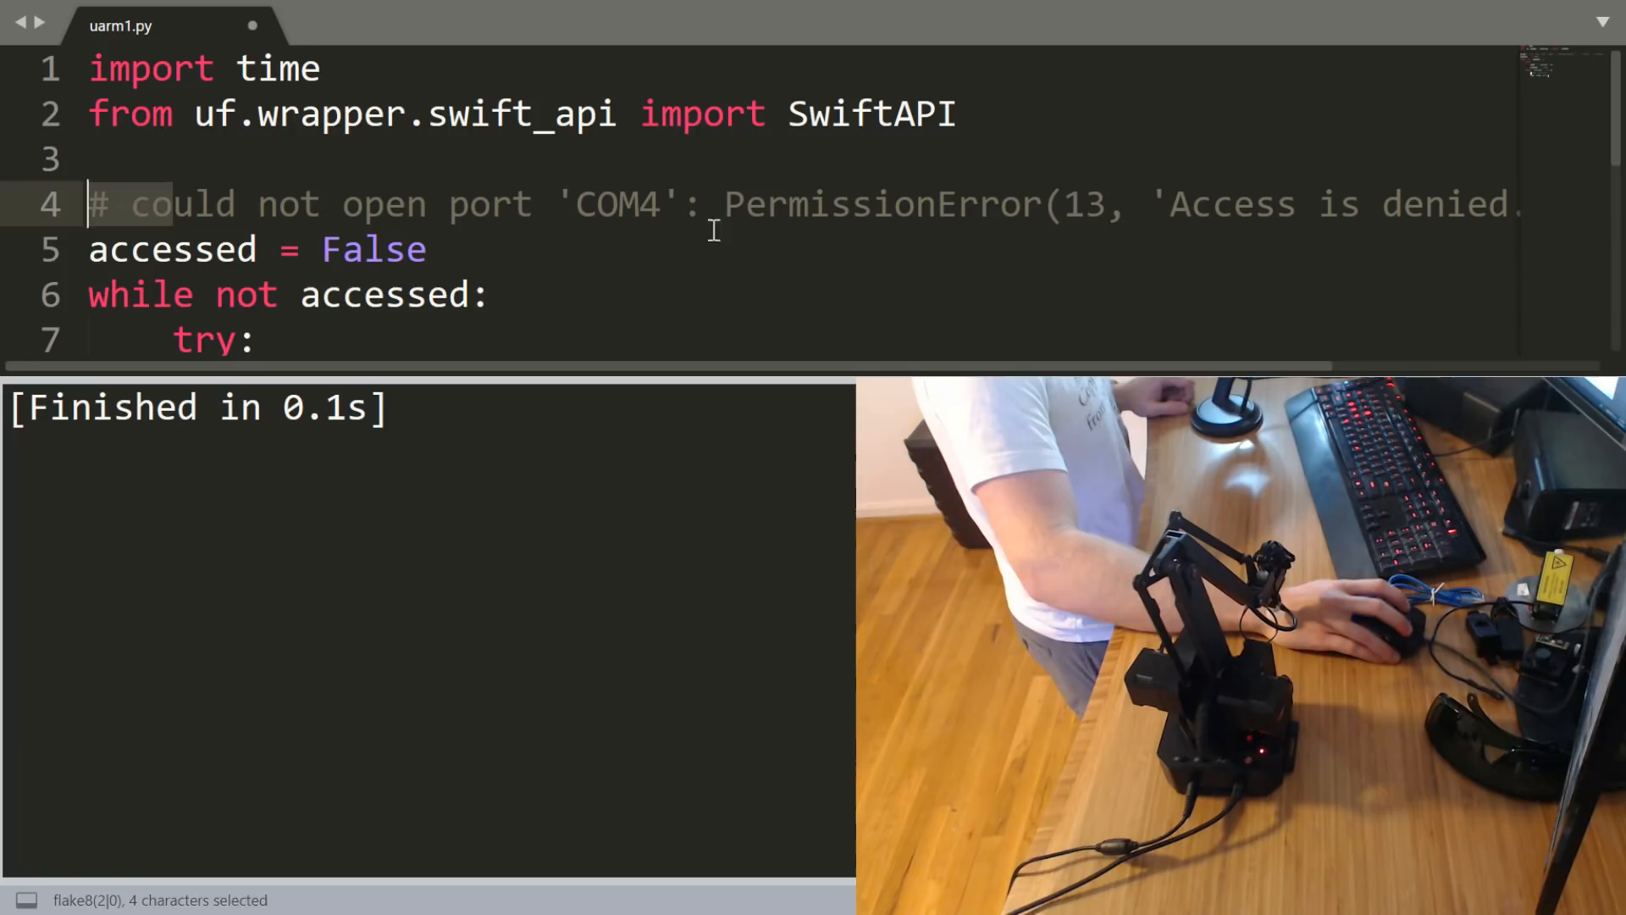
double_click(882, 205)
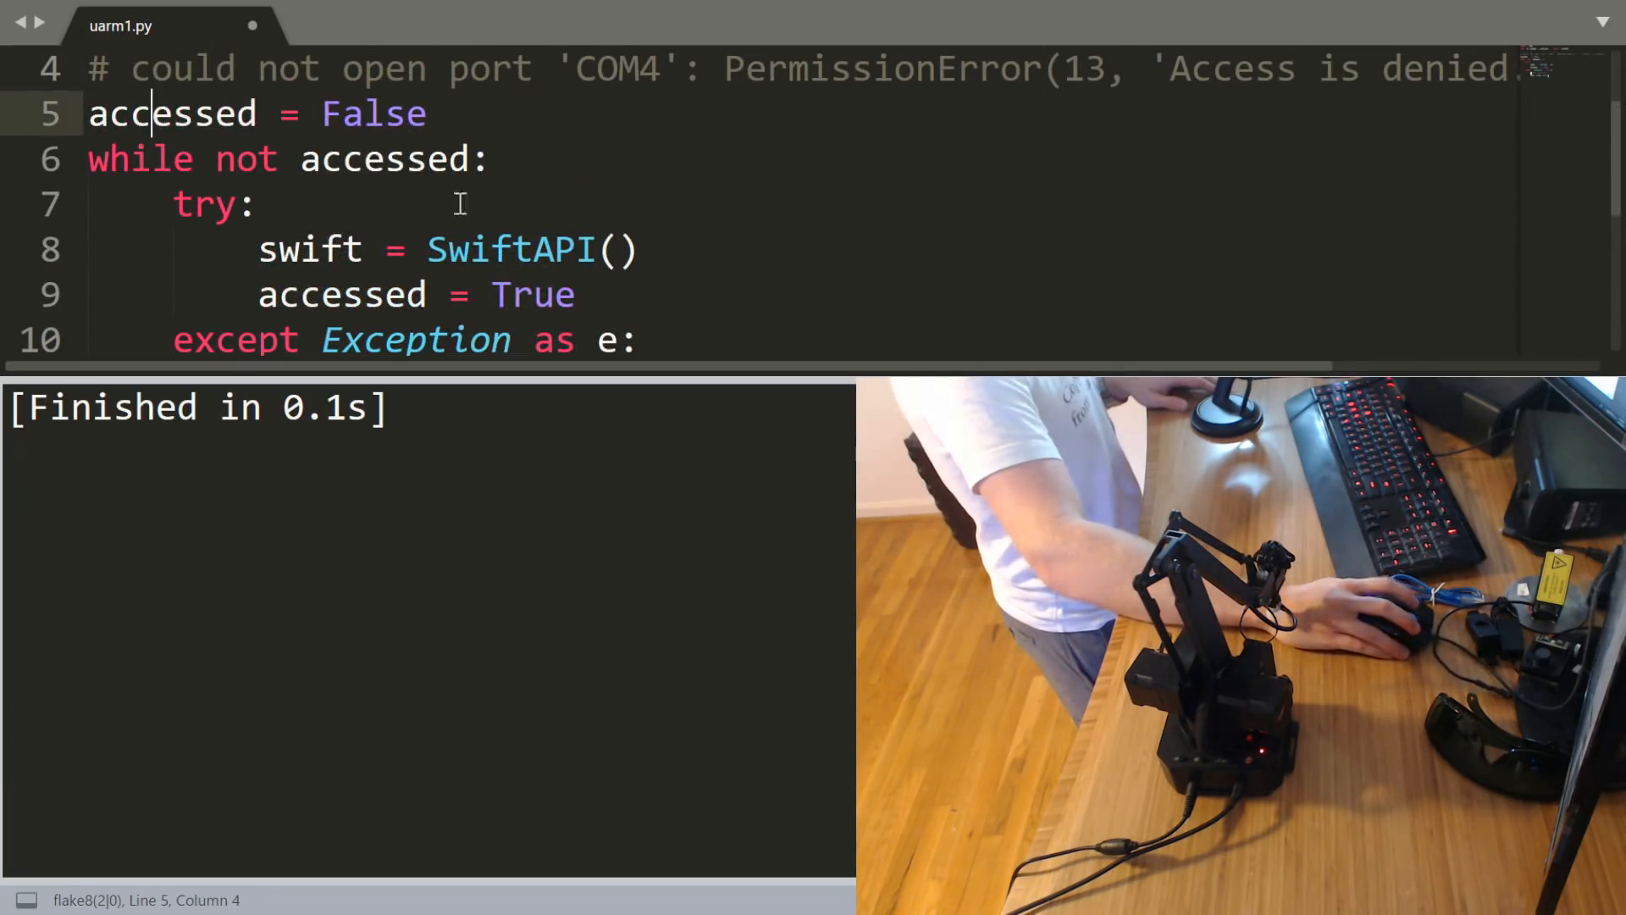
text(#print(str(e)))
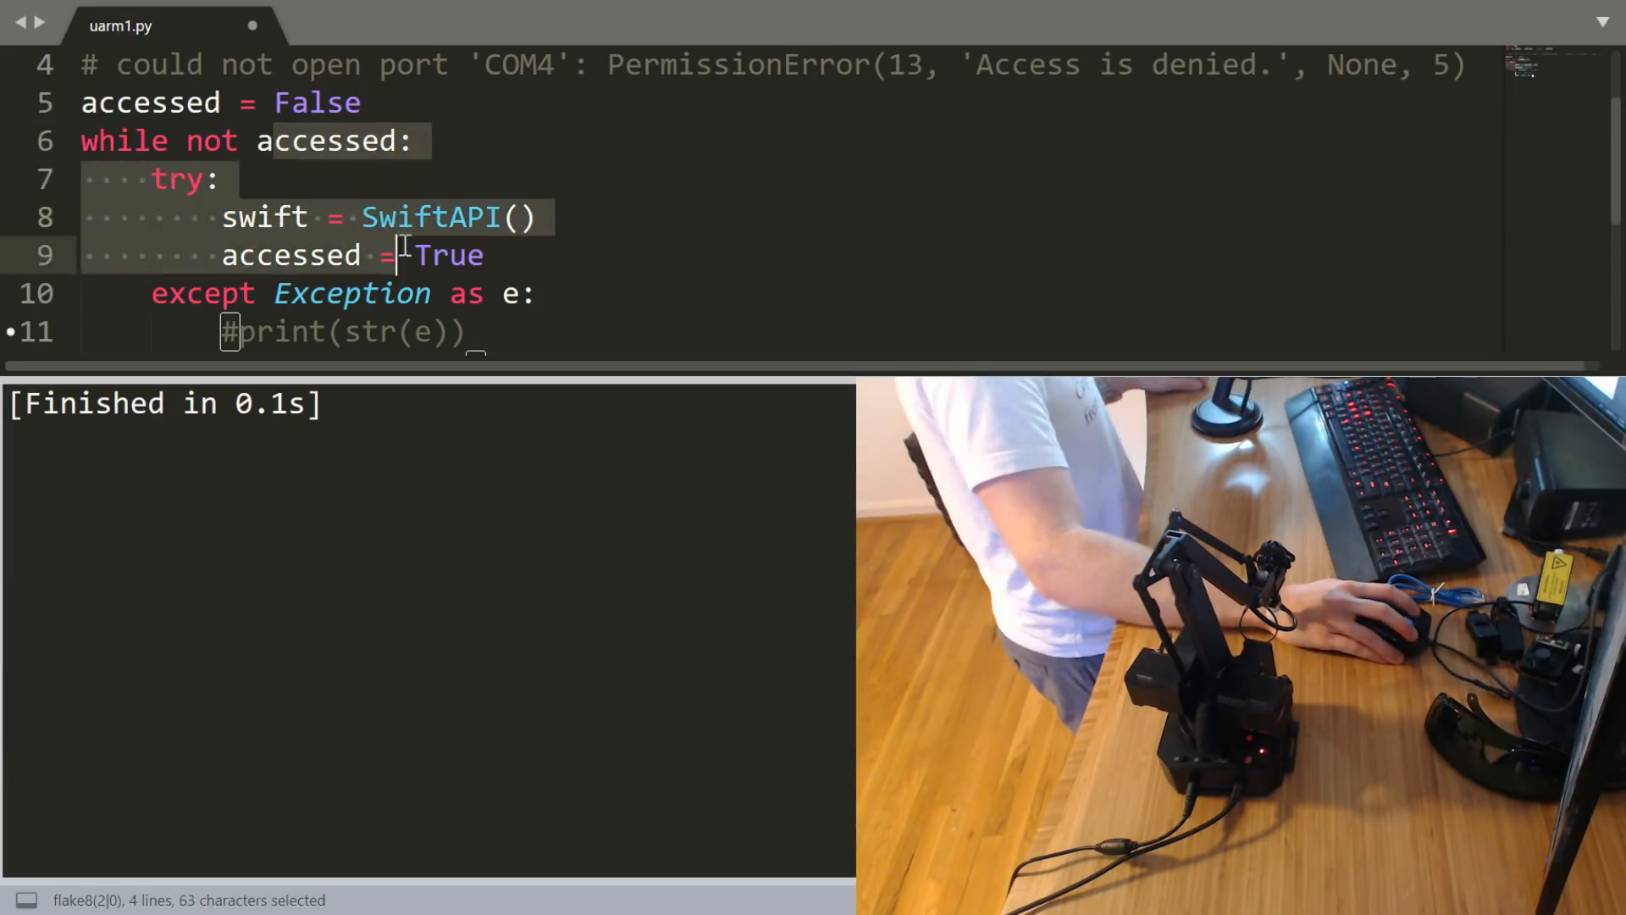
Sleep 0.2 s between connection retries, then print 'device info: ' from swift.get_device_info().
text(time.sleep(0.2))
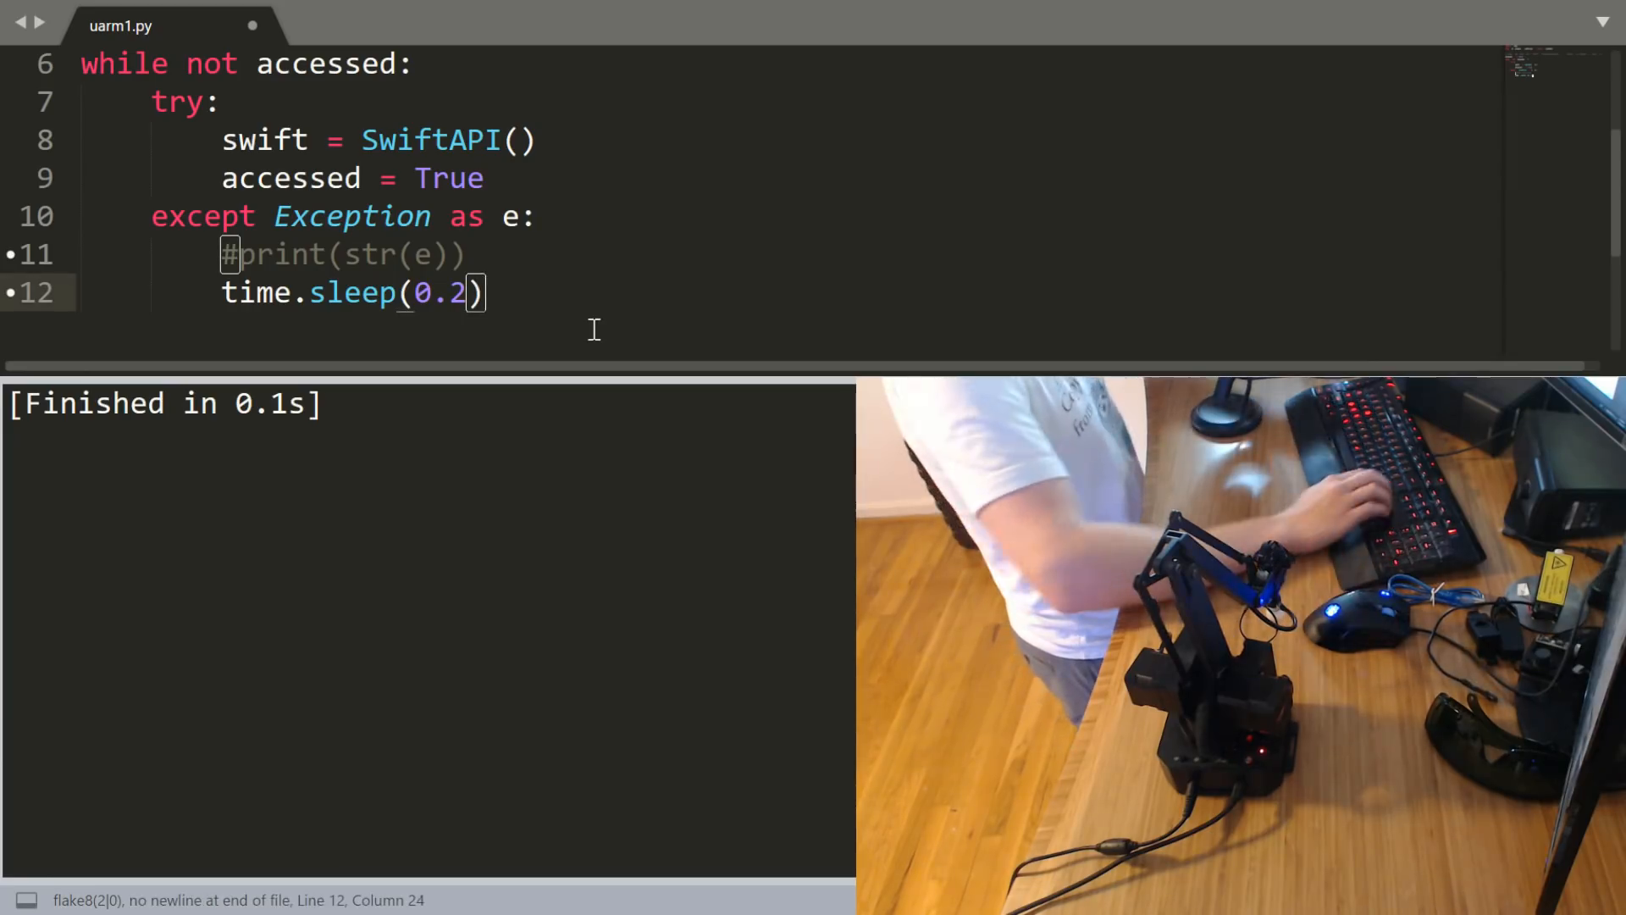
text(print('device info: '))
text(print(swift.get_device_info()))
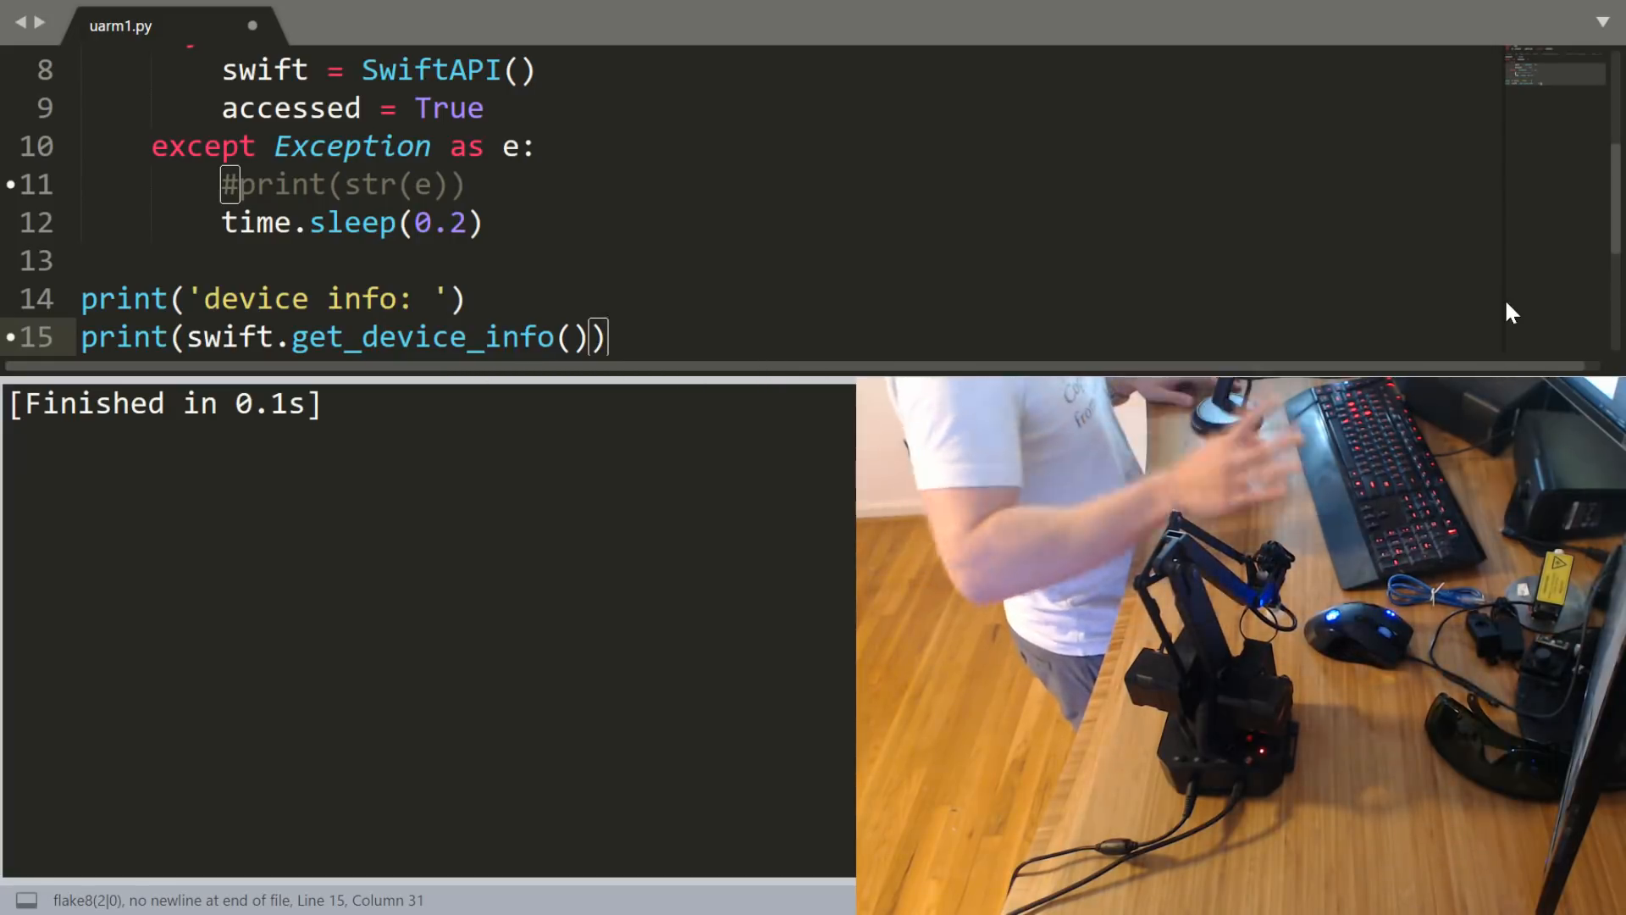
Add swift.set_position(x=250, y=0, z=50, speed=1000000) after running the script to show device info.
click(468, 185)
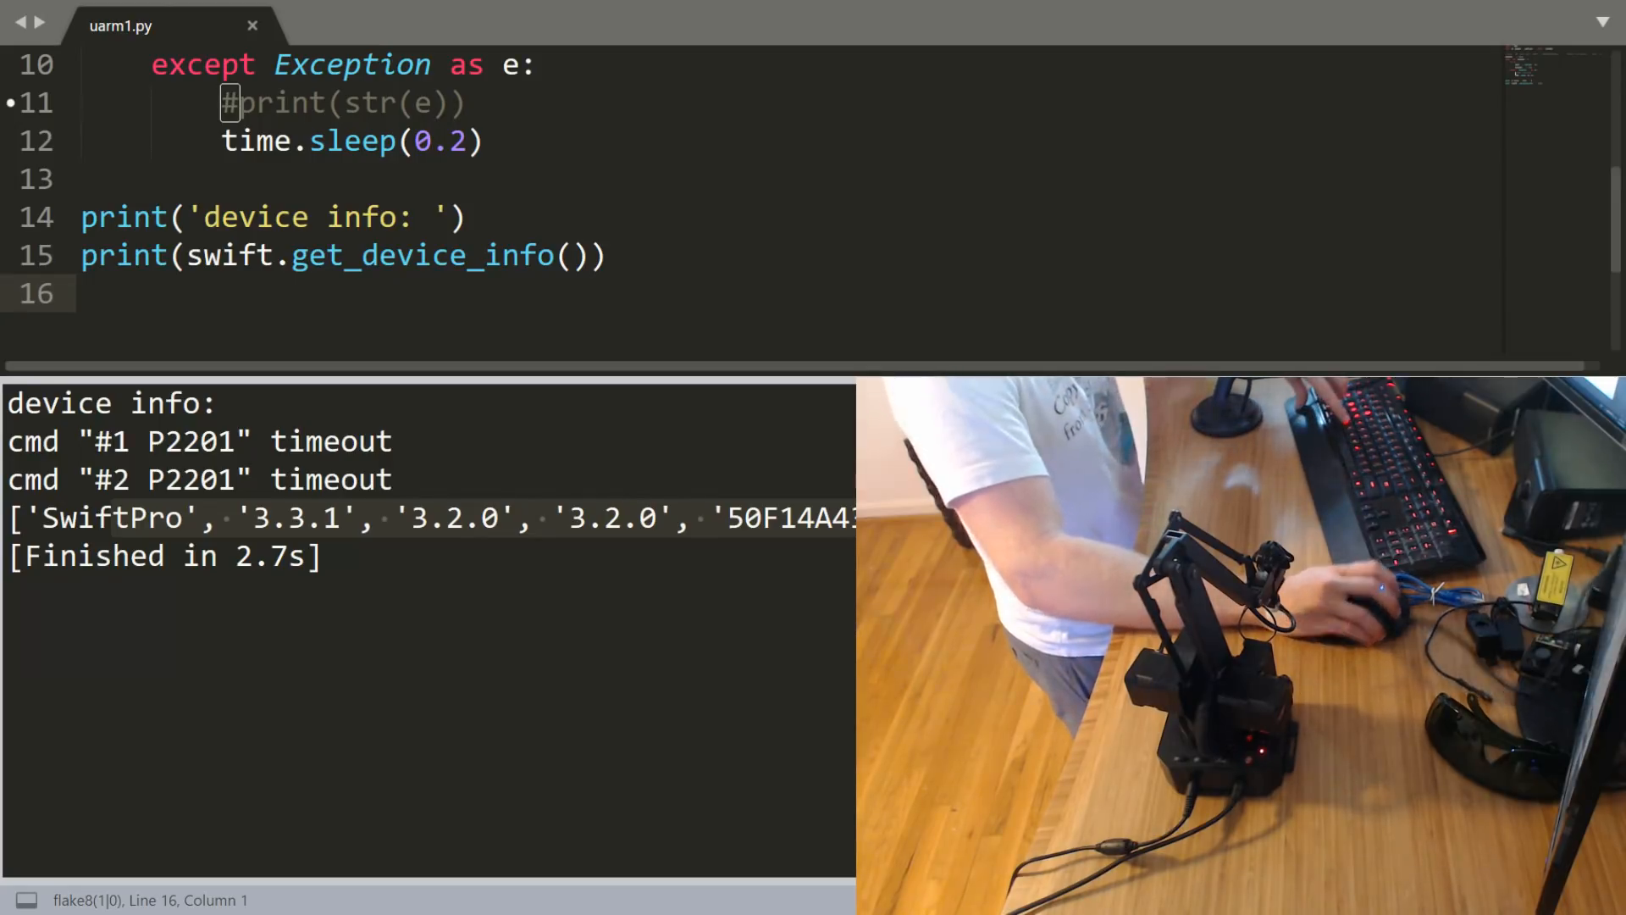
text(swift.set_position(x=250, y=0, z=50, speed=1000000))
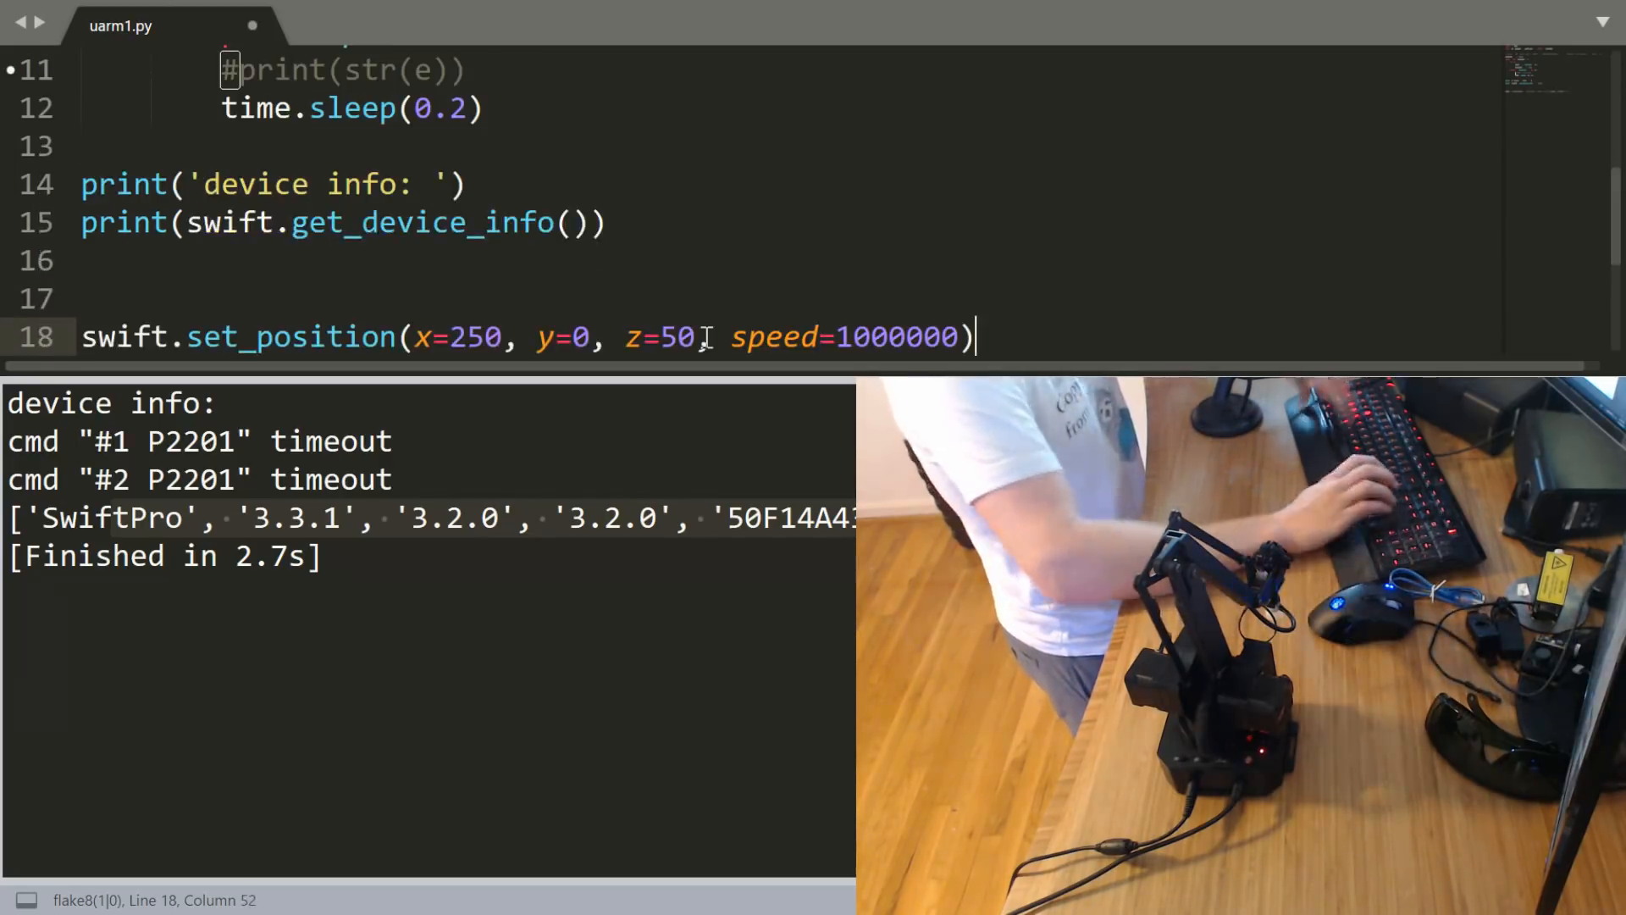
Duplicate the set_position(x=250, y=0, z=50, speed=1000000) line onto line 19.
double_click(473, 336)
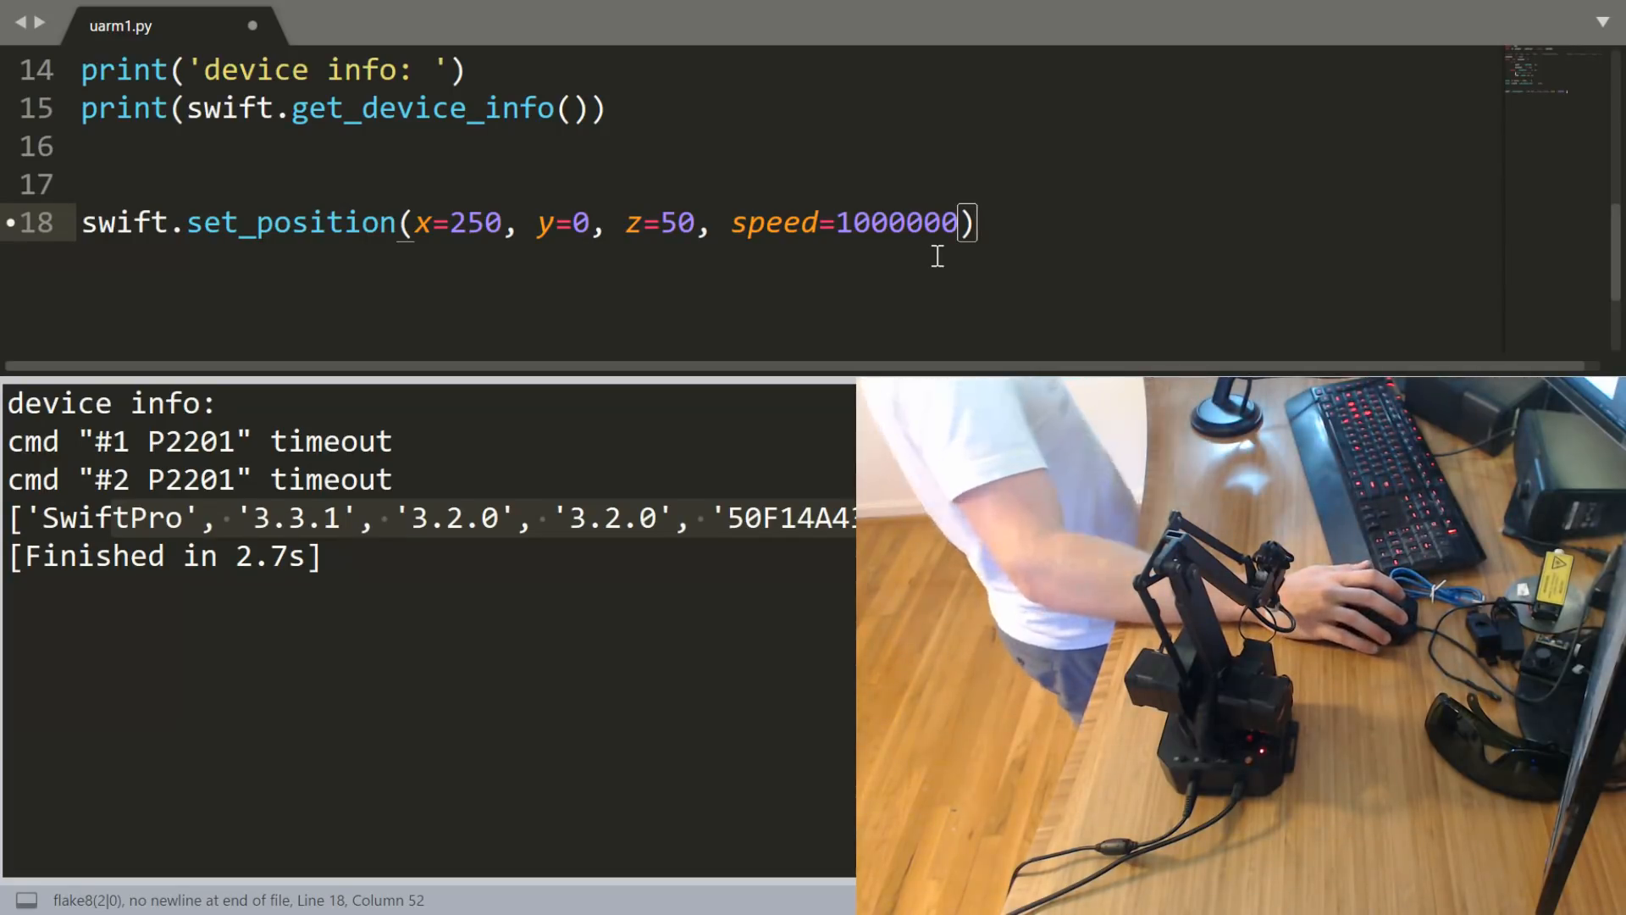
double_click(895, 224)
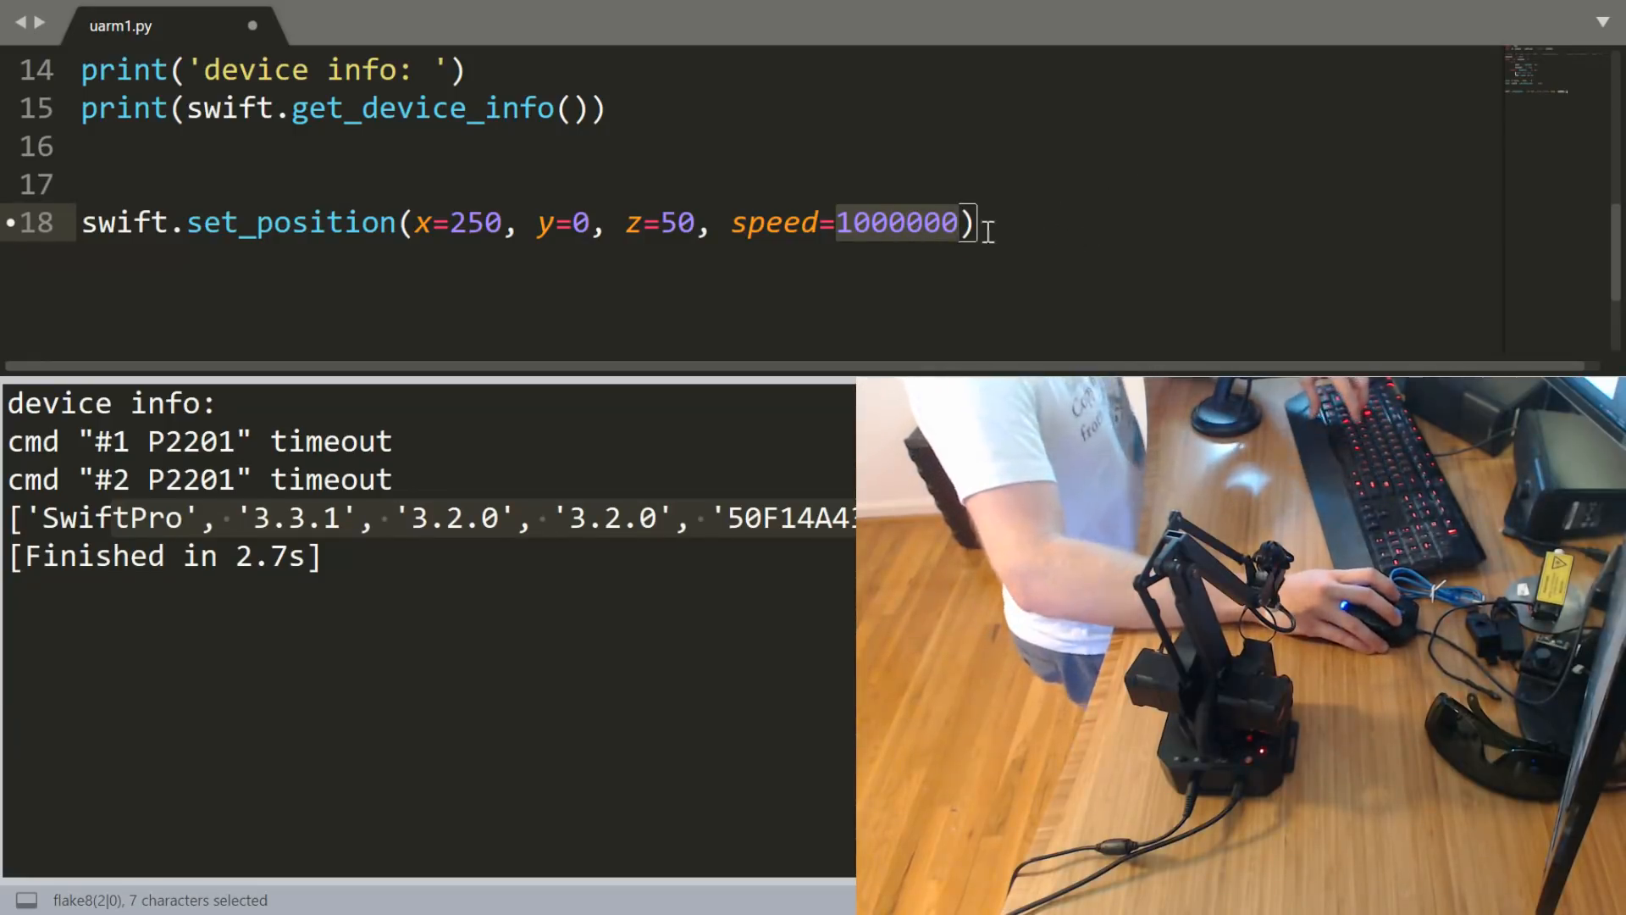
click(888, 224)
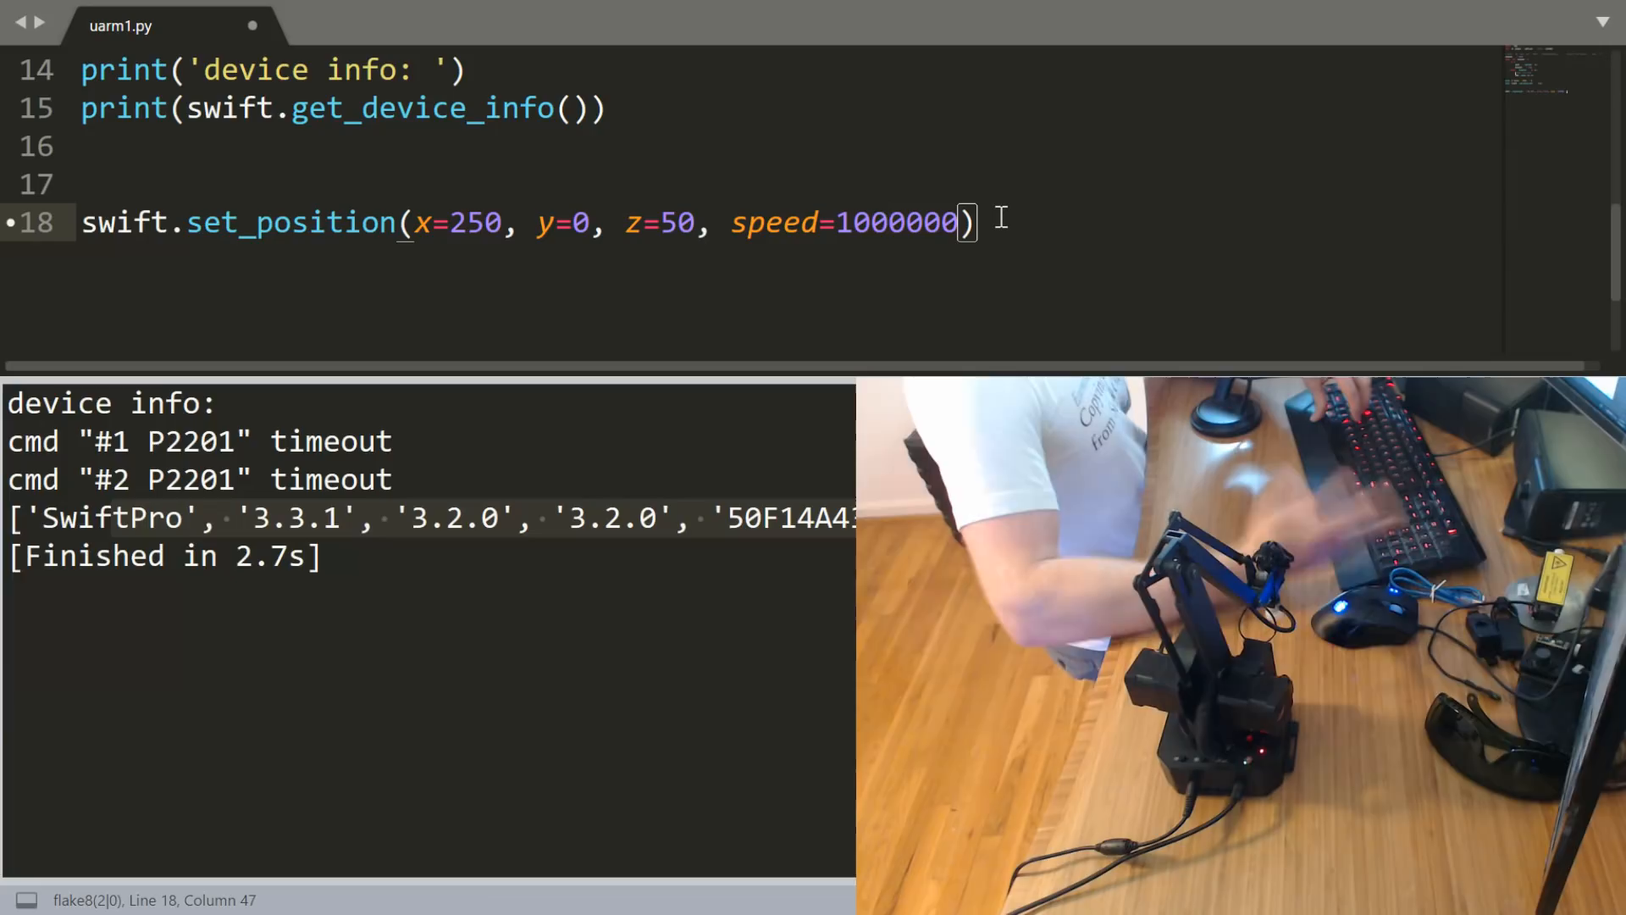
double_click(894, 223)
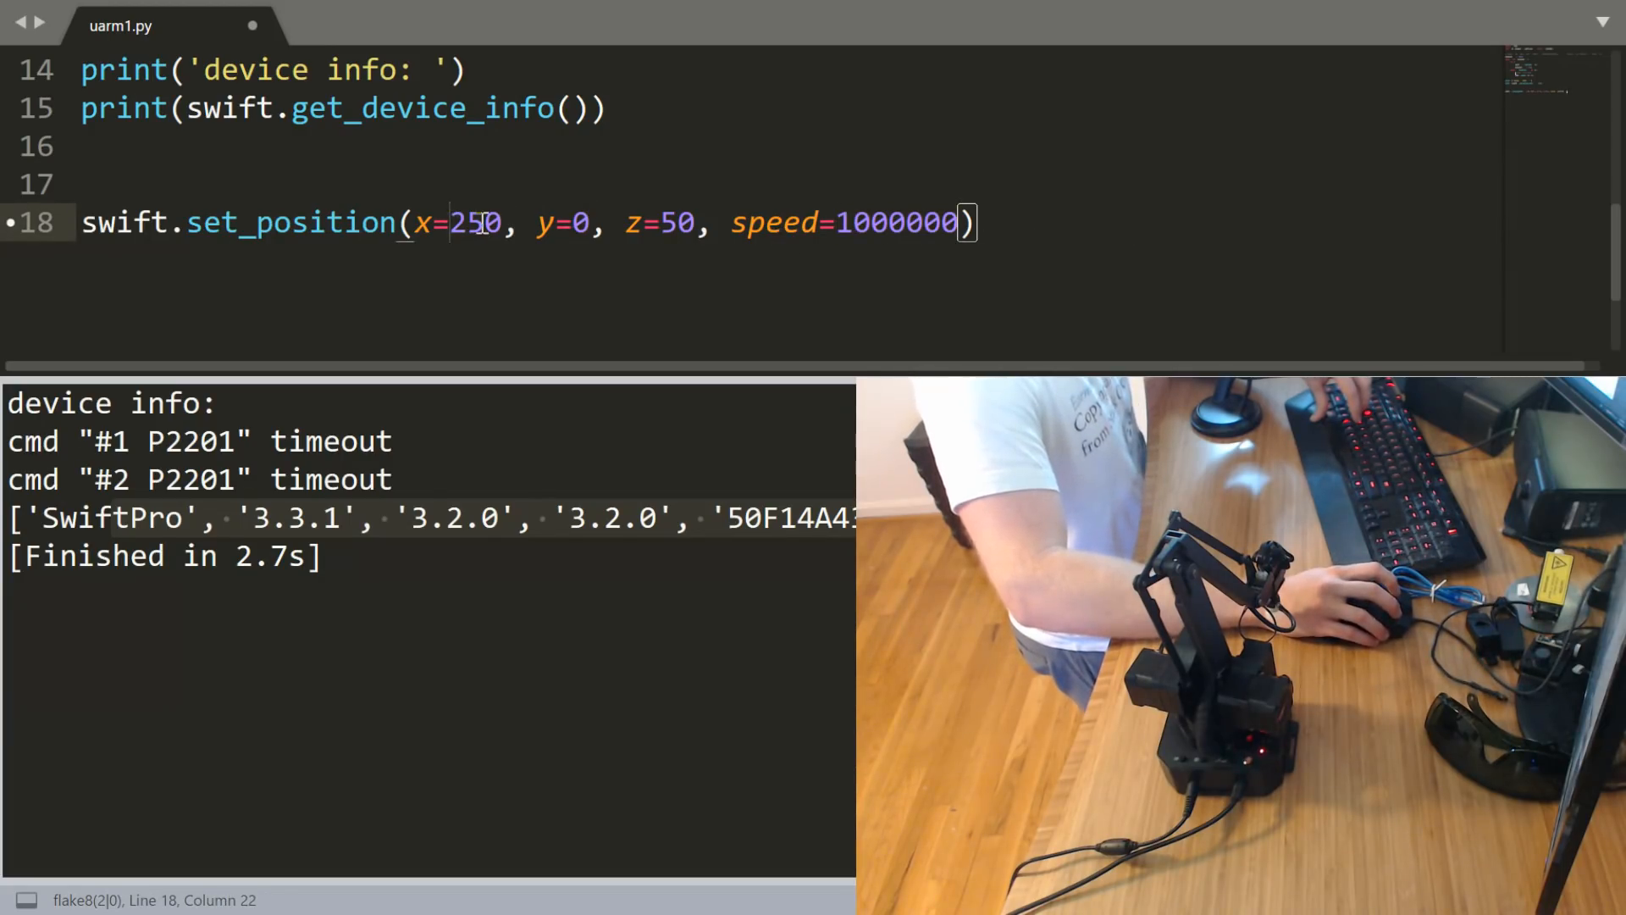
double_click(670, 224)
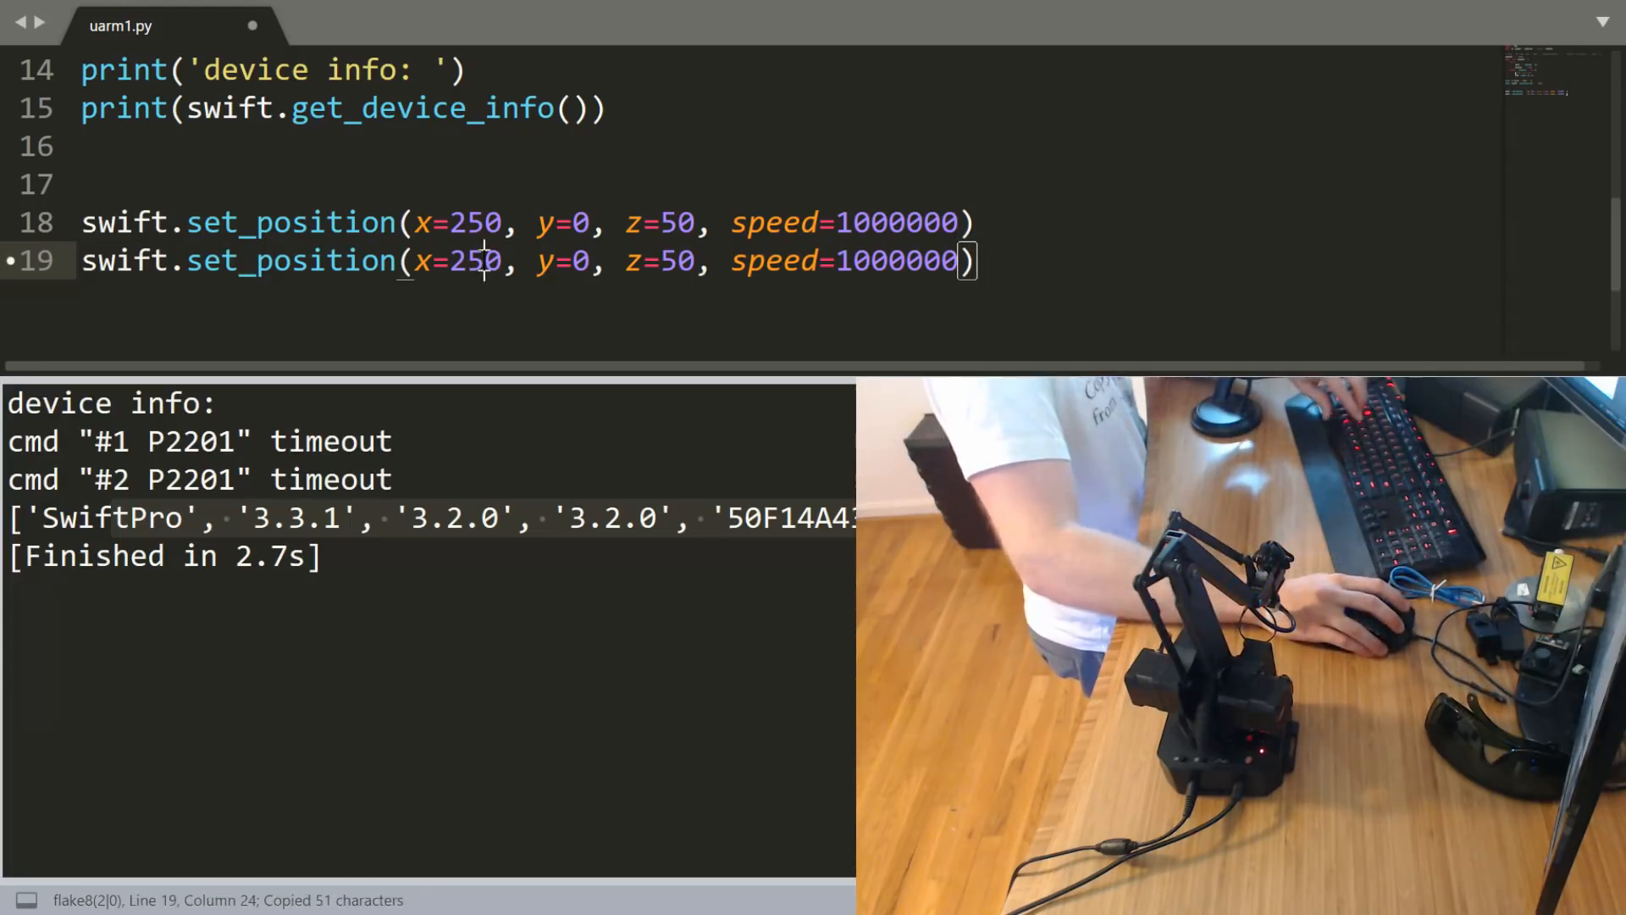
Change the second move's x to 150, rerun the script, and begin another swift line.
text(150)
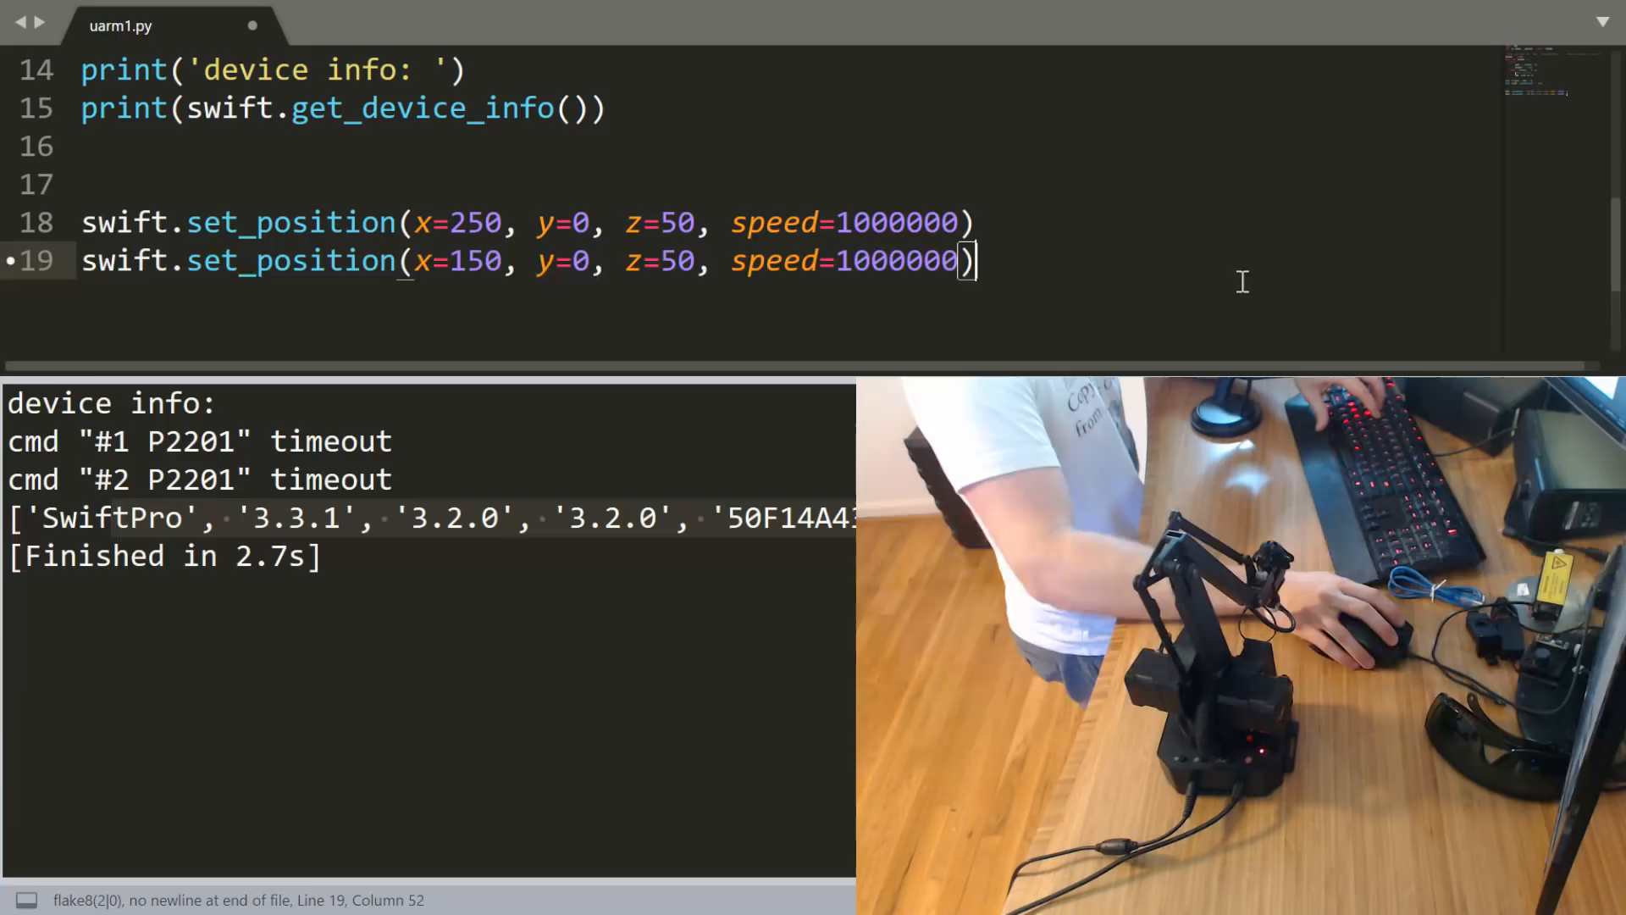
double_click(677, 260)
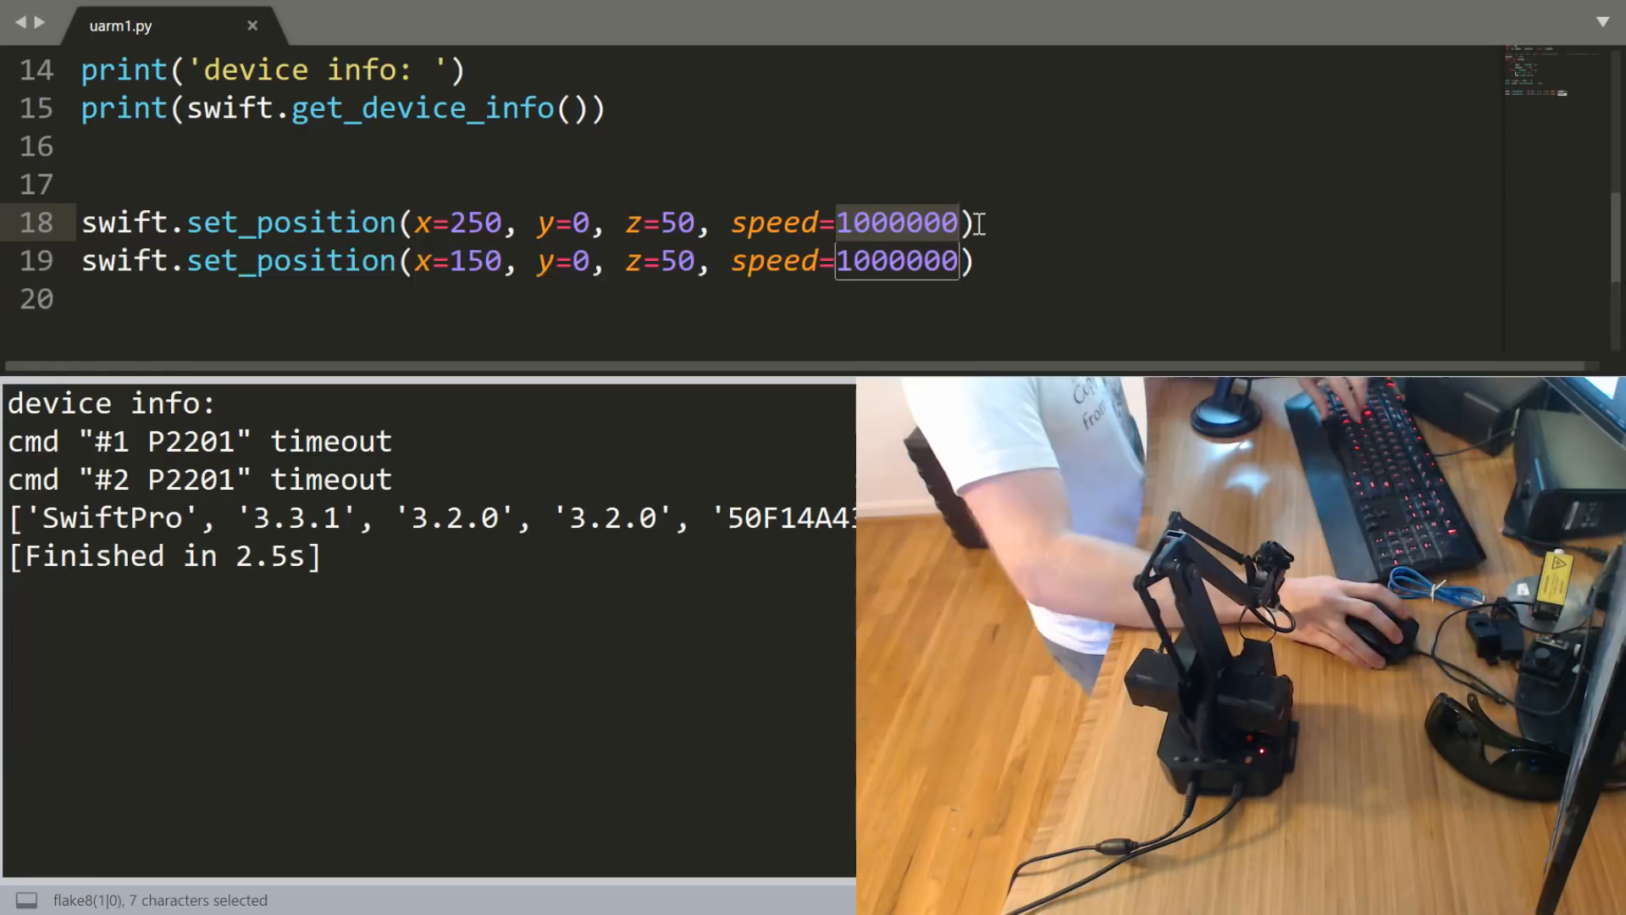
click(958, 224)
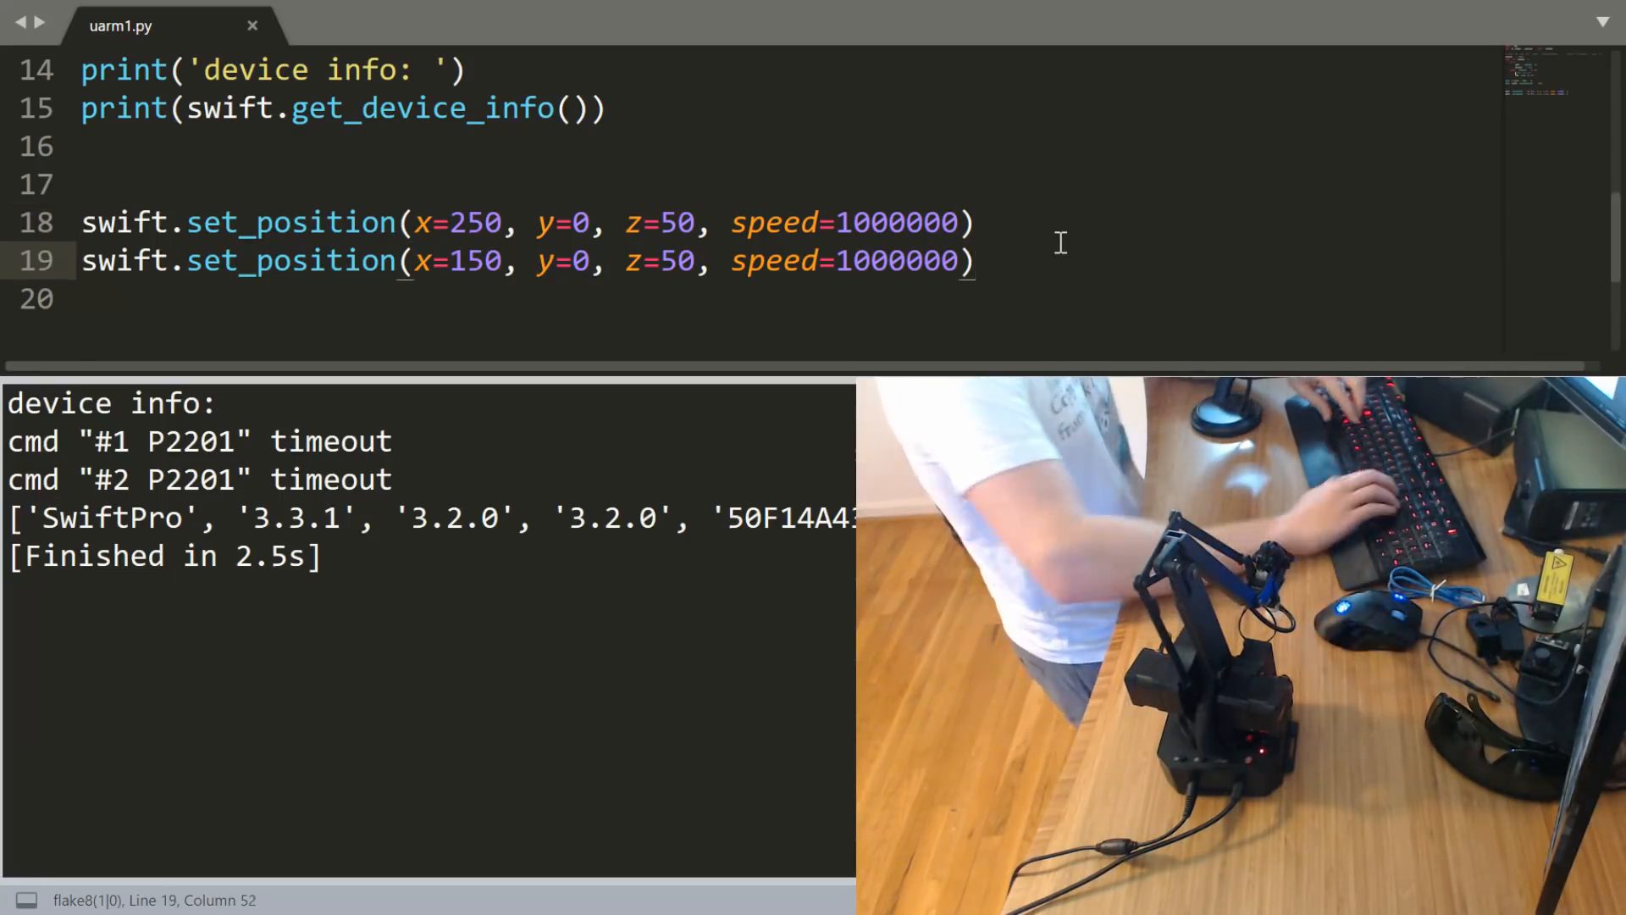
text(siwf)
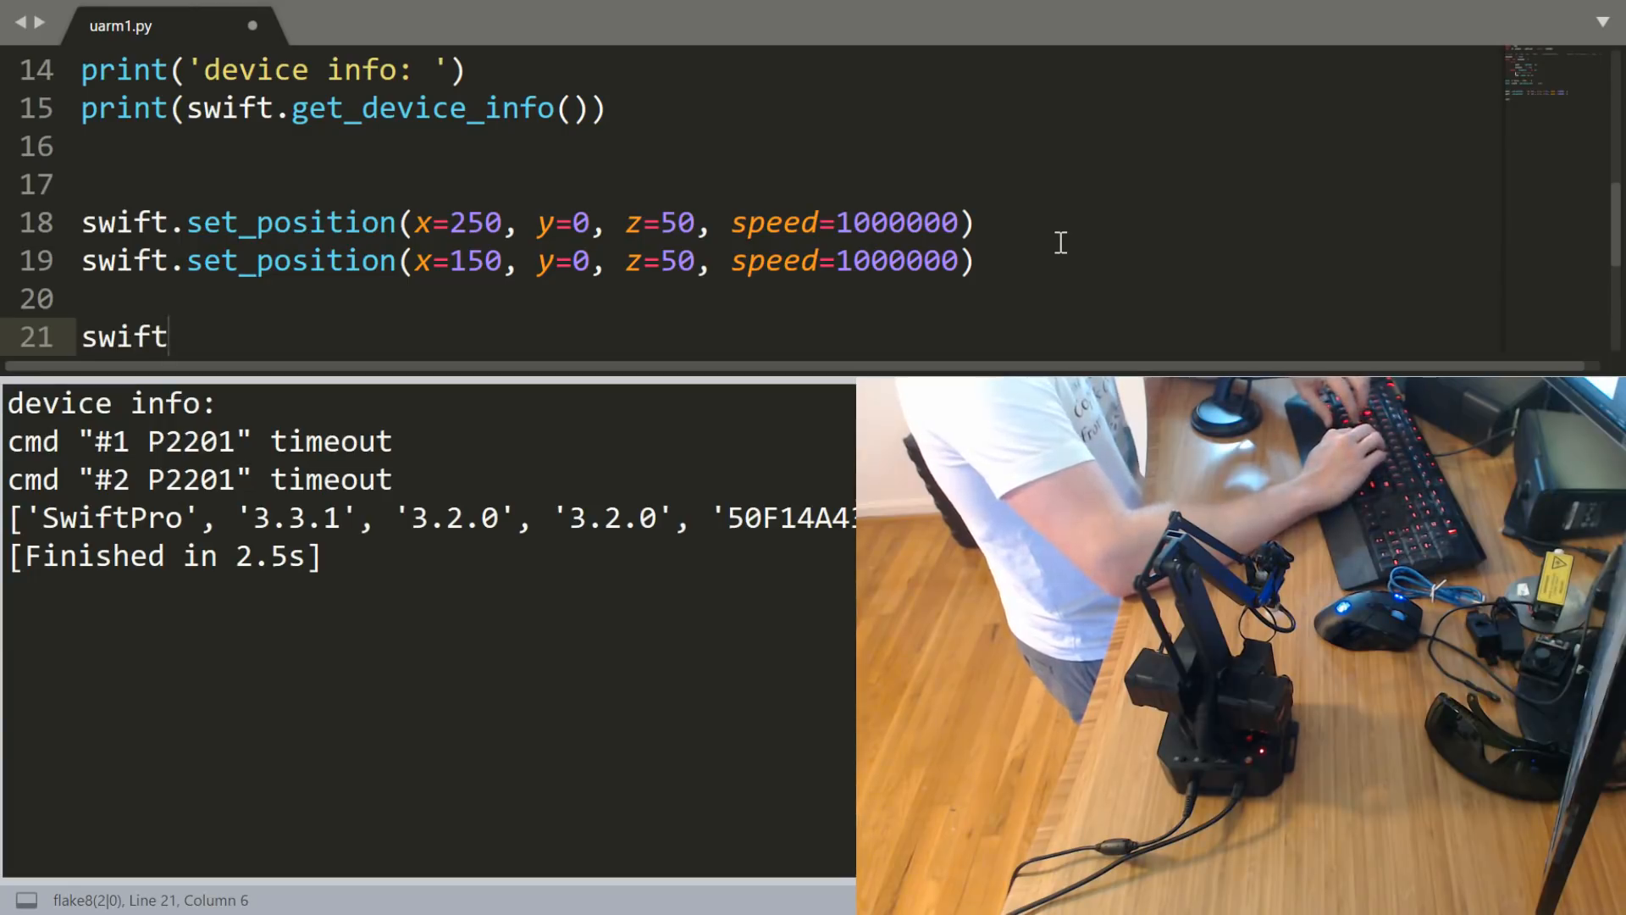
Add a swift.flush_cmd() call after the two moves and rerun the script.
text(.flush)
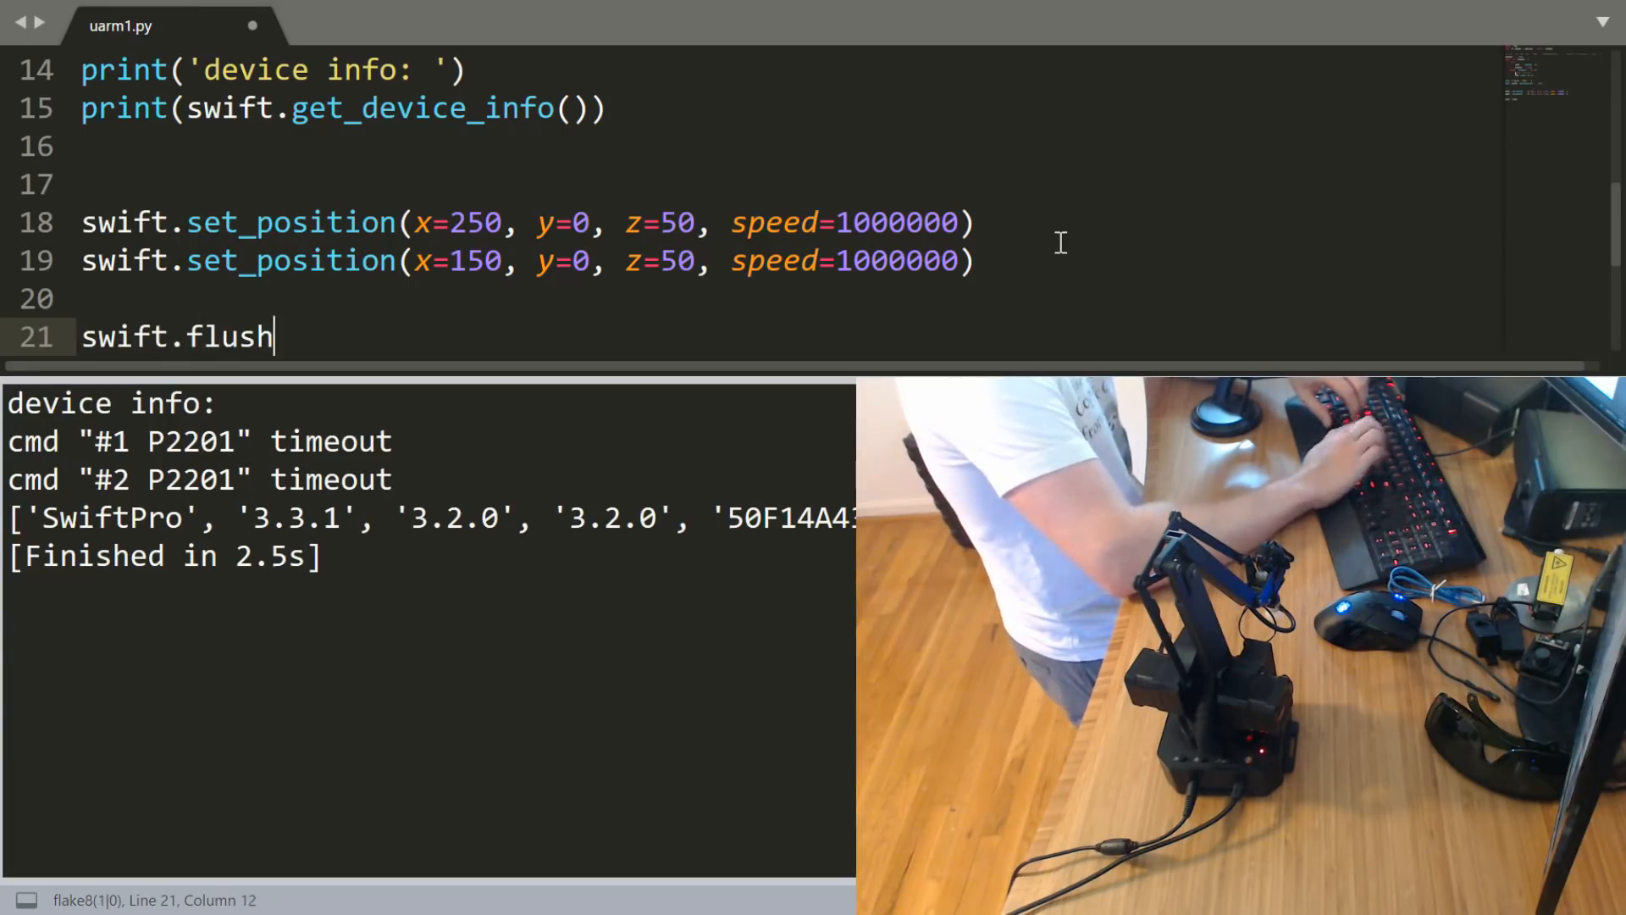
text(_cmd())
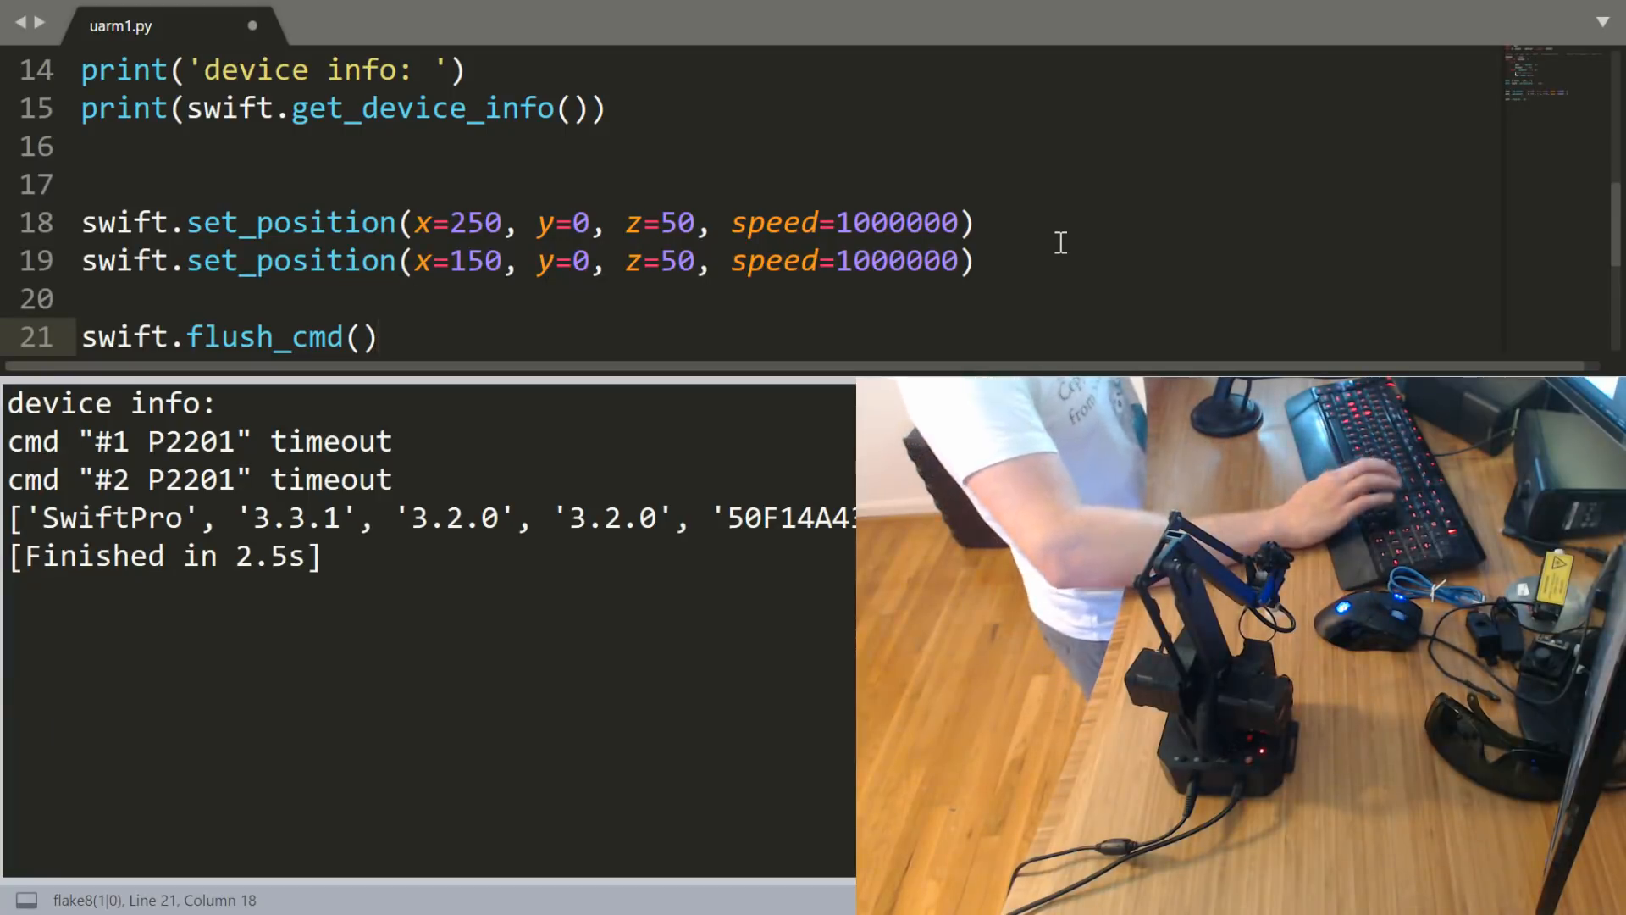
key(Enter)
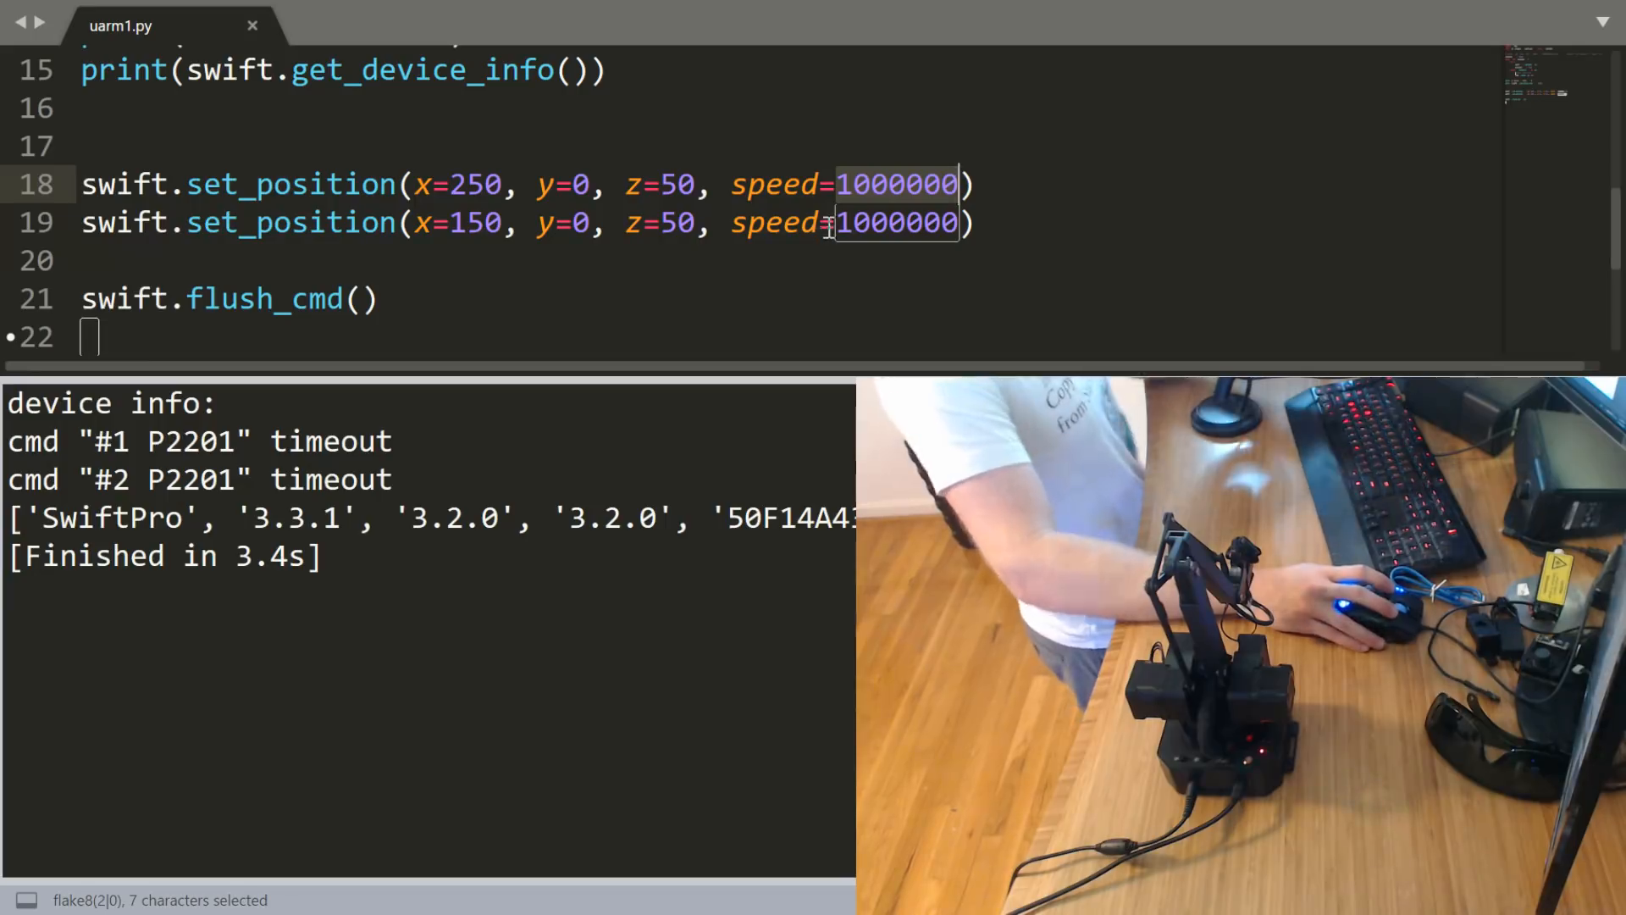
mouse_move(888, 191)
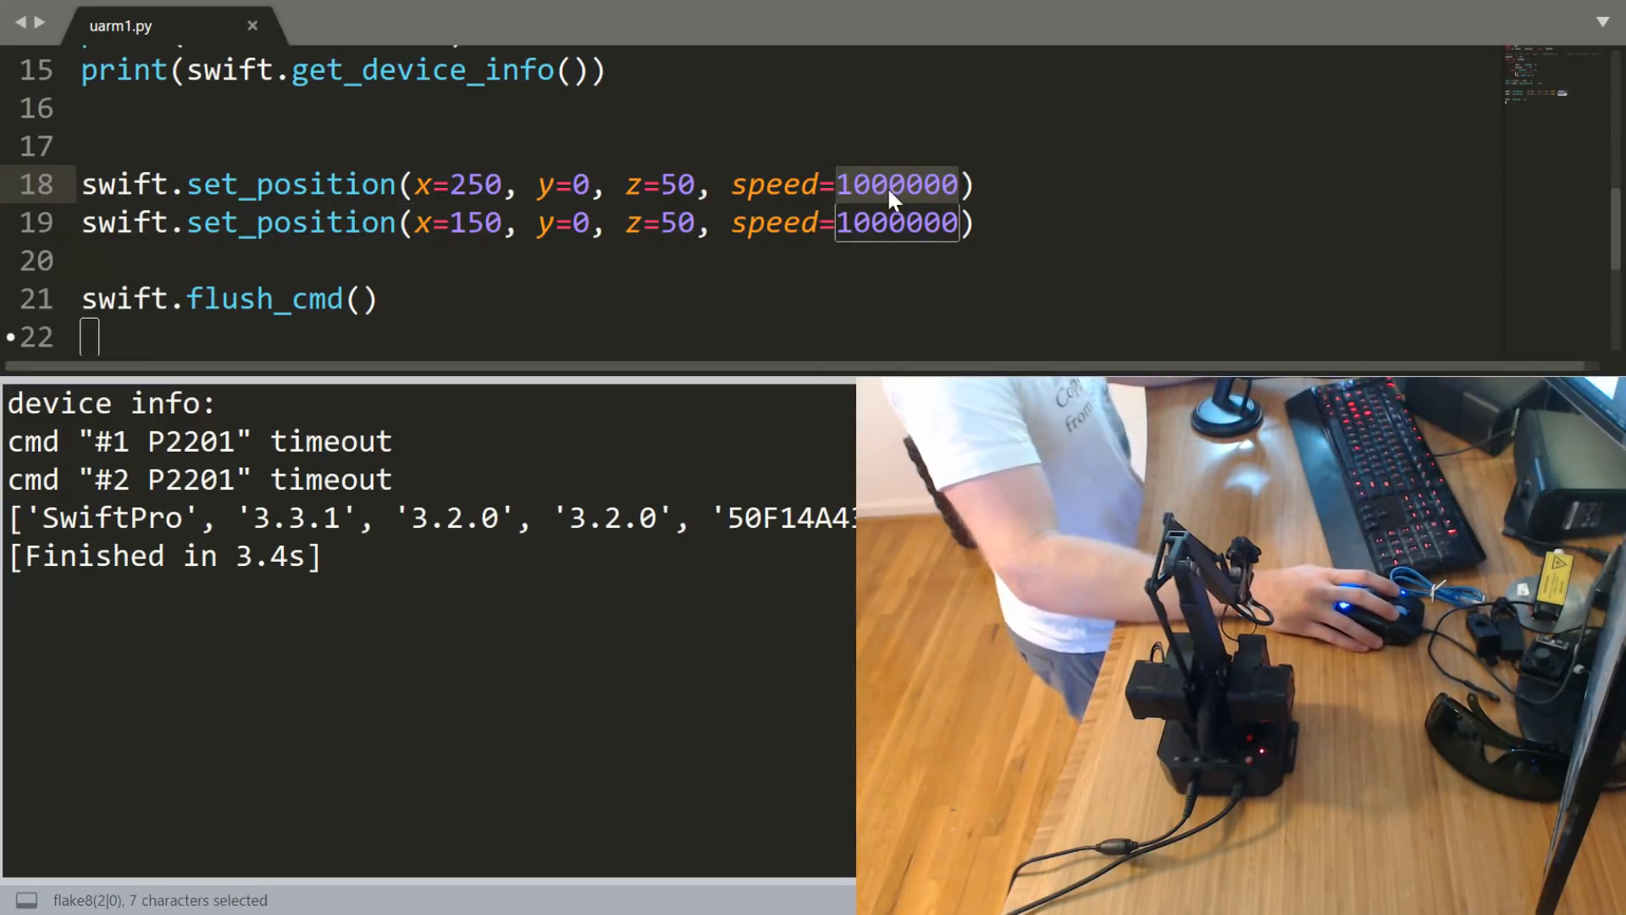
click(593, 322)
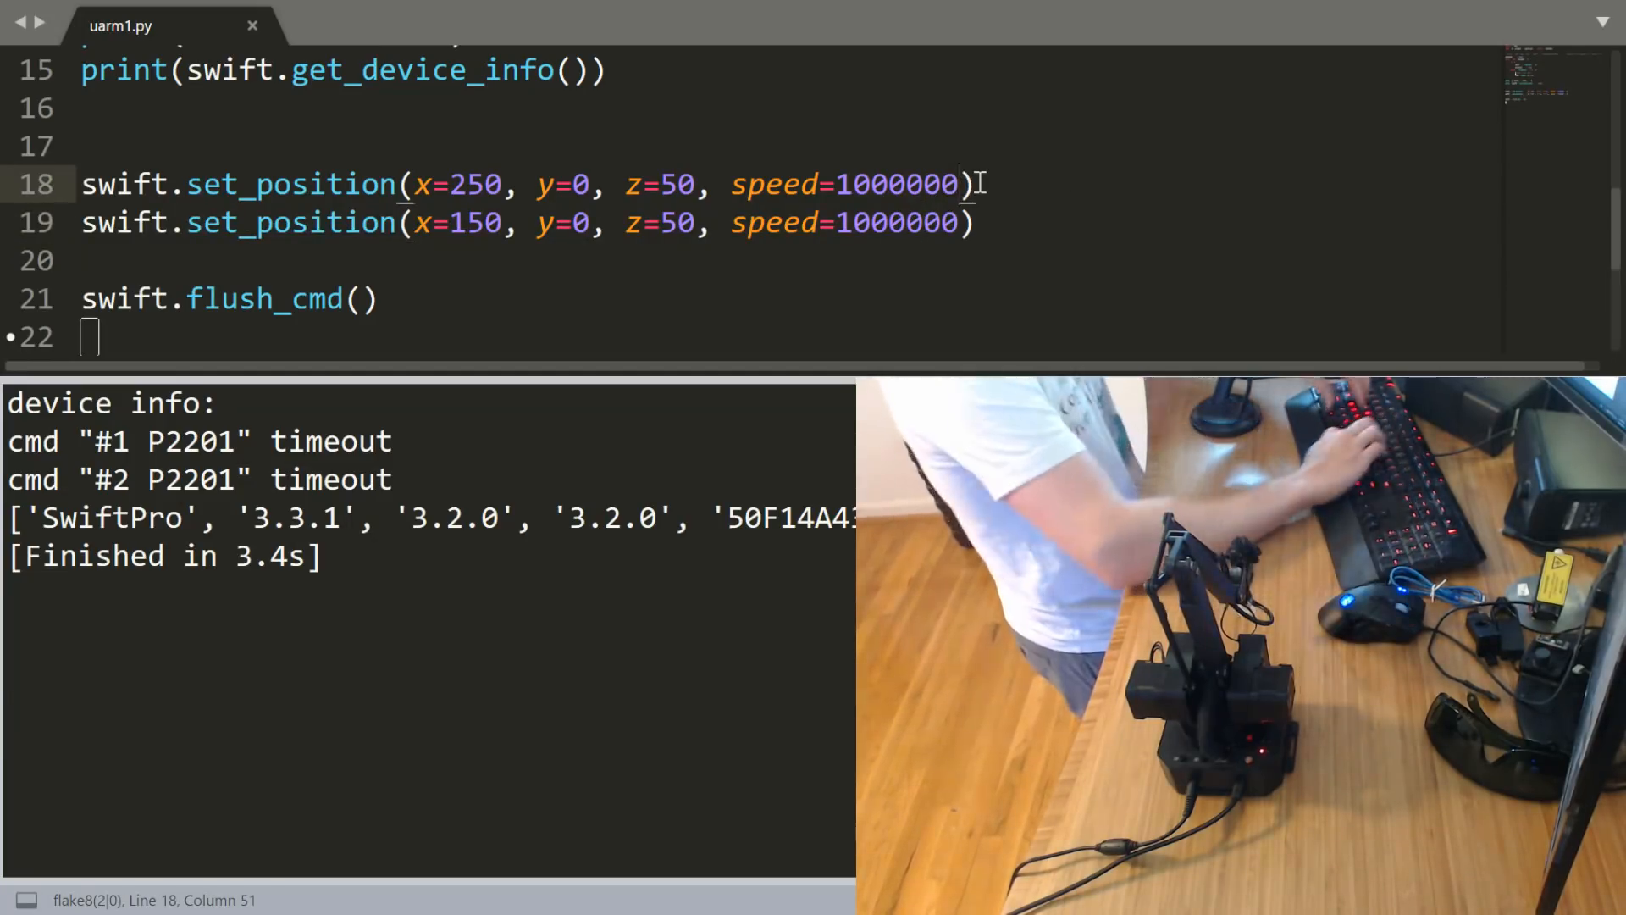
Pass wait=True to both set_position calls, comment a line, and add time.sleep(2).
text(, wait=True)
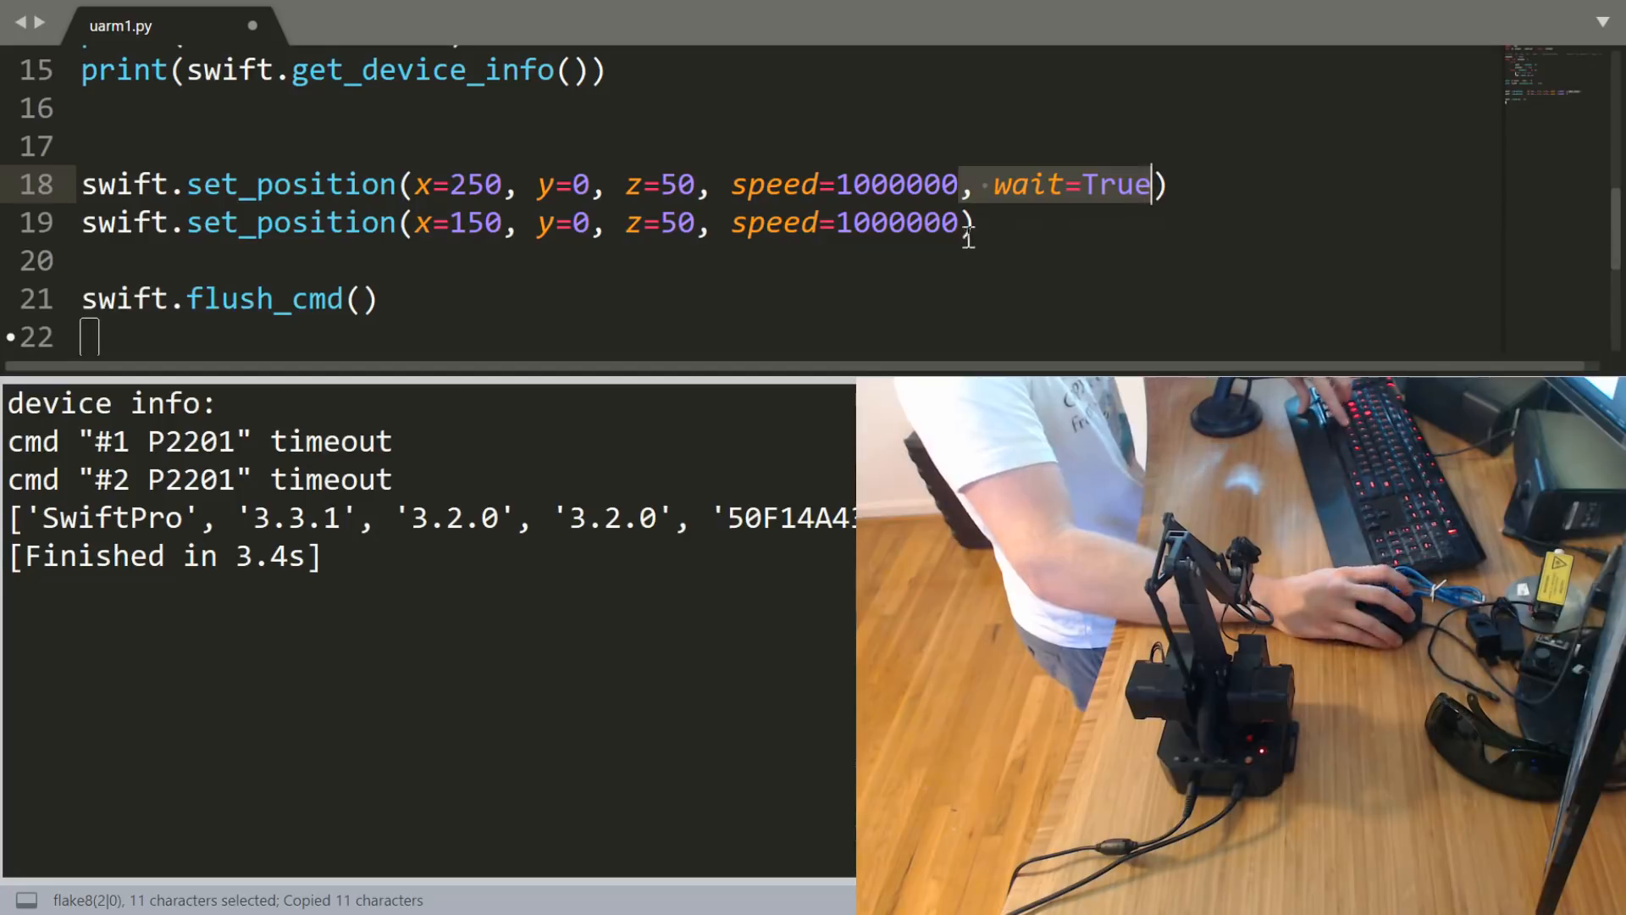
text(, wait=True)
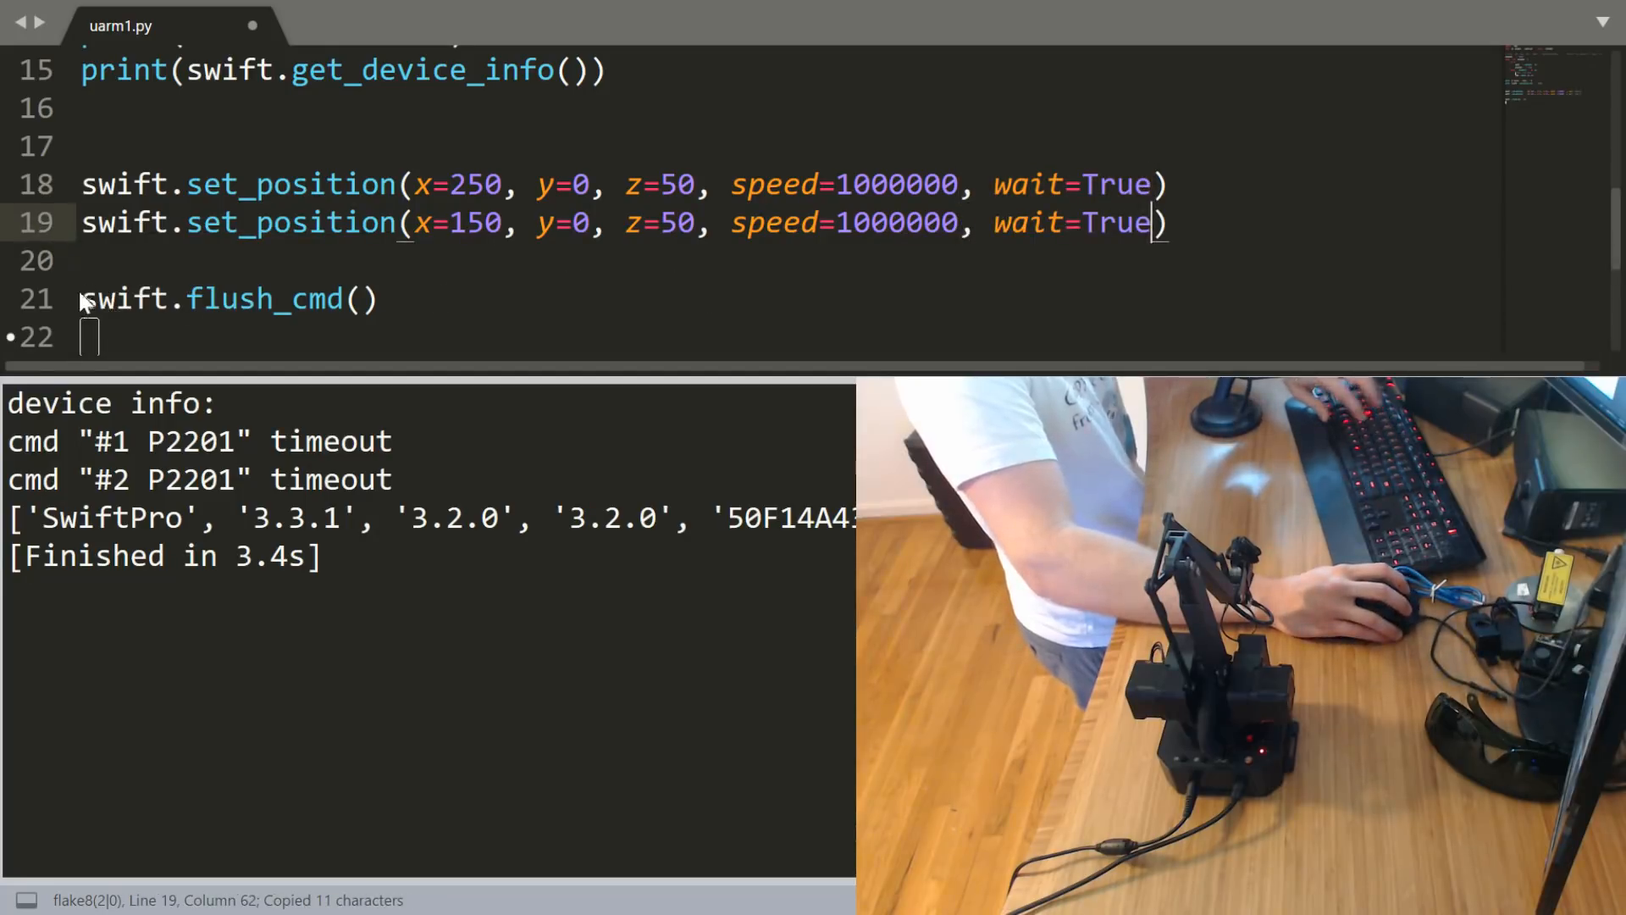
text(#)
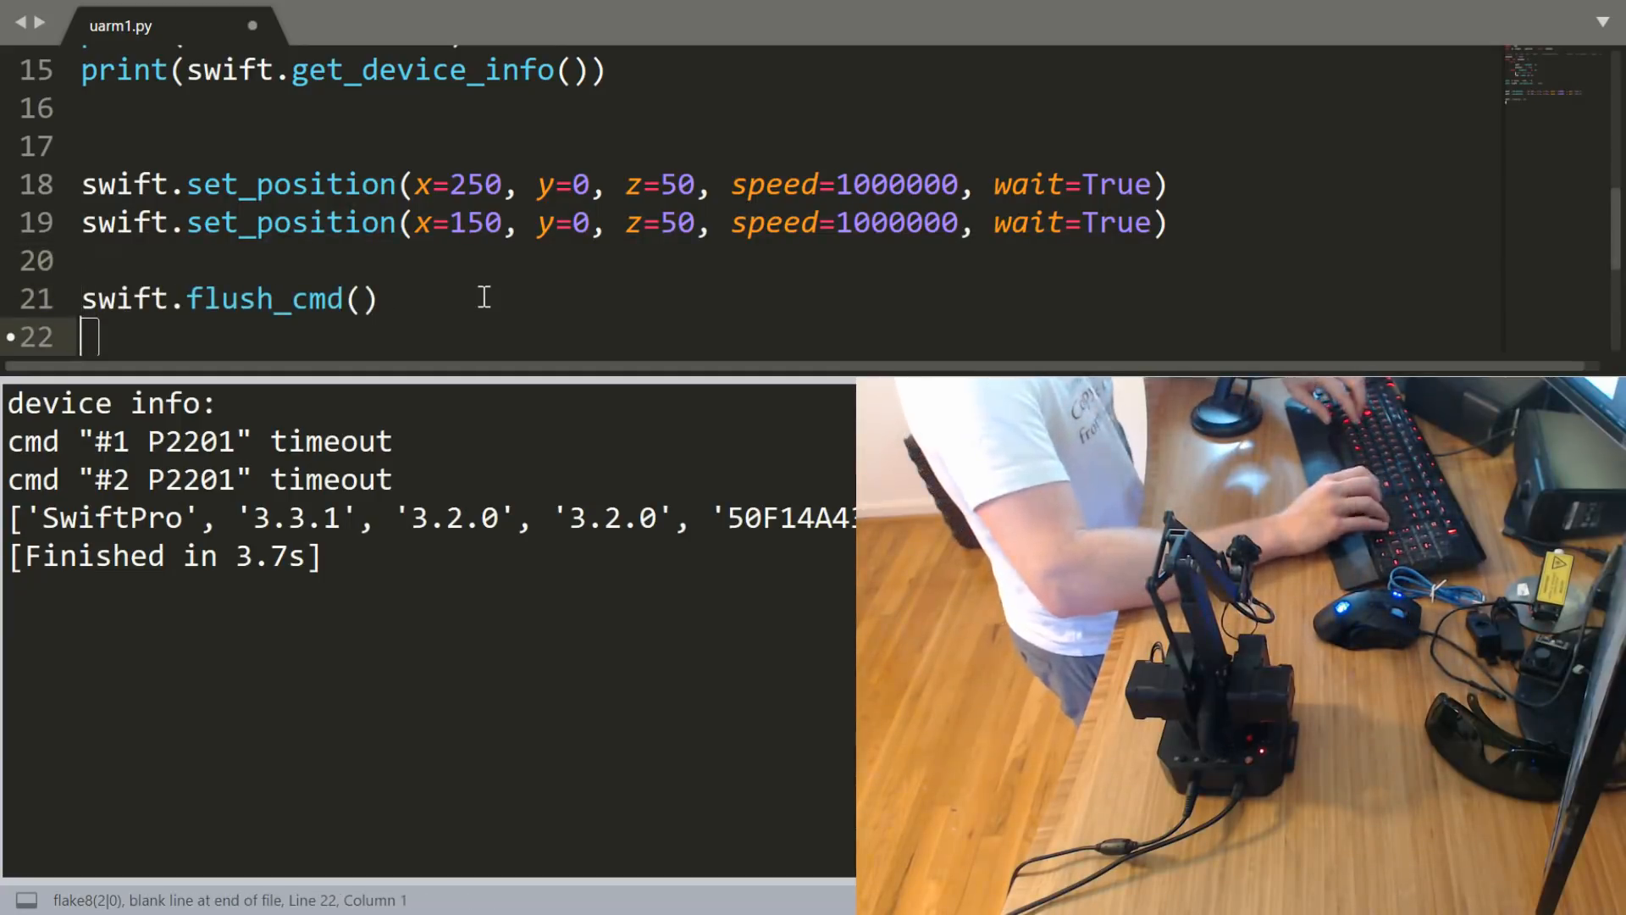
text(time.slee)
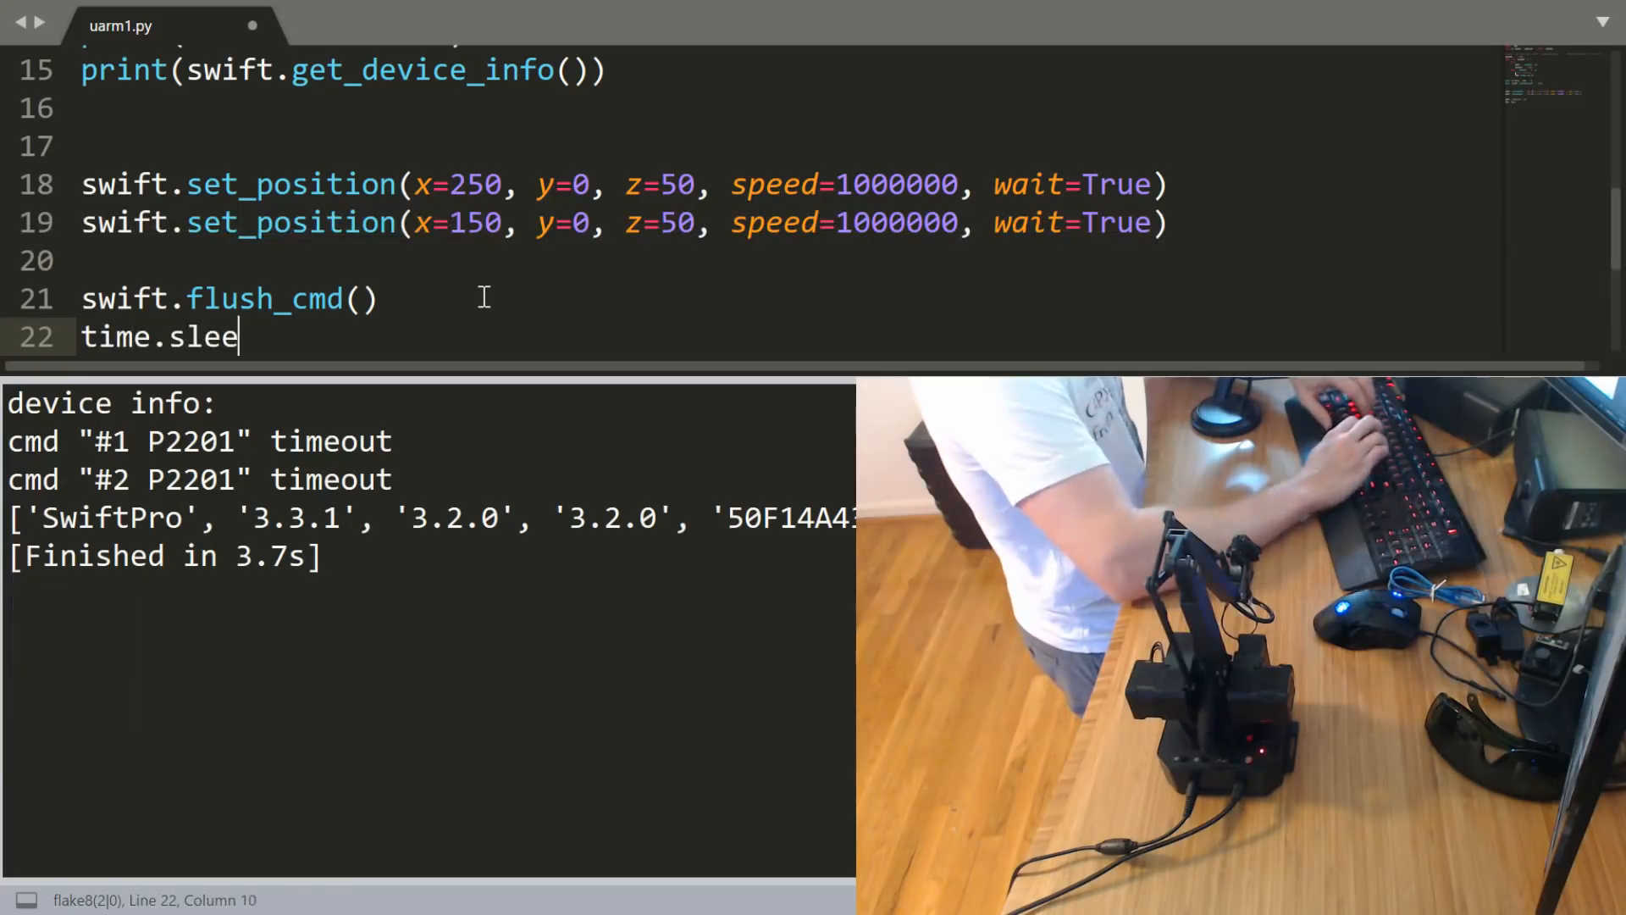
text(p(2)
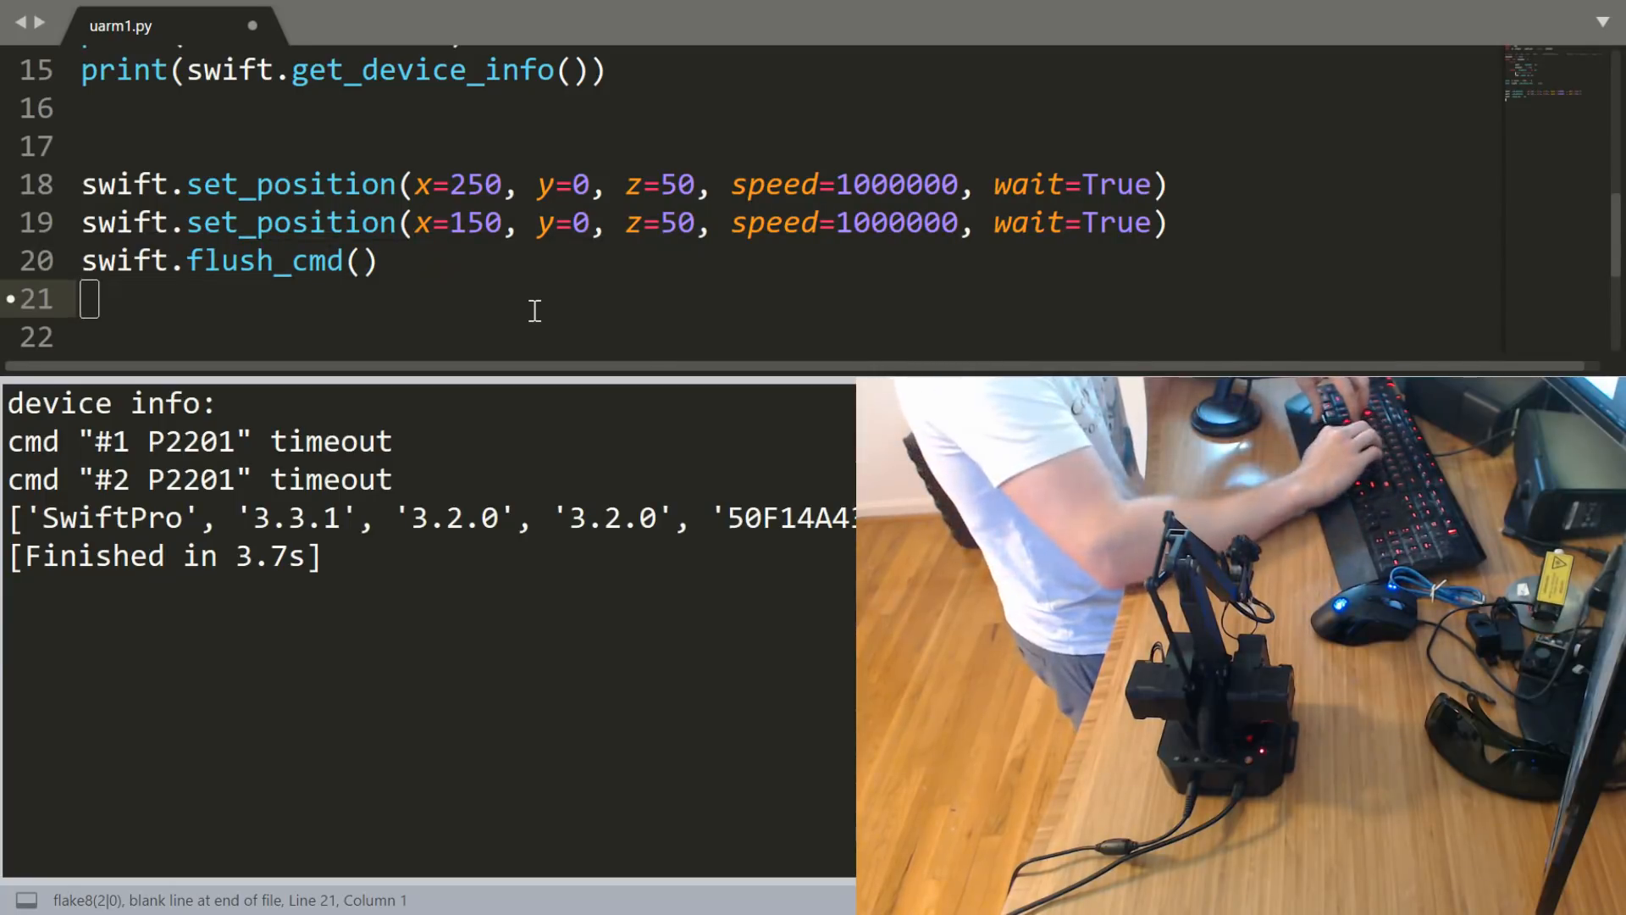
Add swift.set_pump(True) after flush_cmd to switch the suction pump on.
text(swifth.)
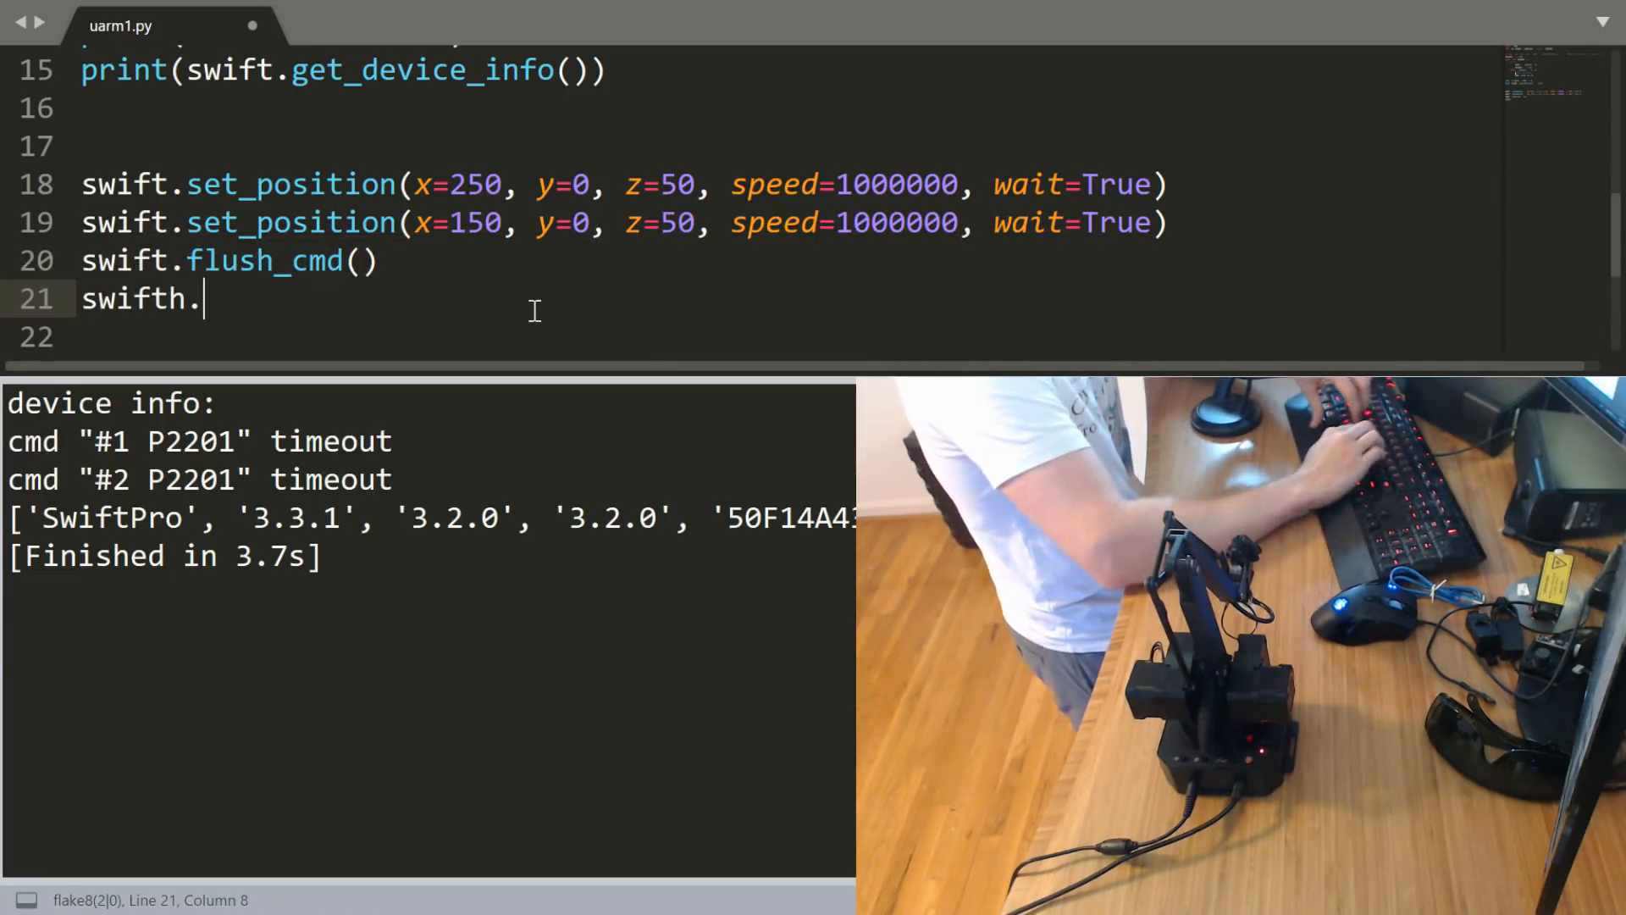
text(set_pump()
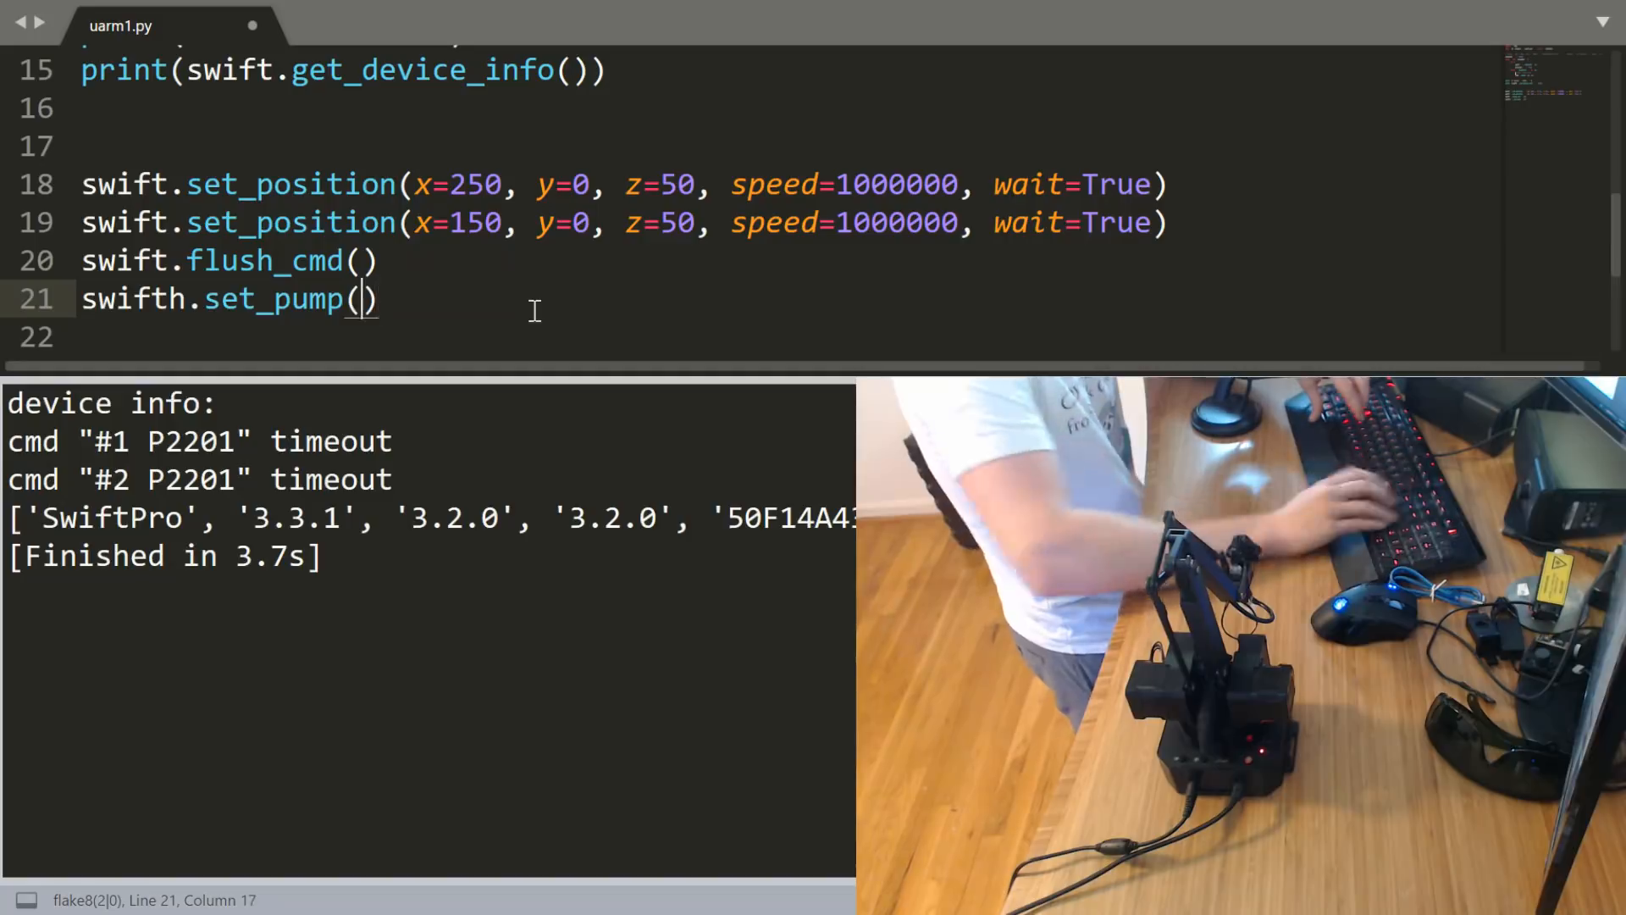
text(True)
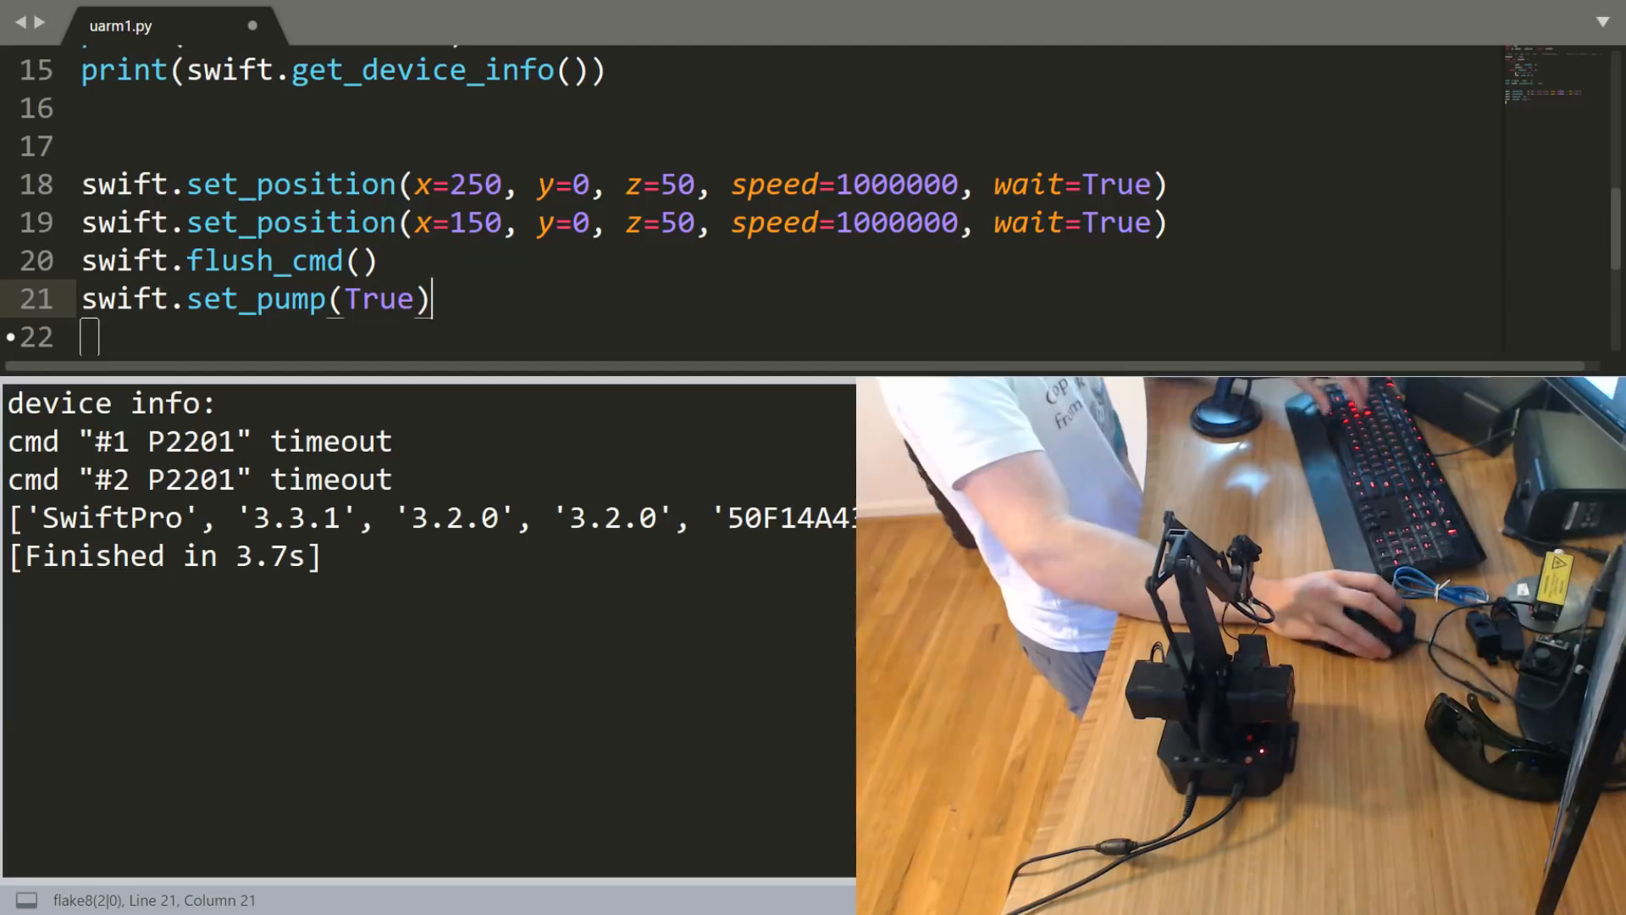
Add time.sleep(5) then swift.set_pump(False) below the pump-on line, save and rerun.
text(time.s)
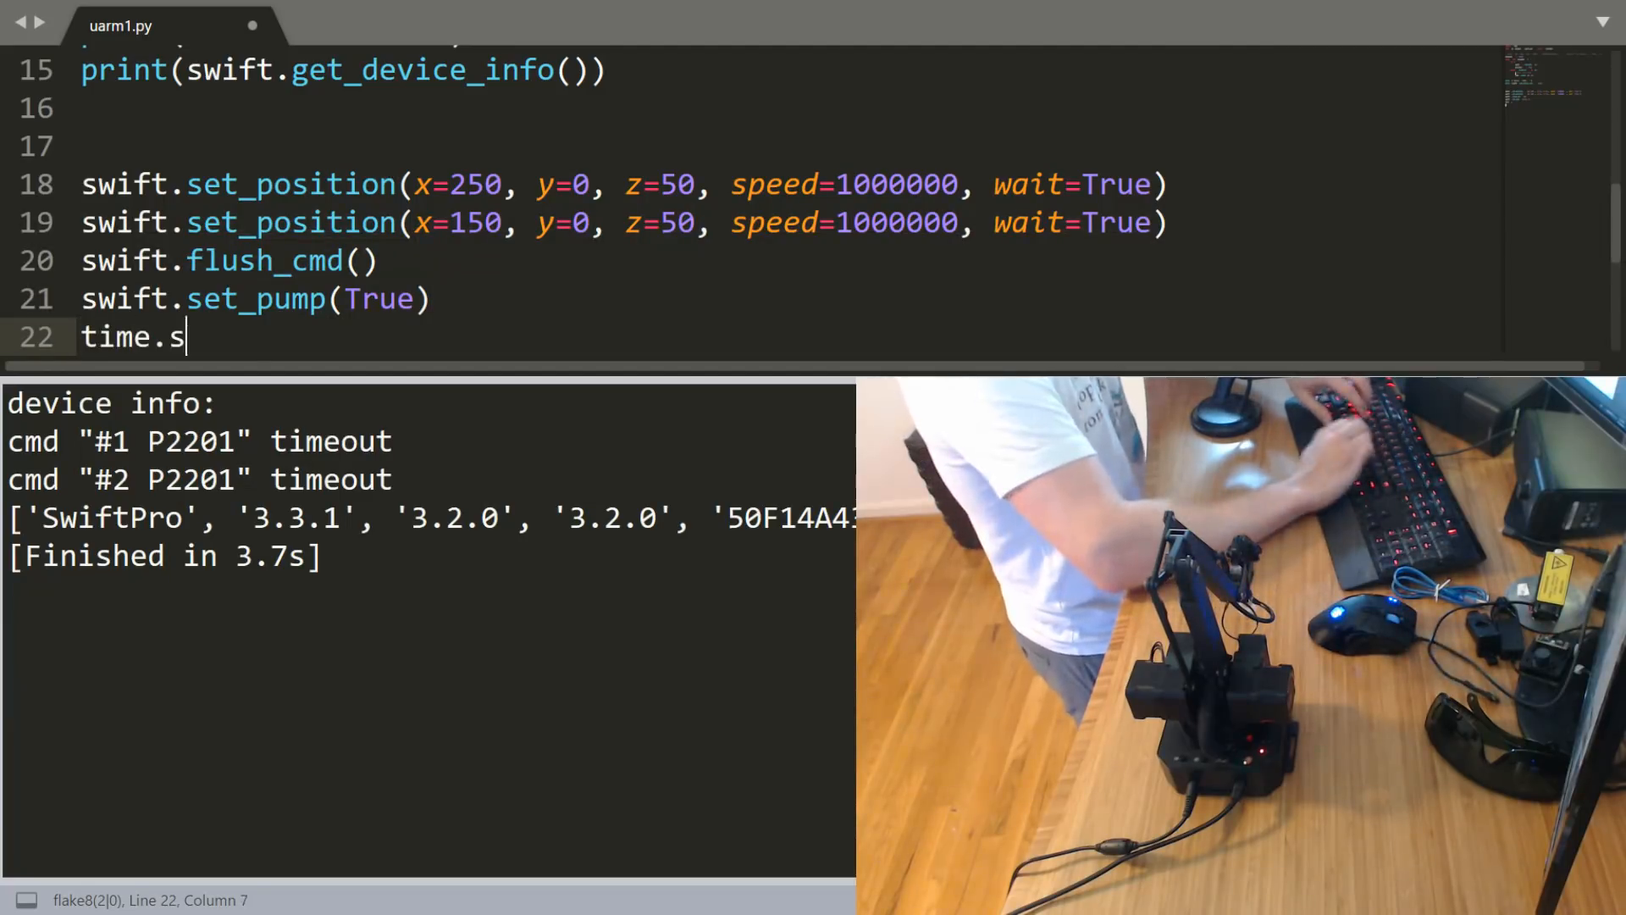
text(leep(5))
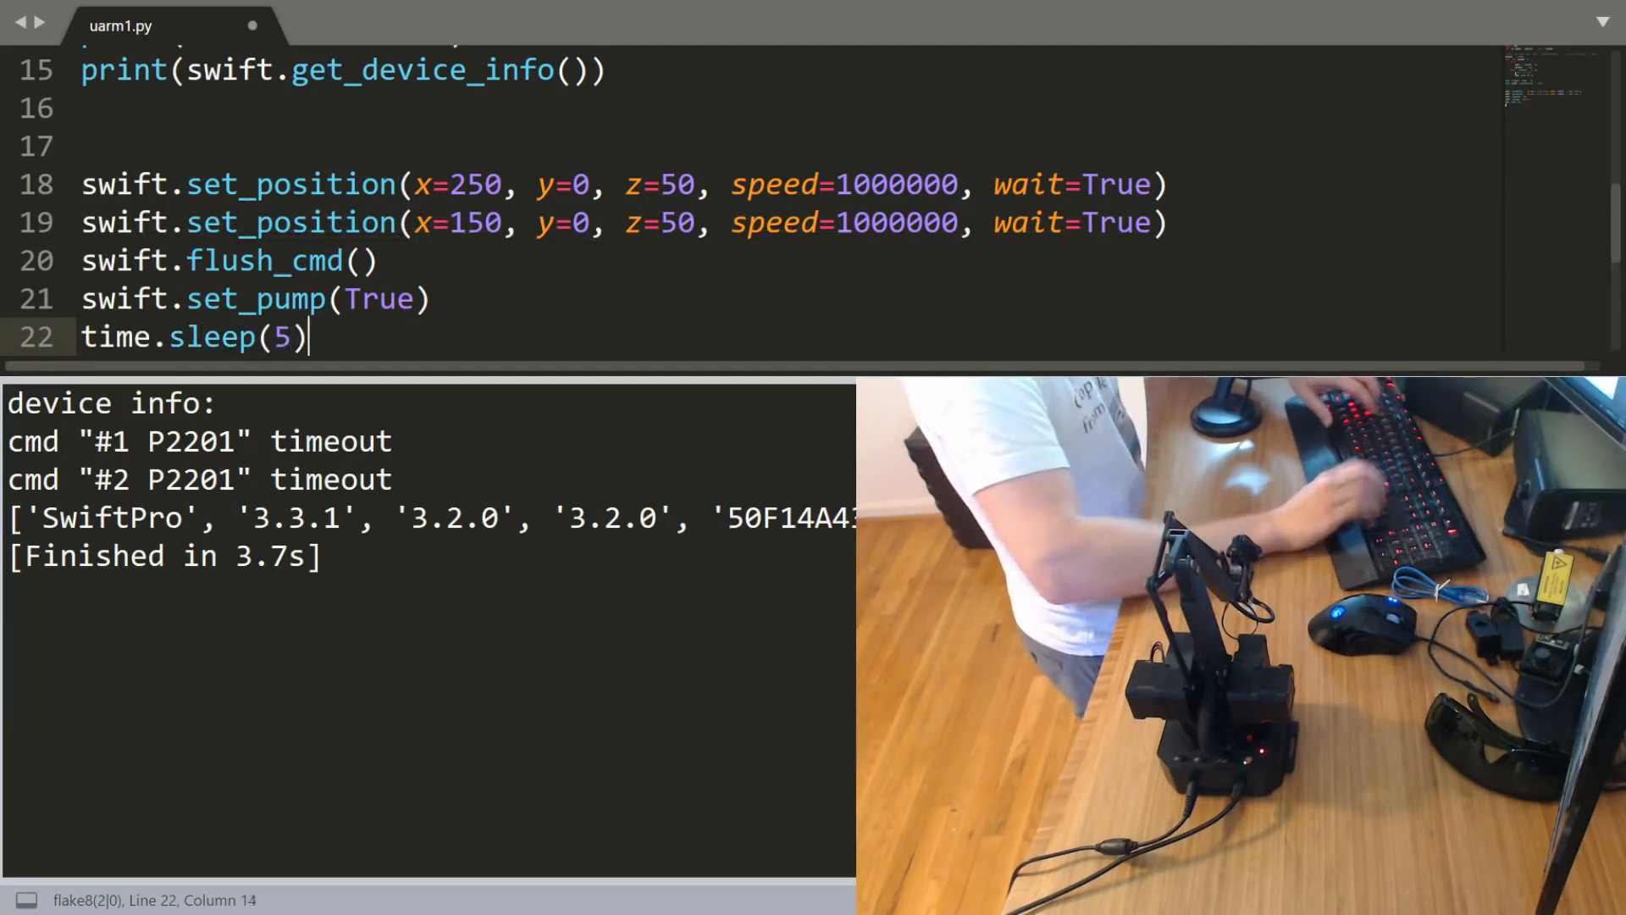
text(swift)
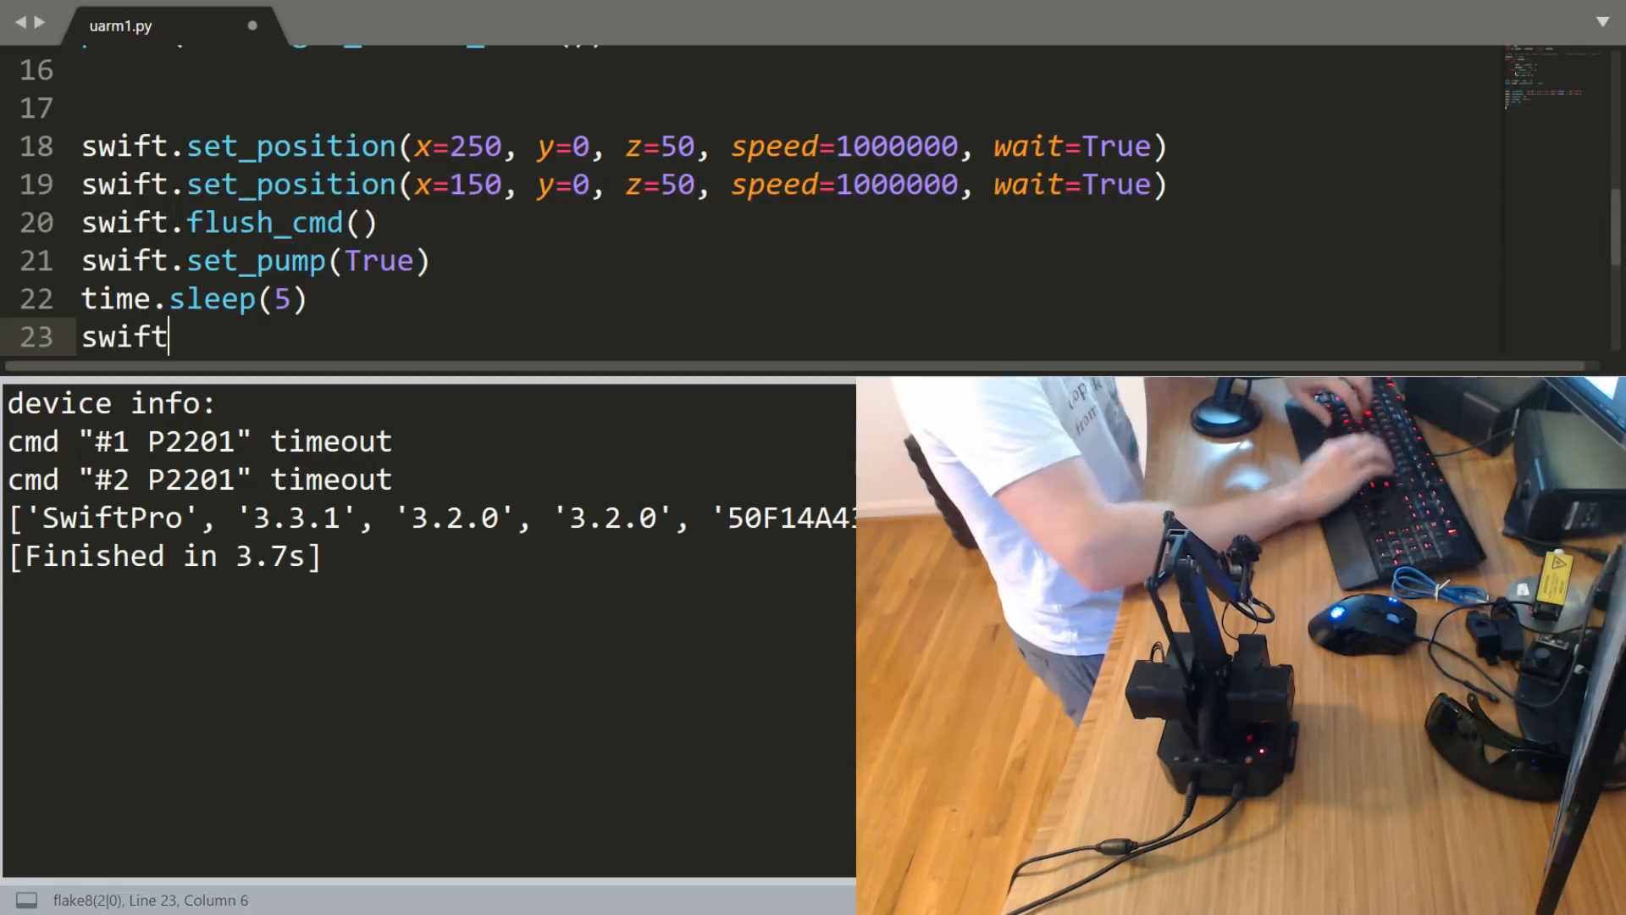
text(.set_pump)
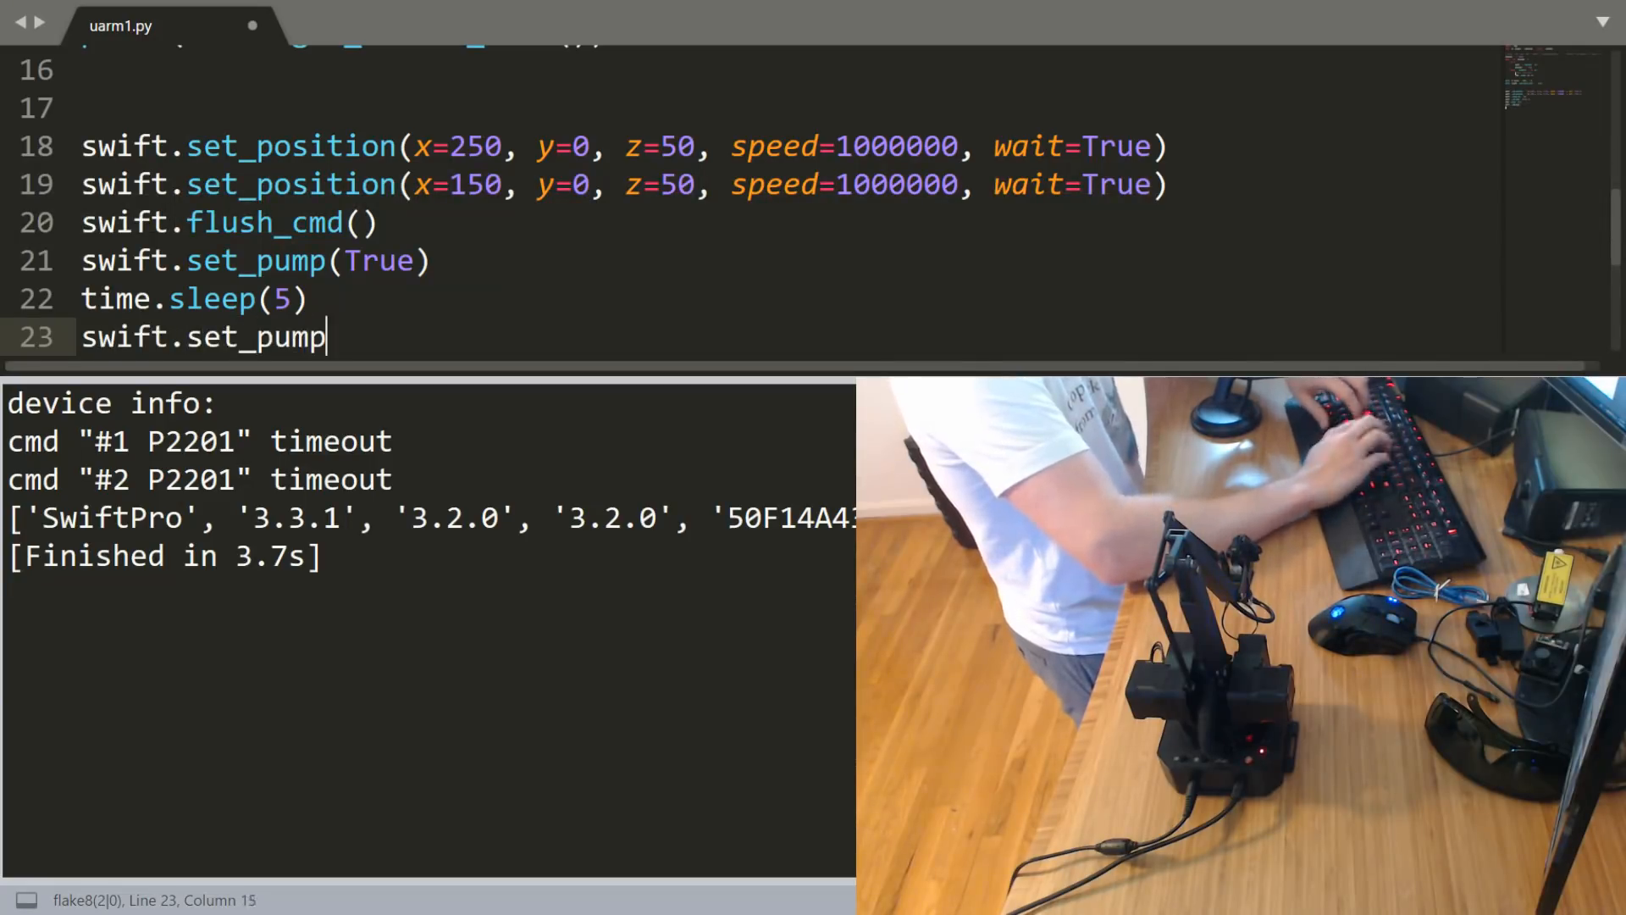
text((False))
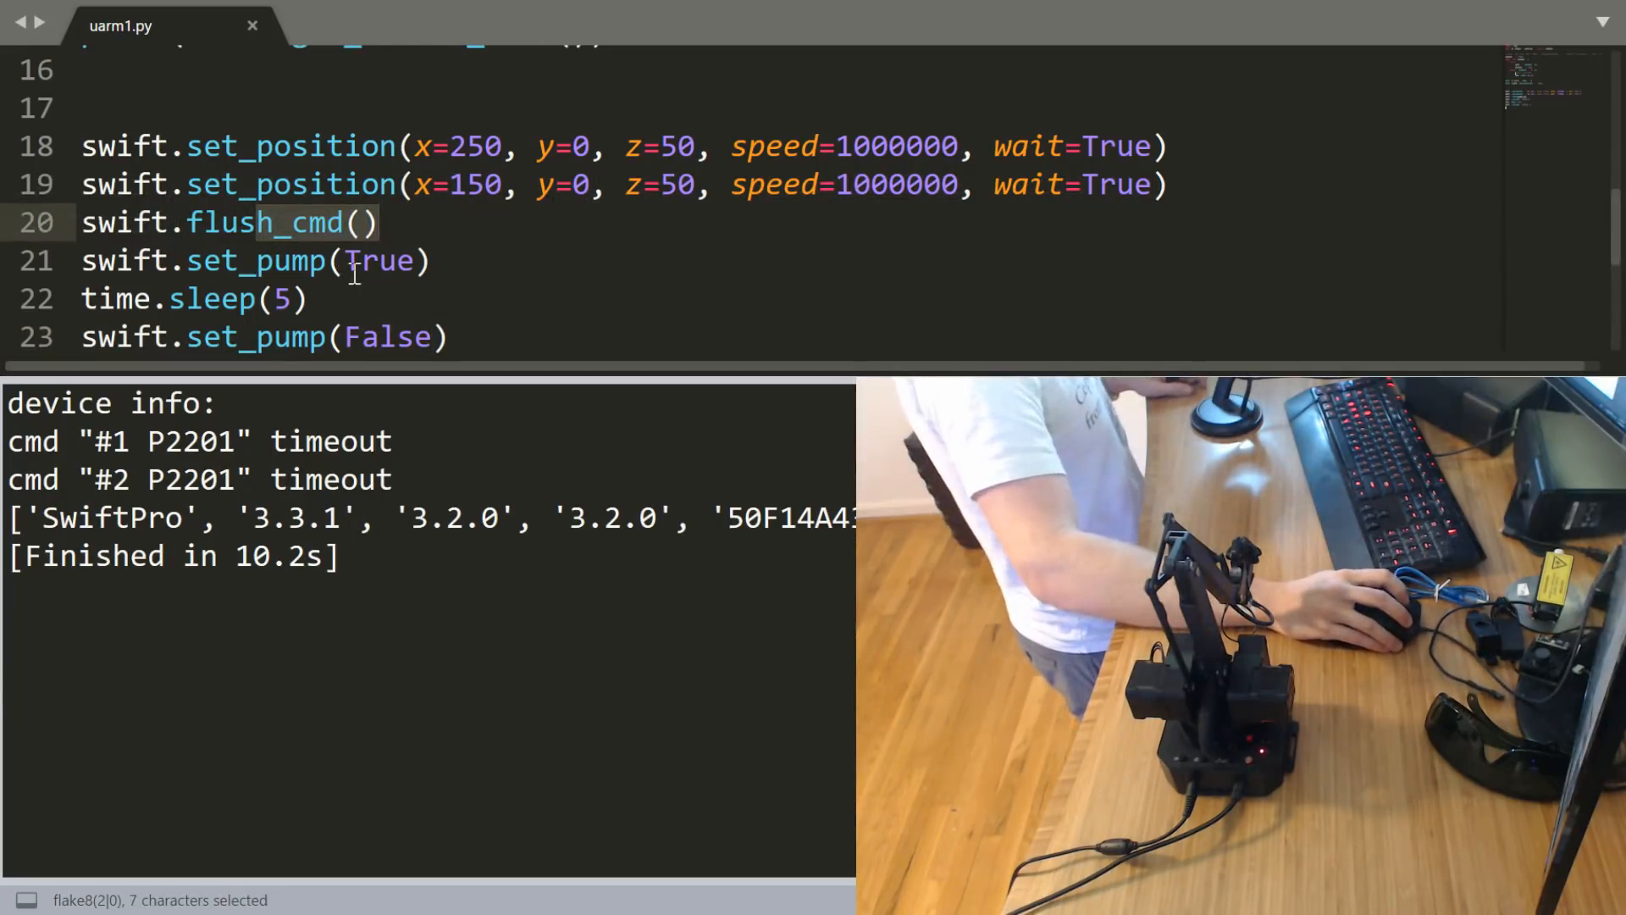
click(386, 261)
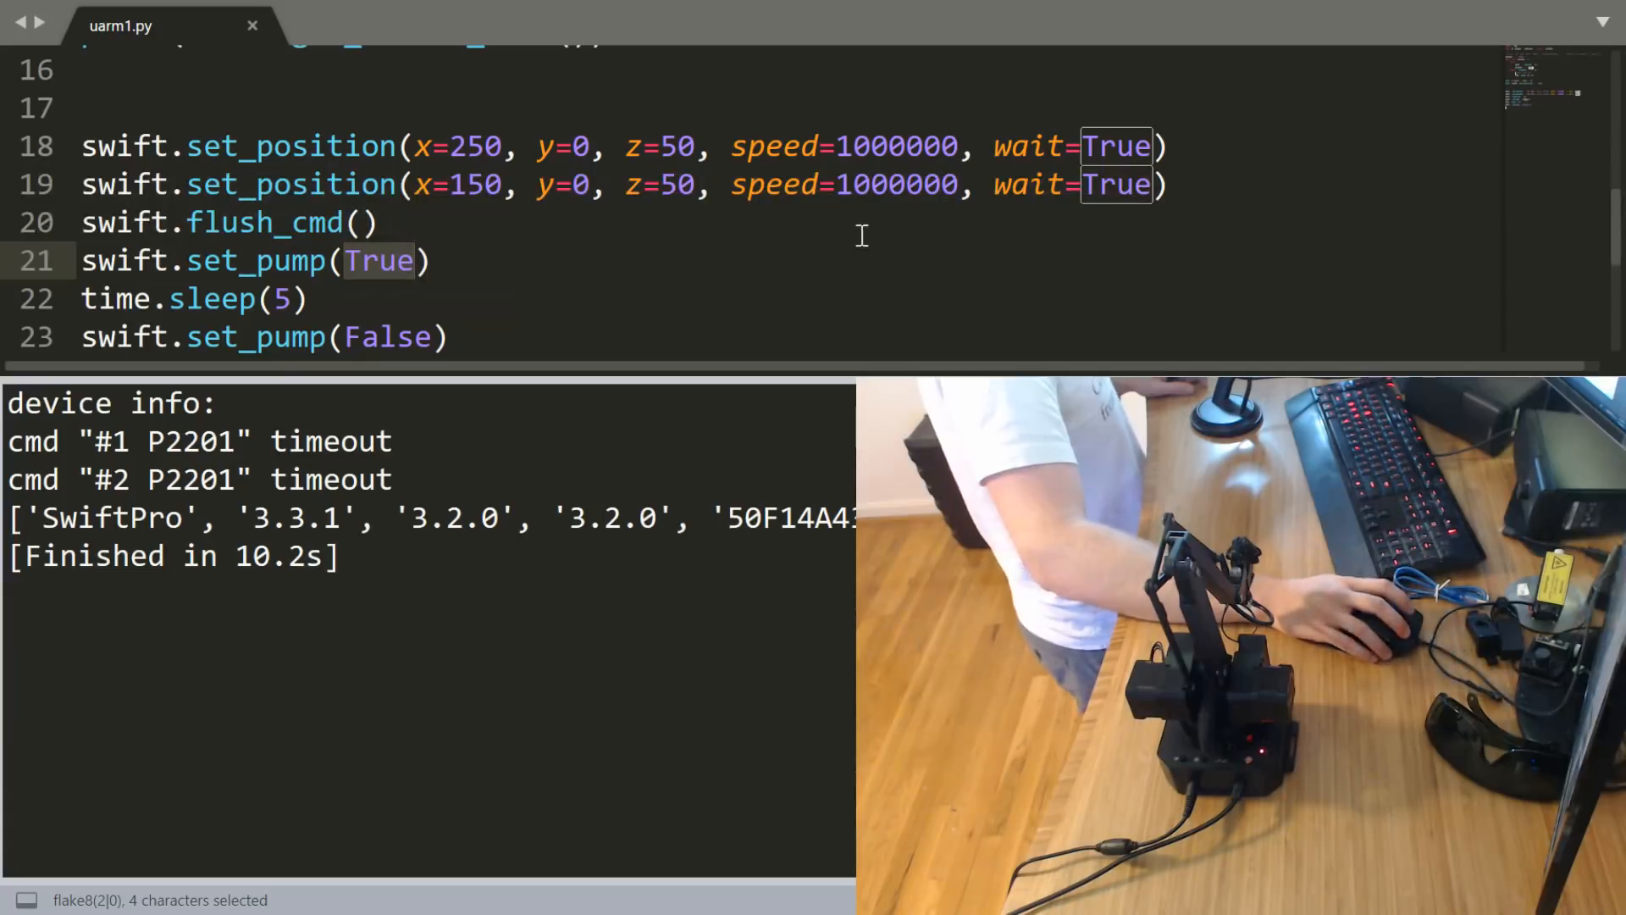
click(478, 202)
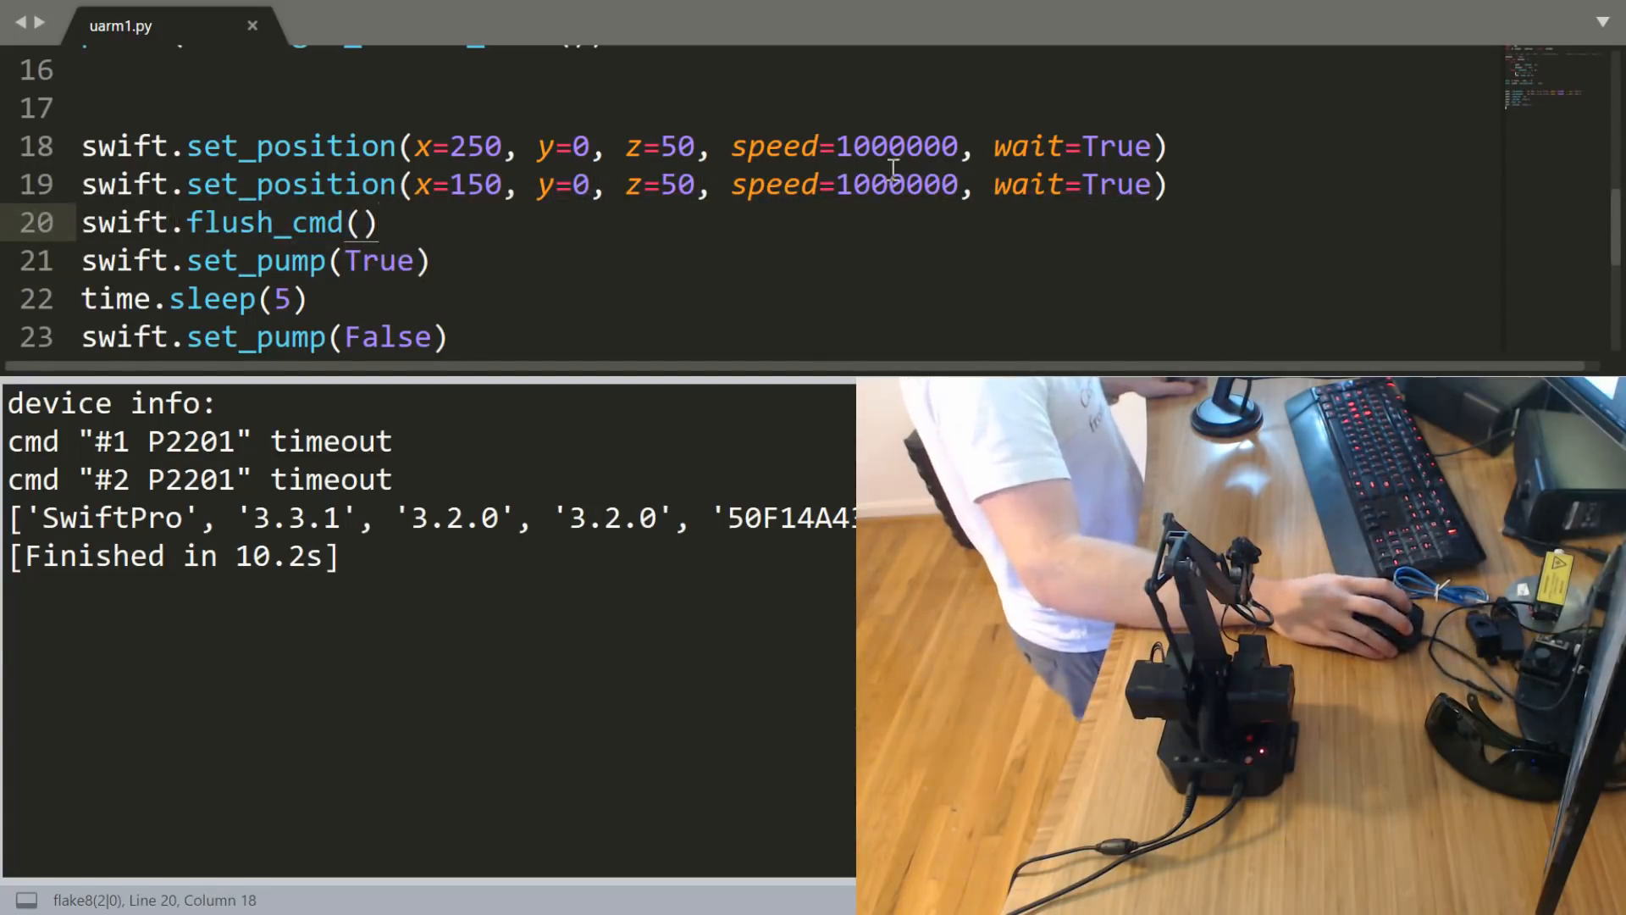
double_click(896, 145)
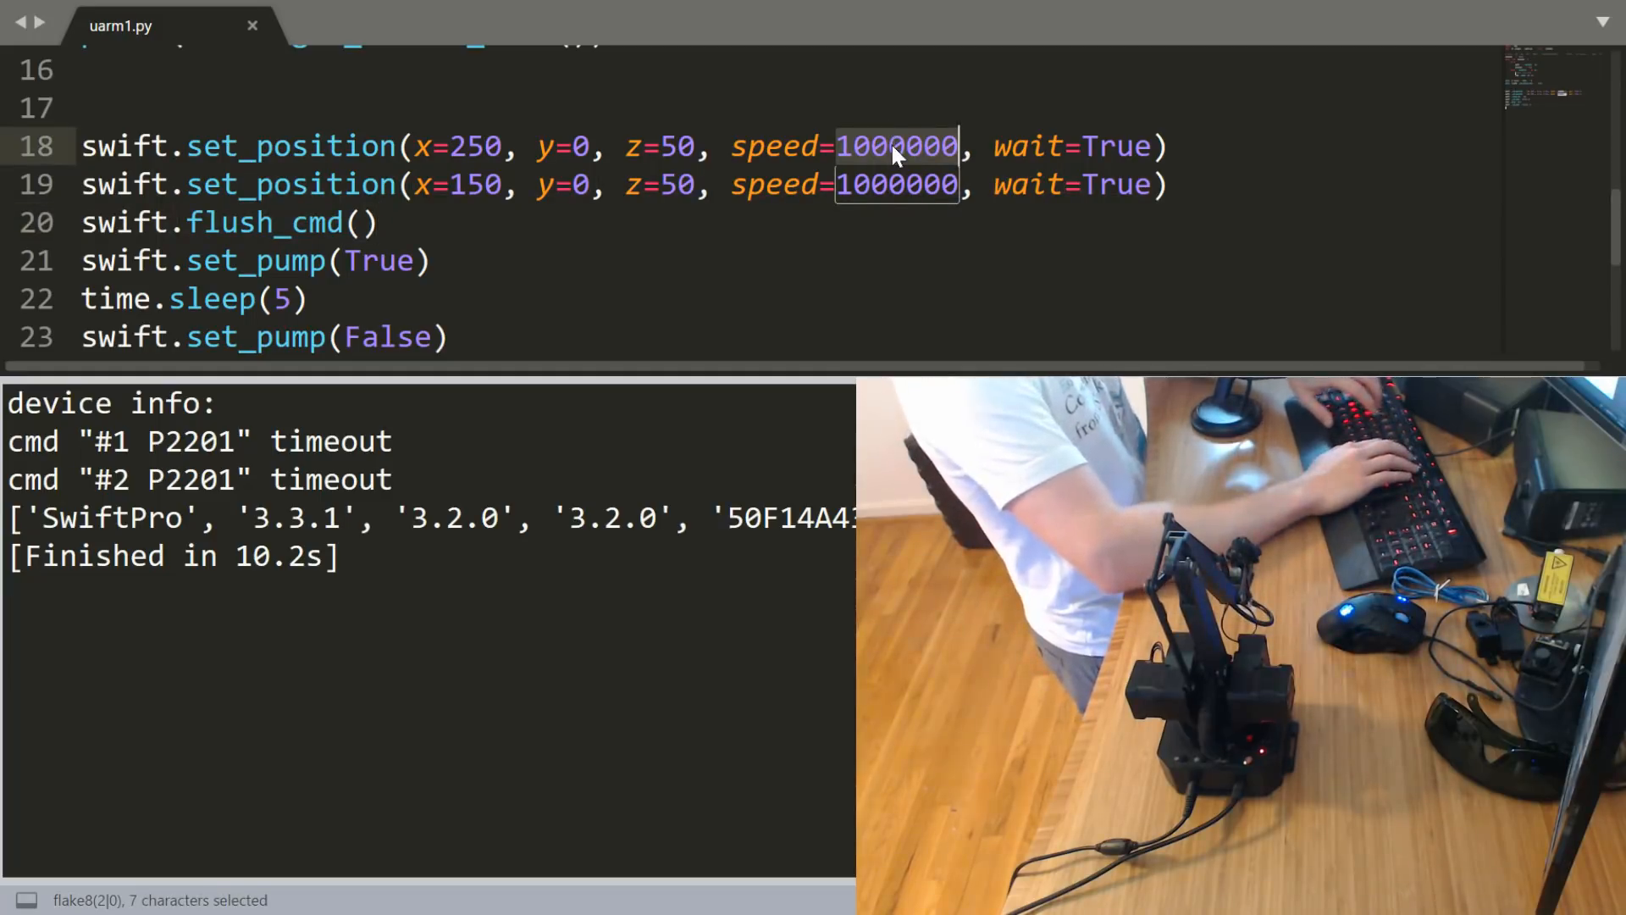
text(3000)
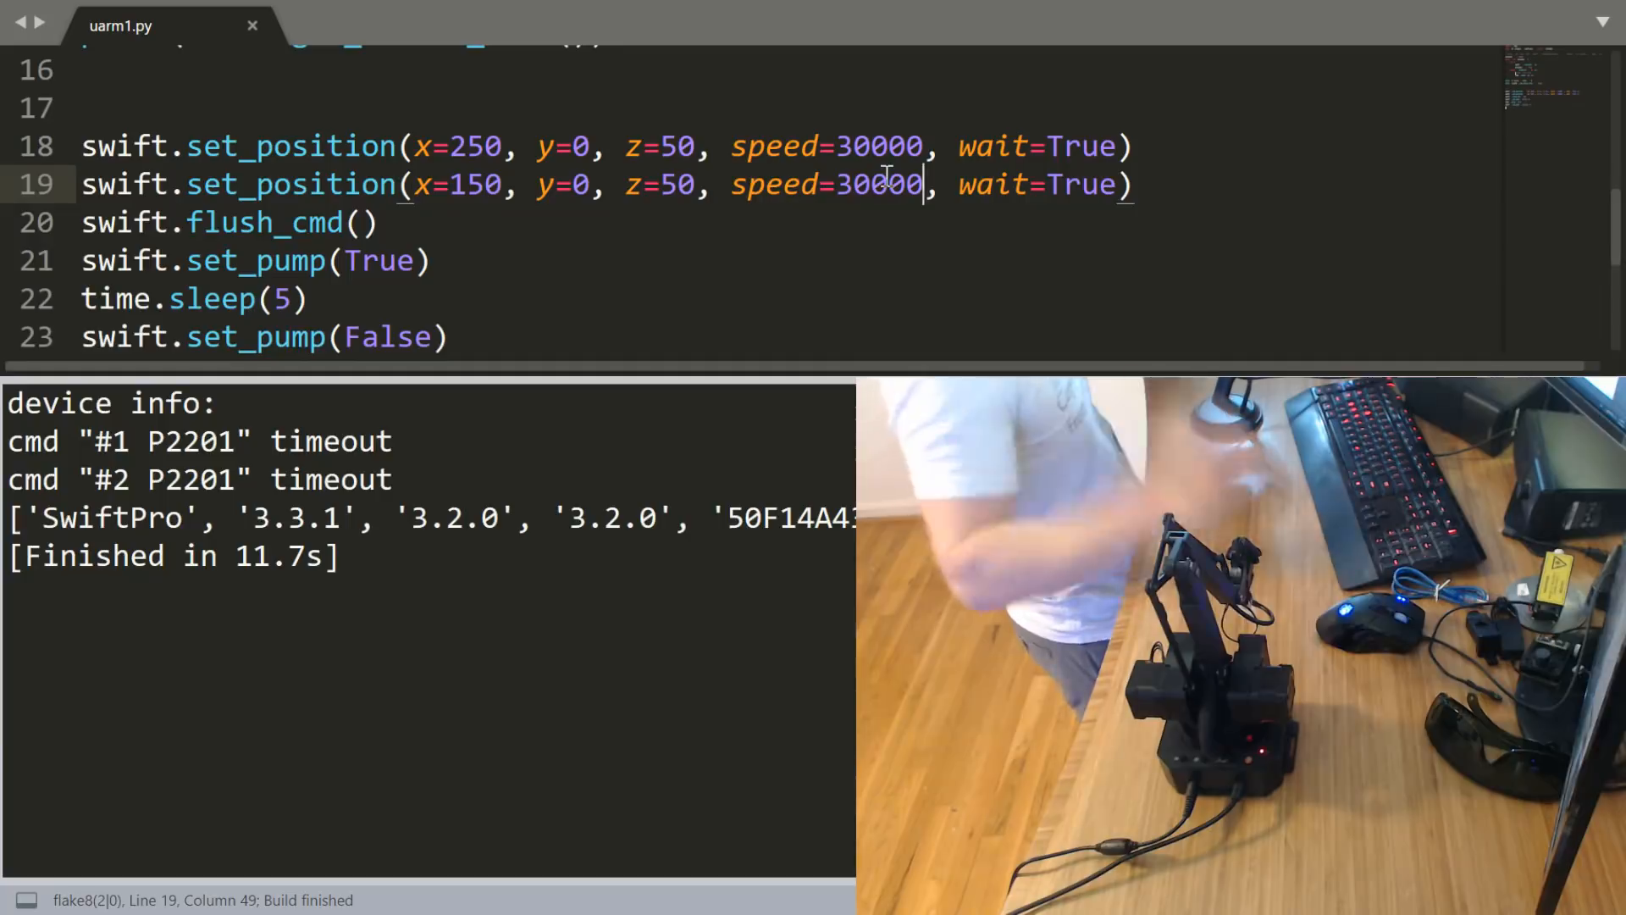
double_click(877, 185)
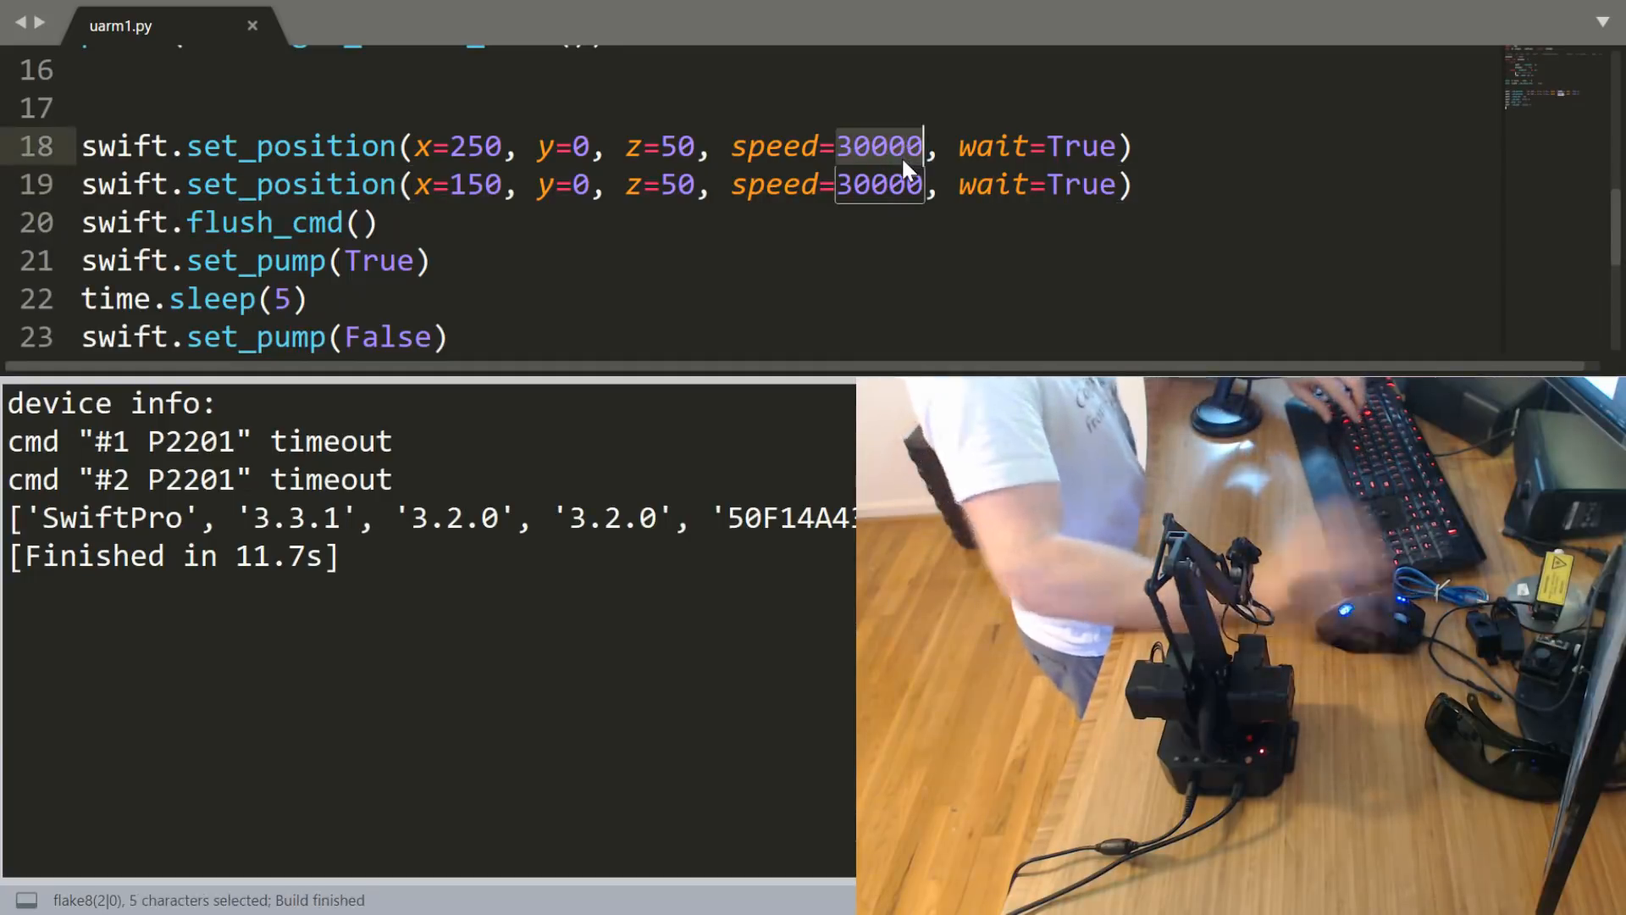
text(1000000)
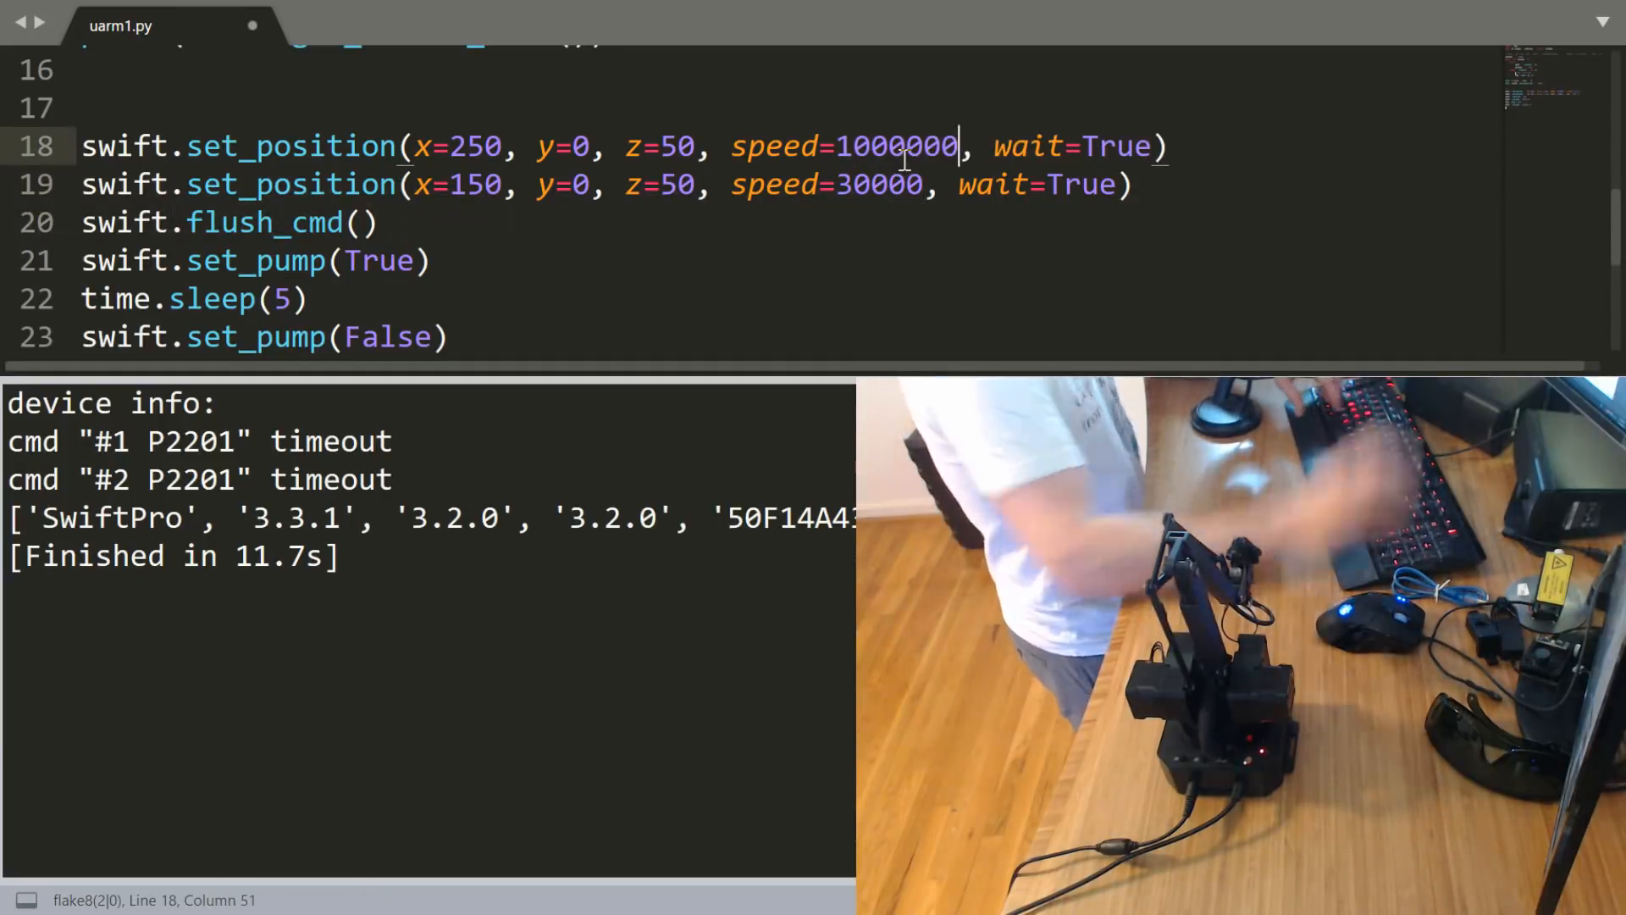
double_click(901, 146)
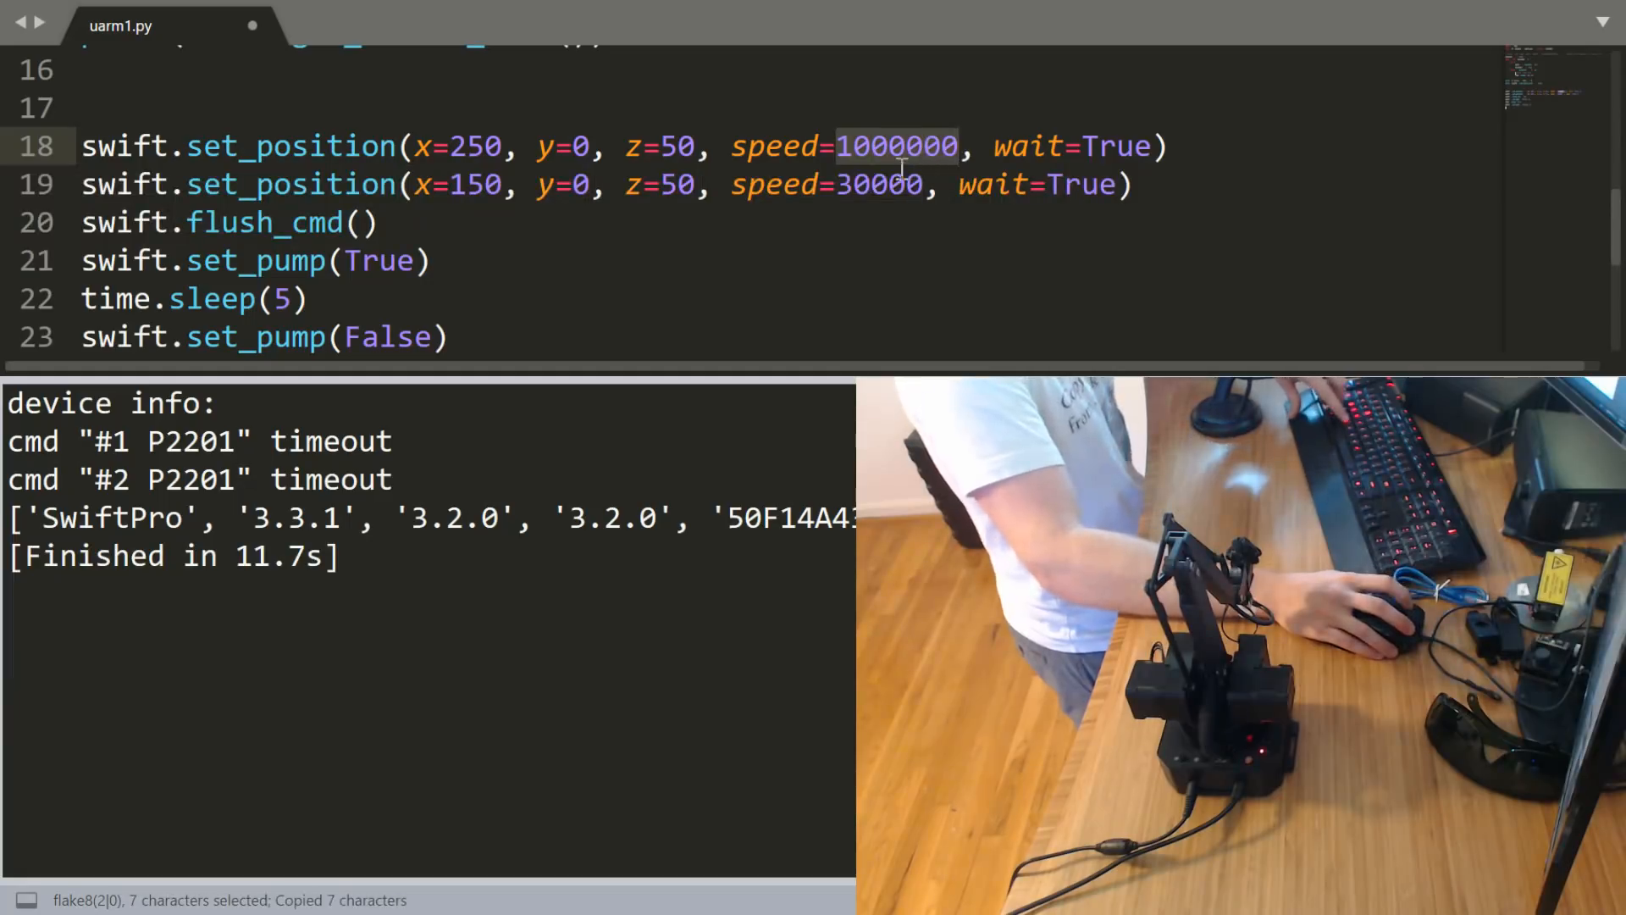
text(1000000)
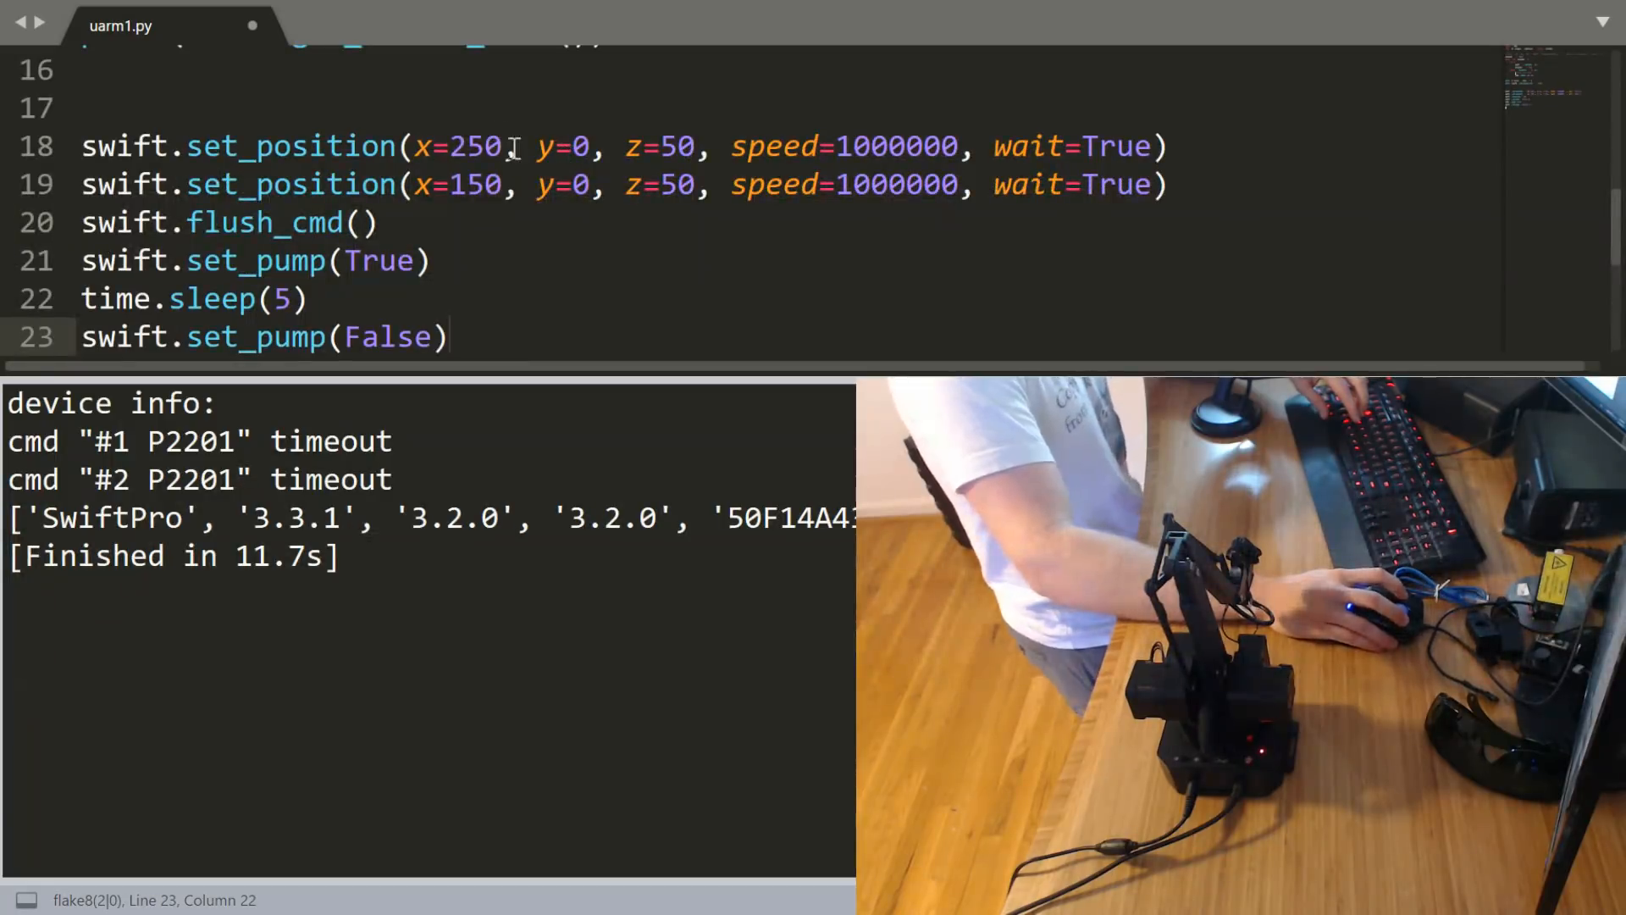
Add swift.set_position(y=100, relative=True, speed=1000000) after pump-off and start editing its y value.
double_click(474, 146)
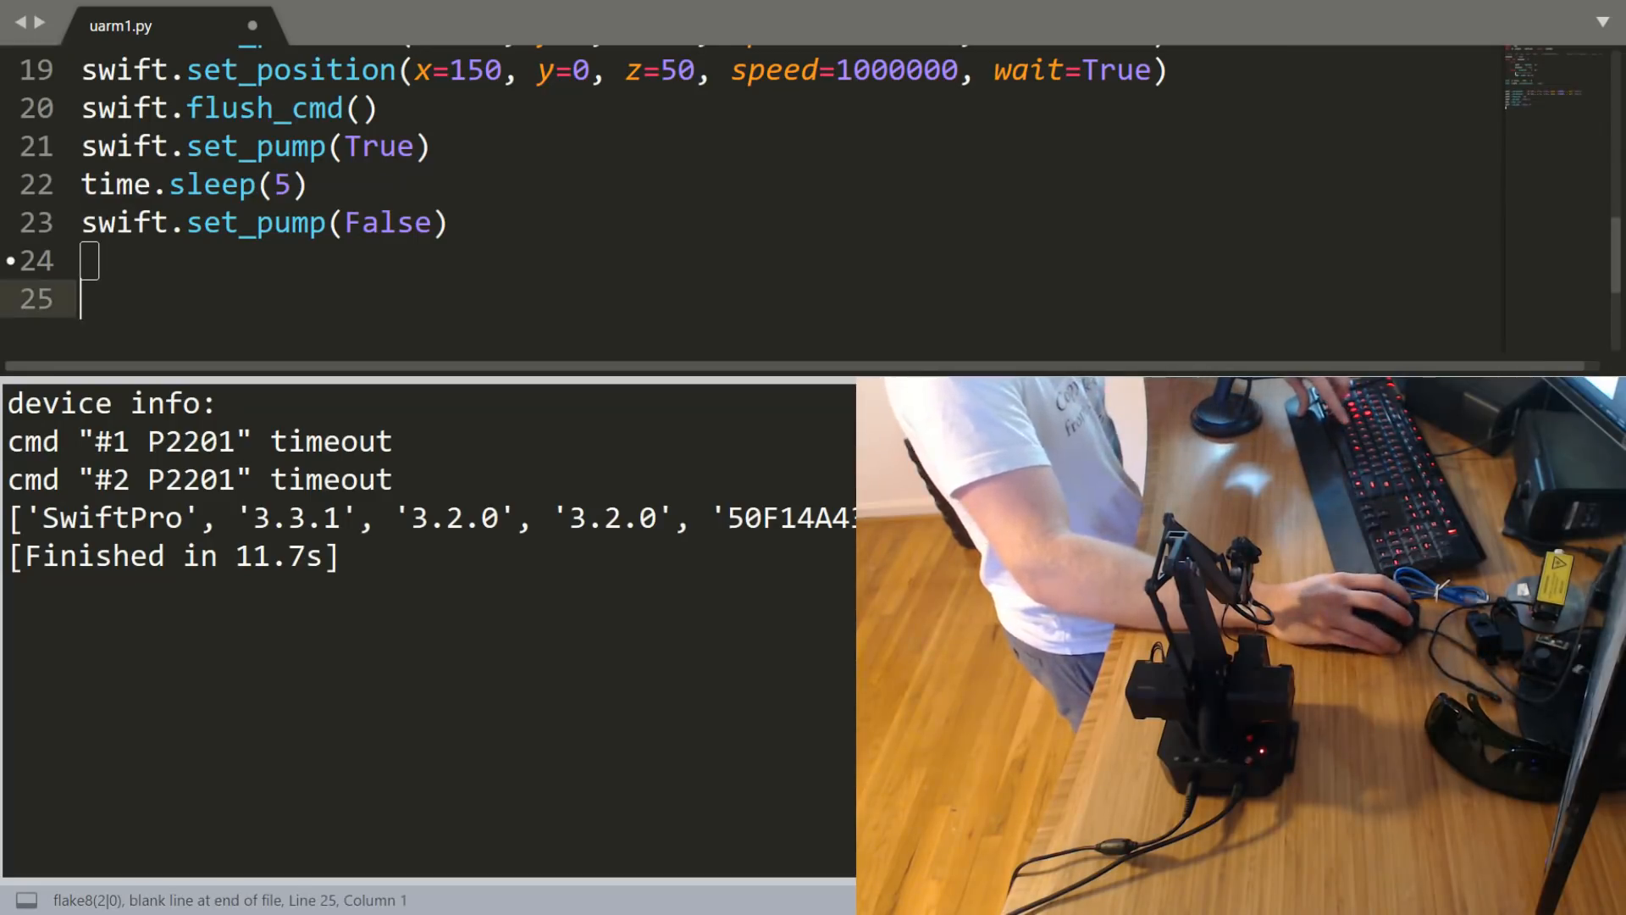
text(swift.set_position(y=100, relative=True, speed=1000000))
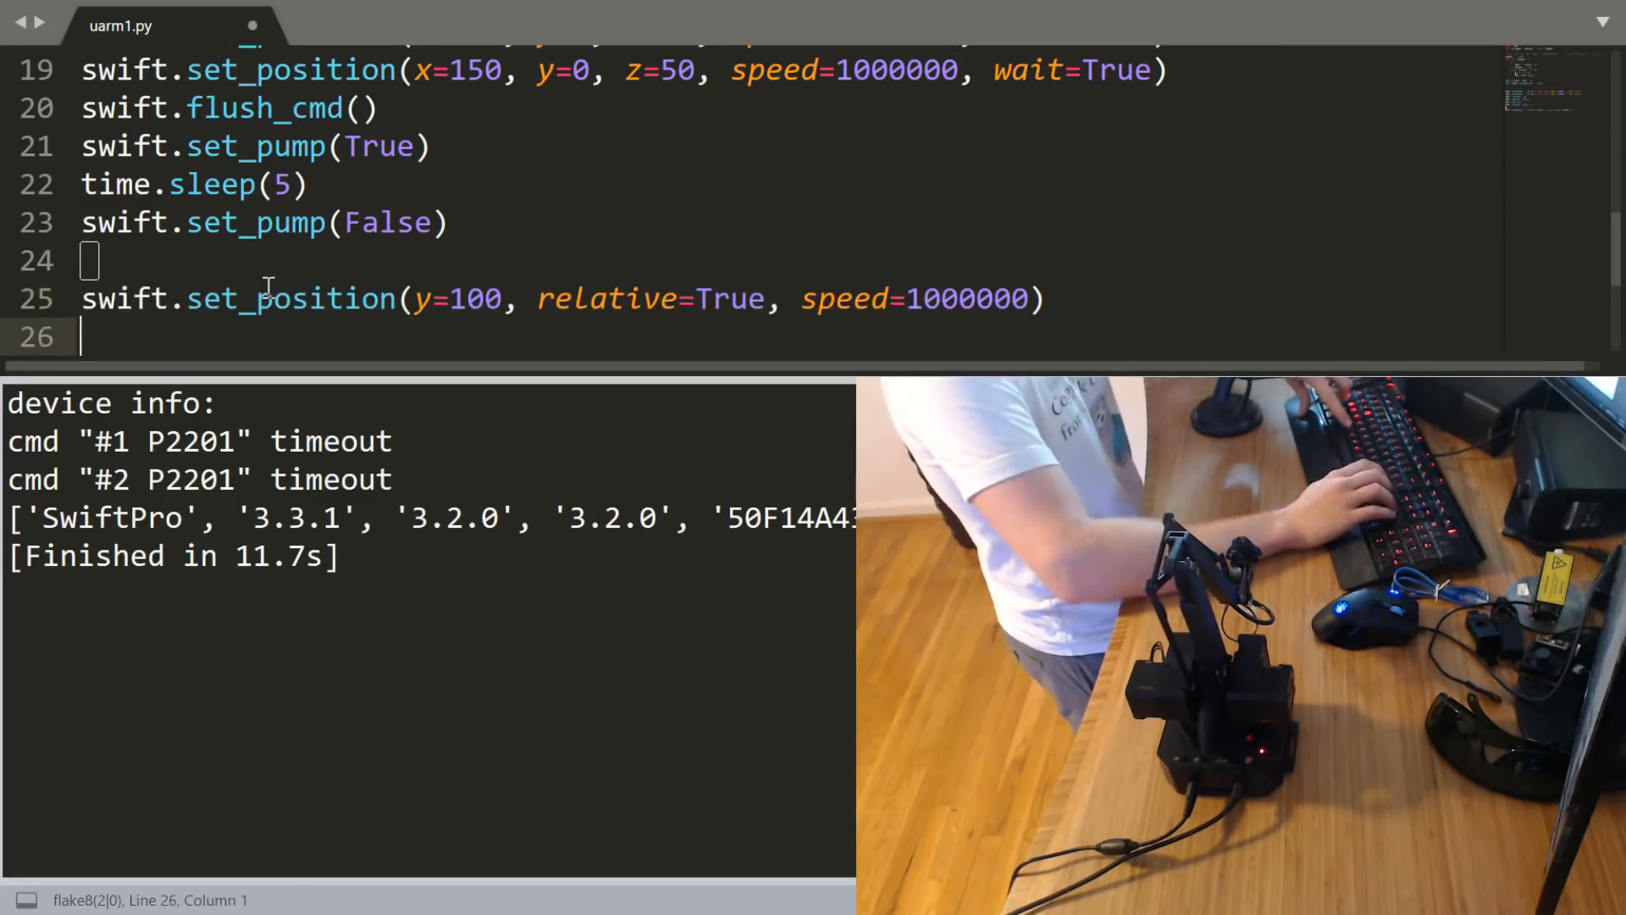
text(swift.set_position(y=100, relative=True, speed=1000000))
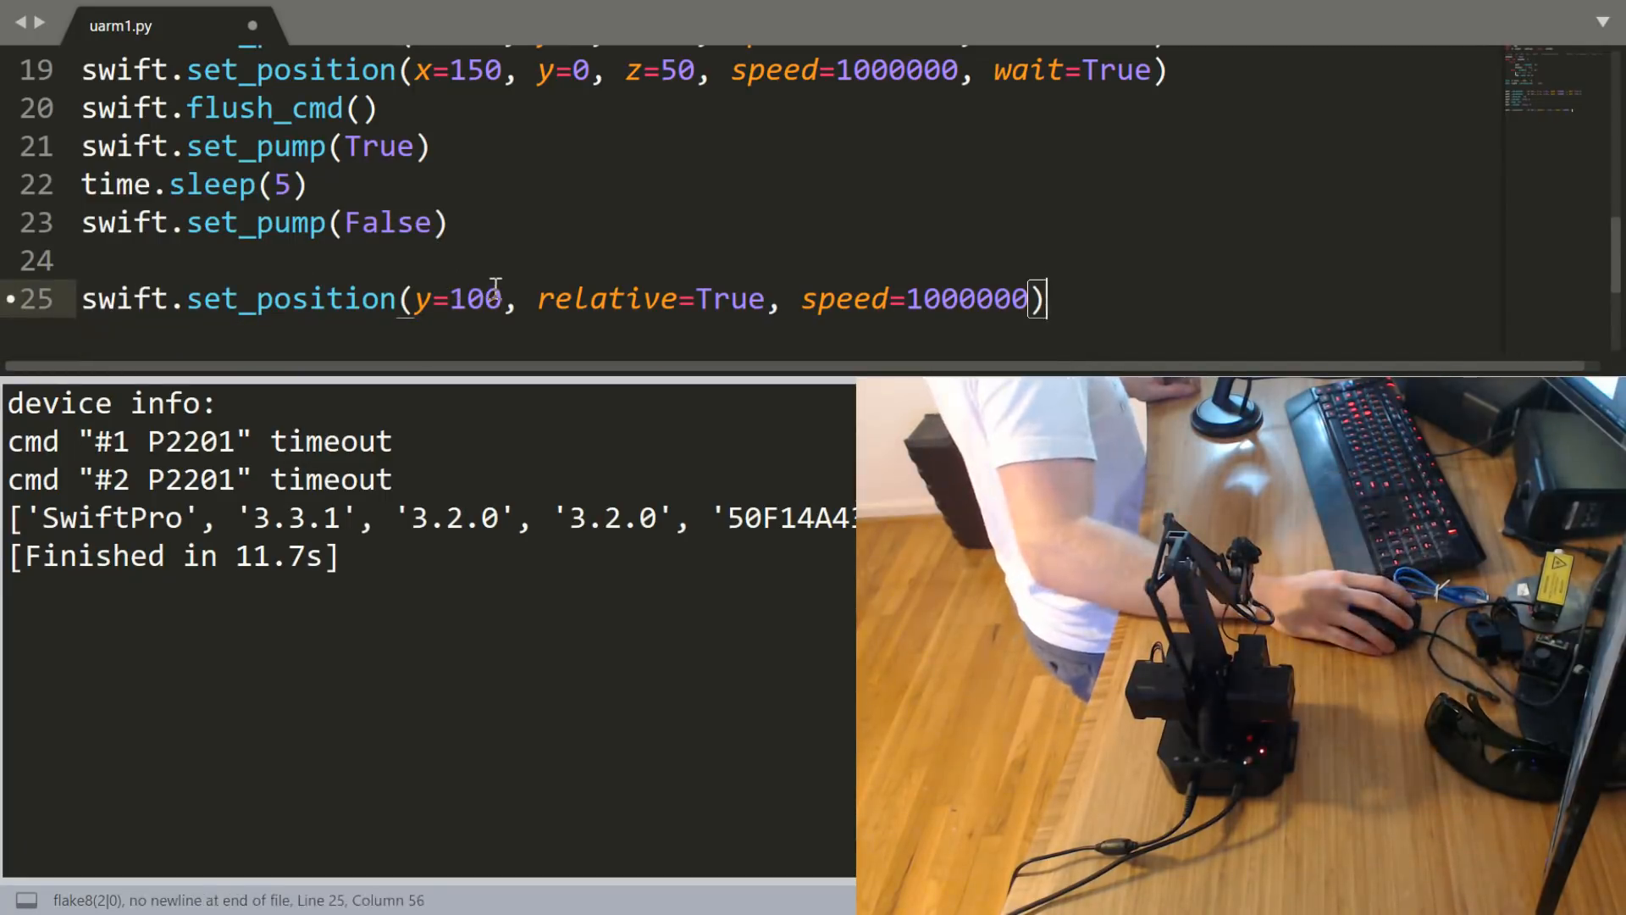
text(.3)
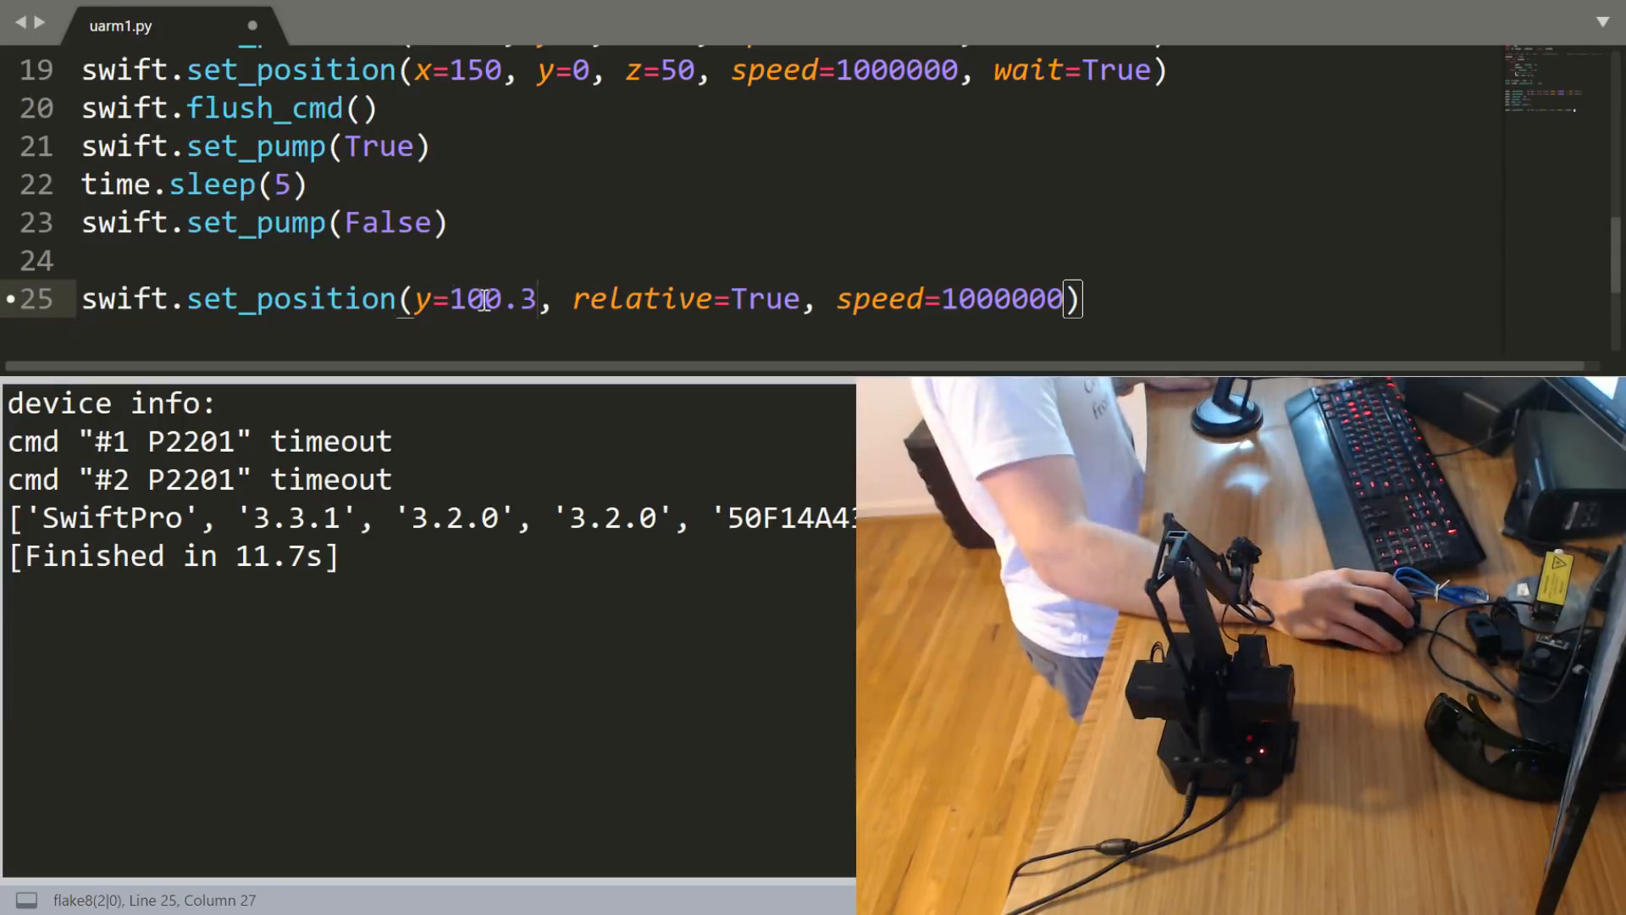
double_click(478, 298)
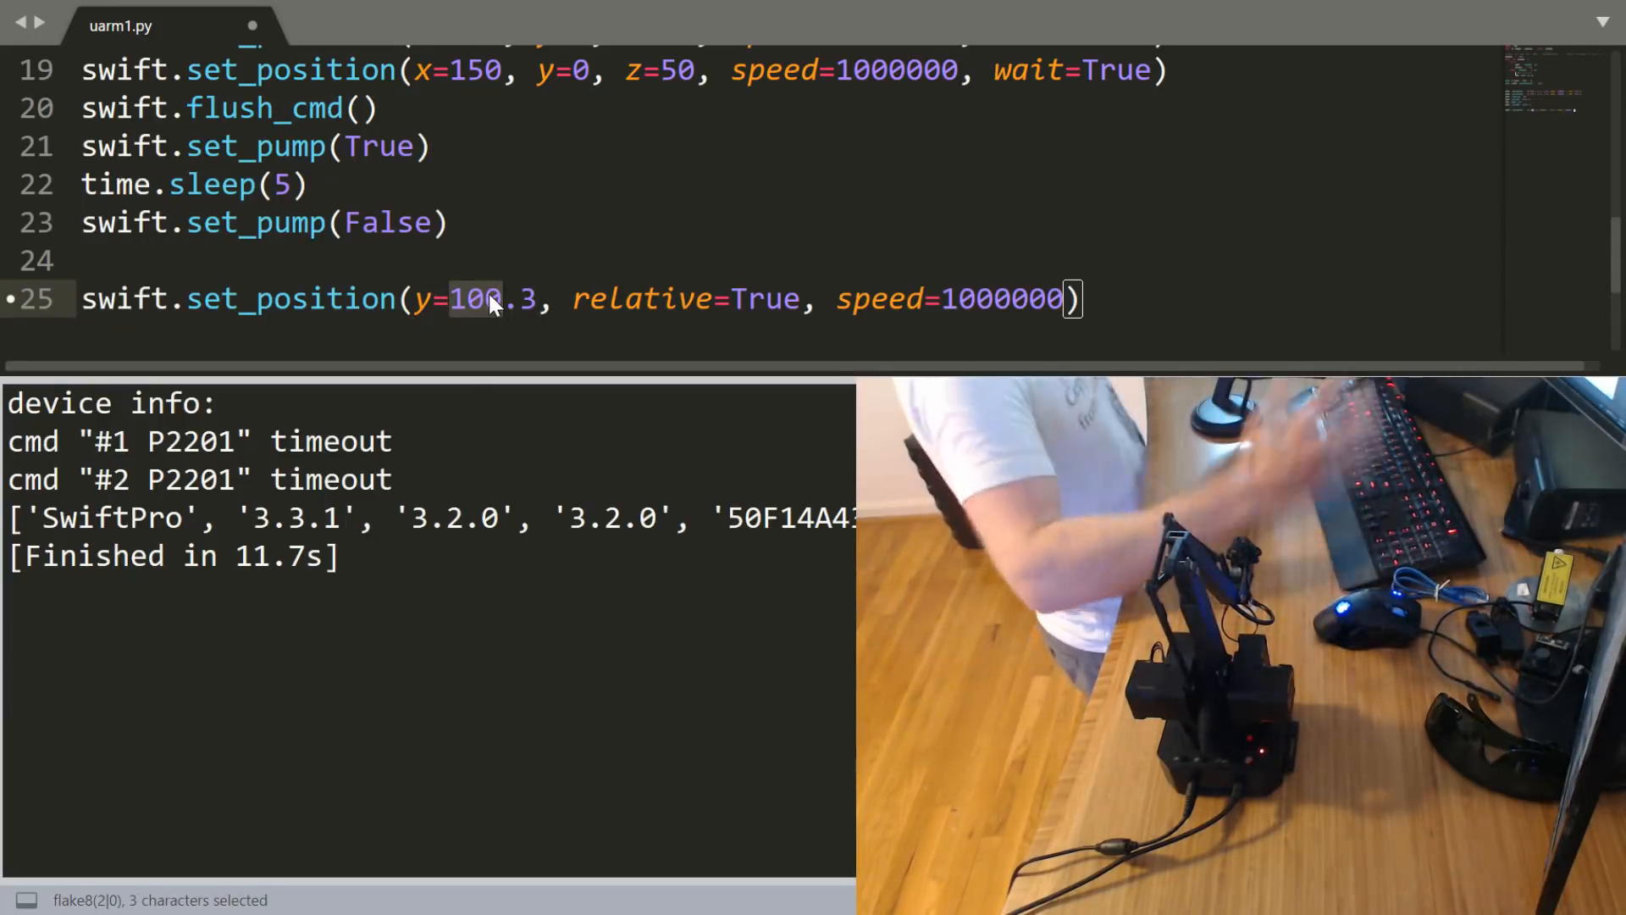